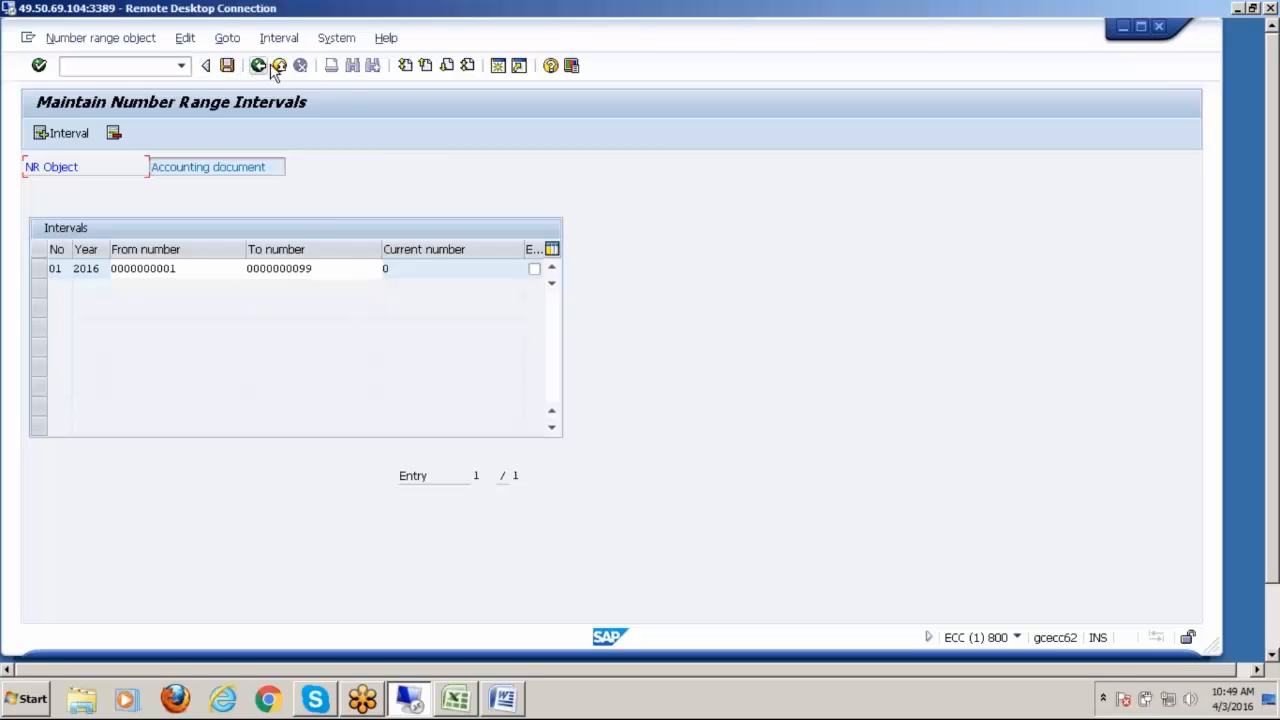
{"action": "mouse_move", "coordinate": [276, 66]}
{"action": "type", "text": "S"}
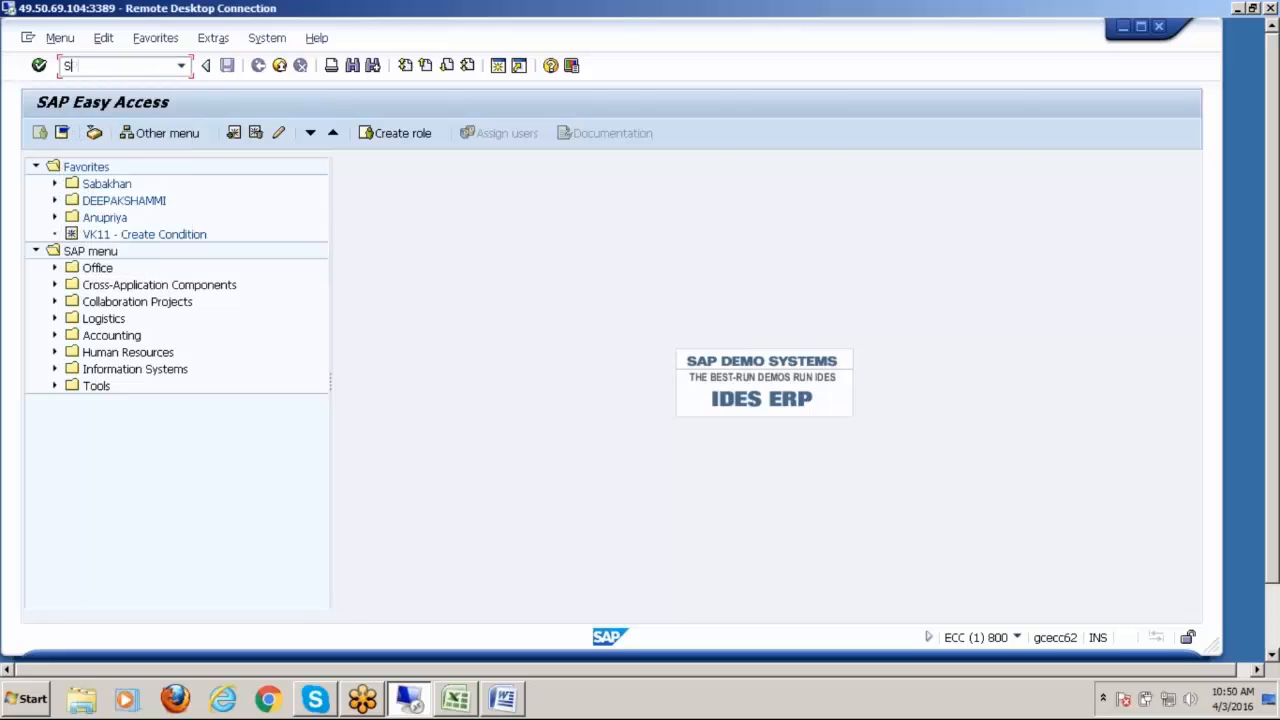
- Reach the SAP Reference IMG via SPRO and expand Financial Accounting (New)
{"action": "key", "text": "Enter"}
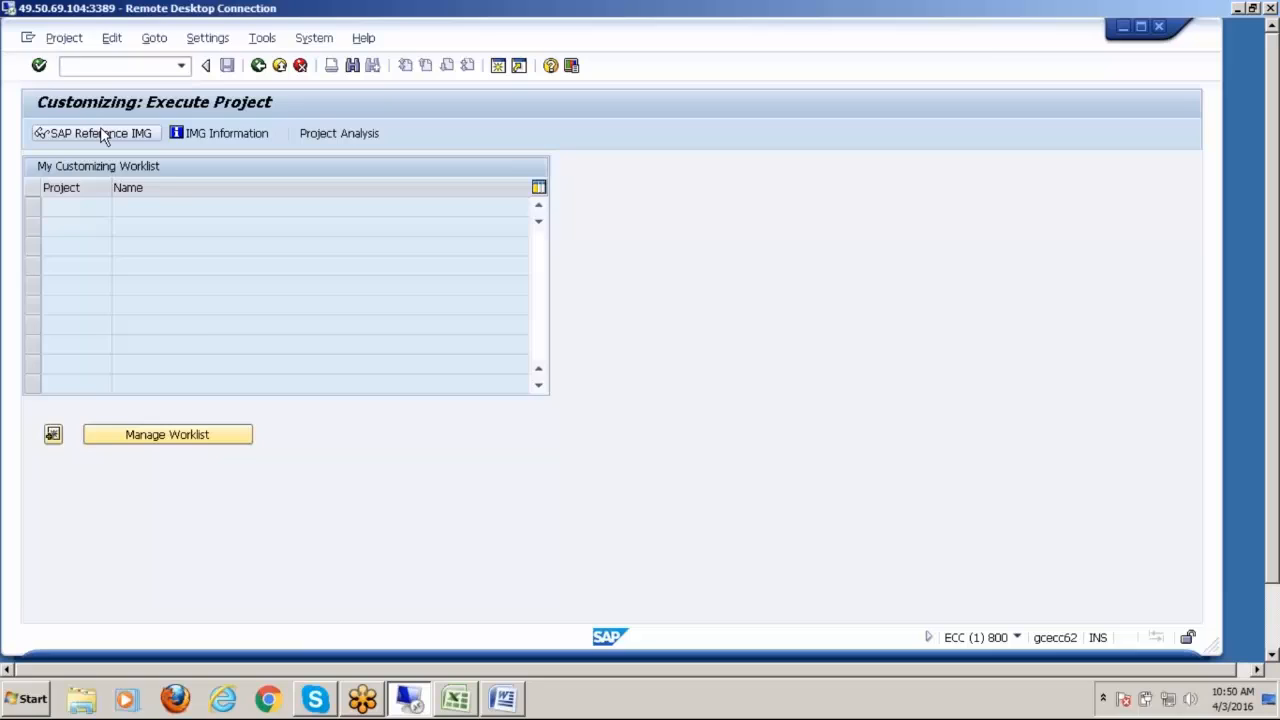
{"action": "left_click", "coordinate": [96, 132]}
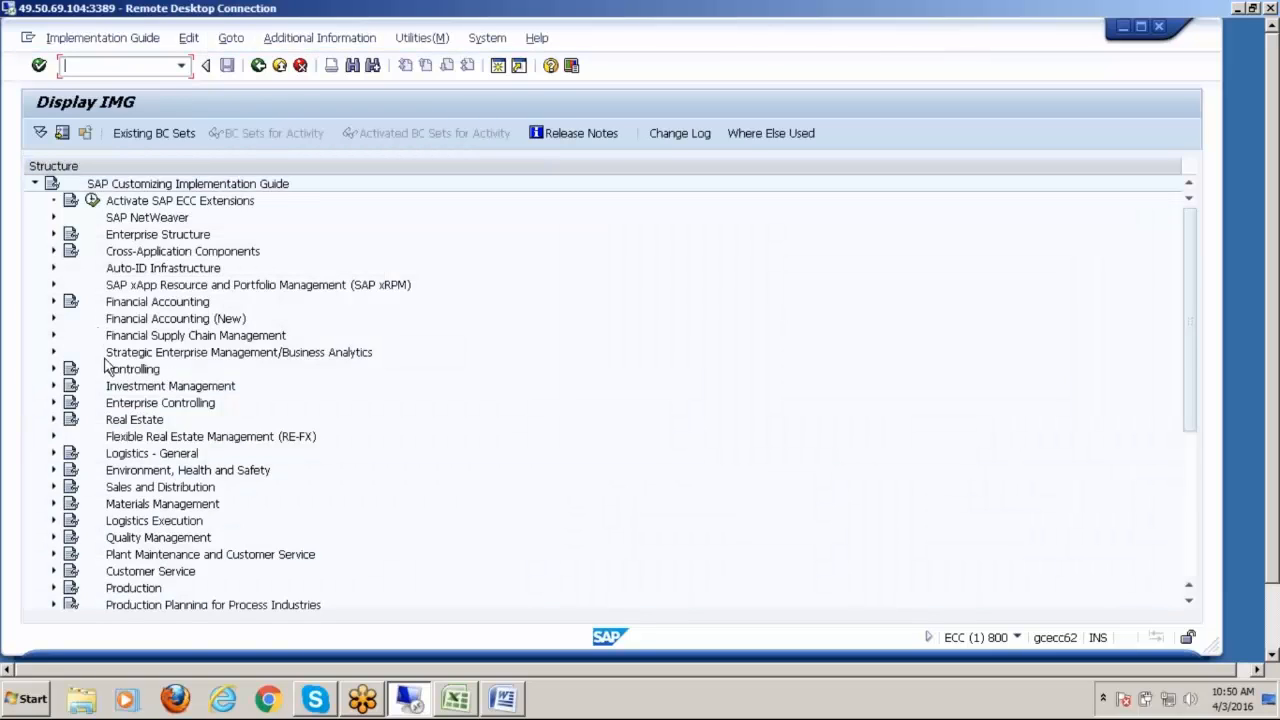
{"action": "left_click", "coordinate": [176, 318]}
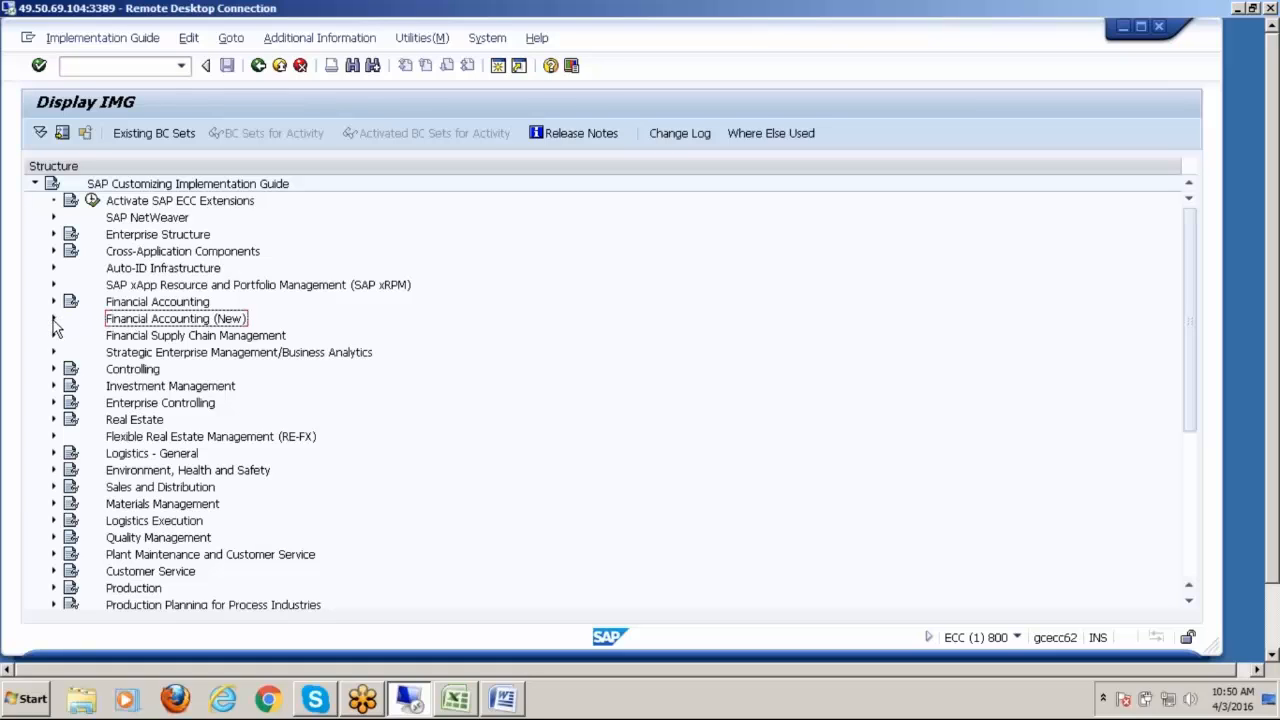
{"action": "left_click", "coordinate": [54, 318]}
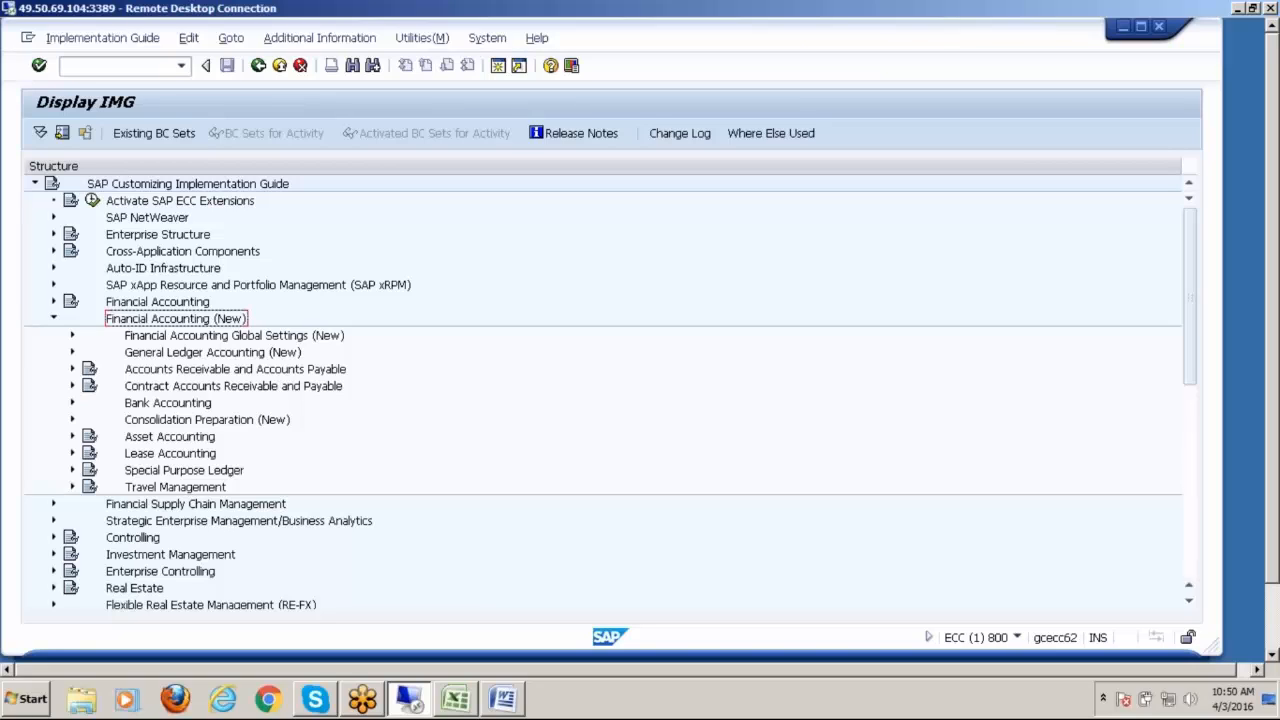
{"action": "mouse_move", "coordinate": [72, 356]}
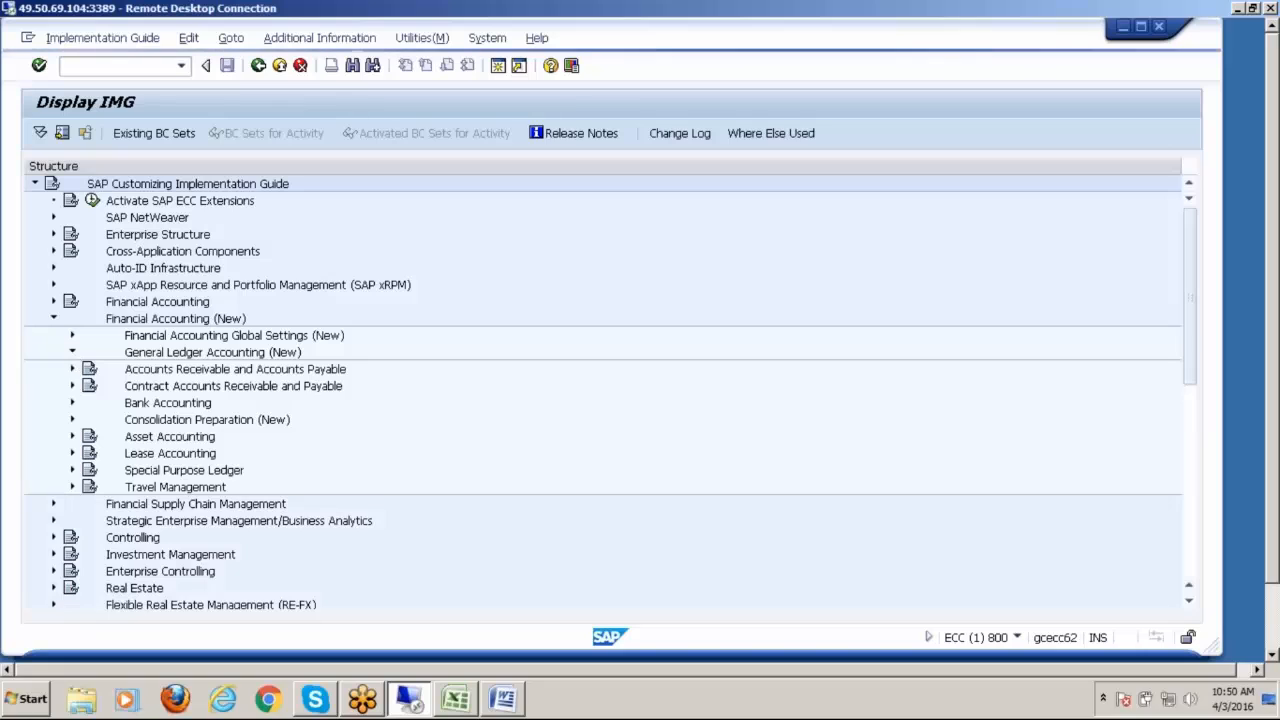
- Expand General Ledger Accounting (New) > Master Data > G/L Accounts
{"action": "left_click", "coordinate": [72, 352]}
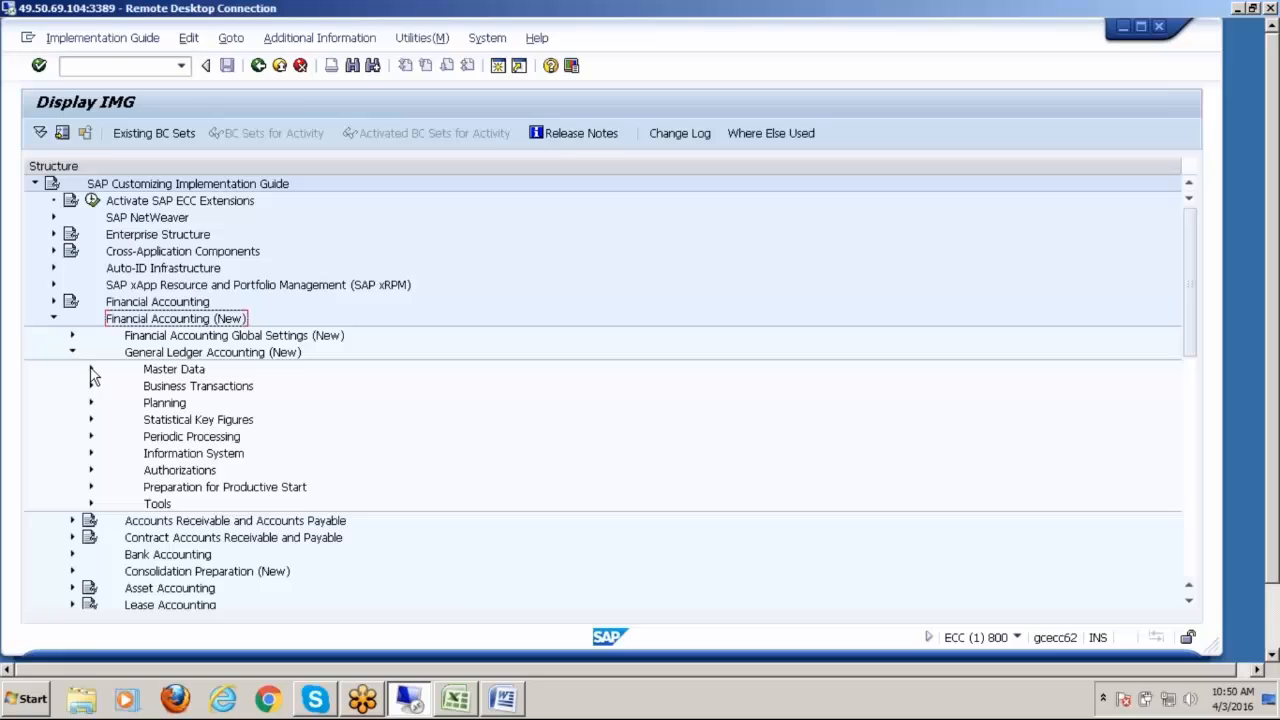
{"action": "left_click", "coordinate": [90, 370]}
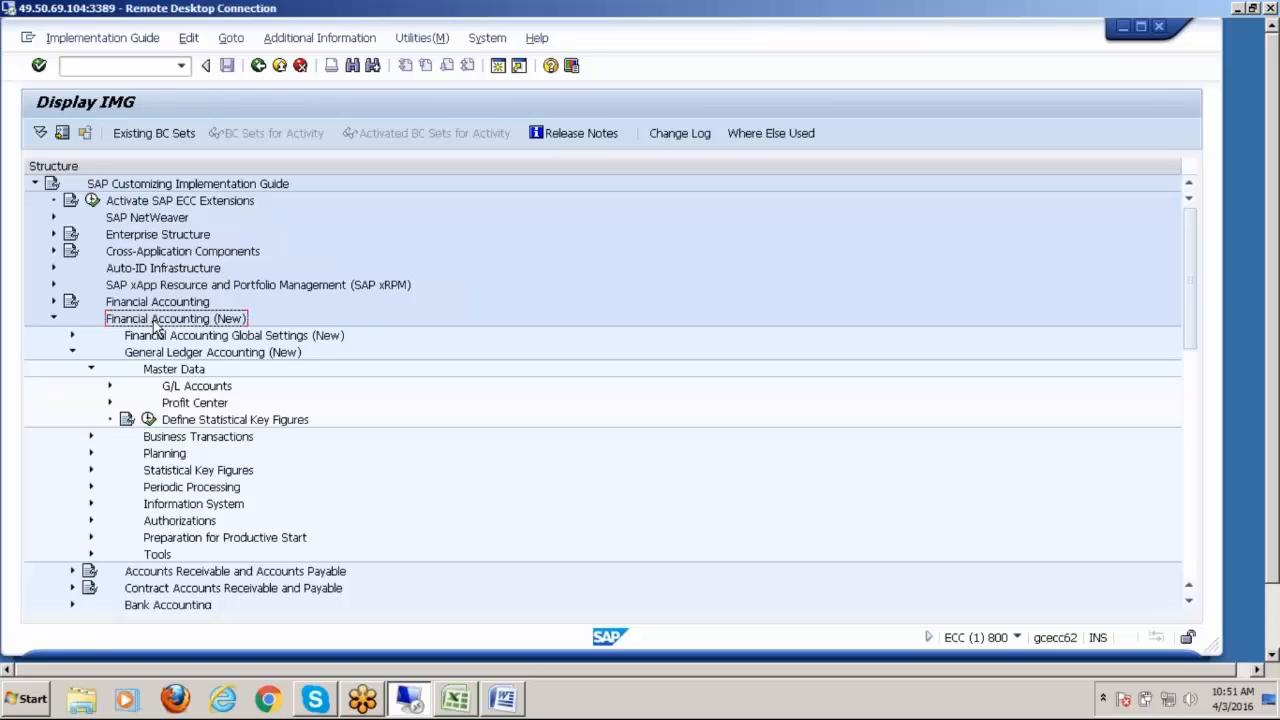
{"action": "mouse_move", "coordinate": [156, 352]}
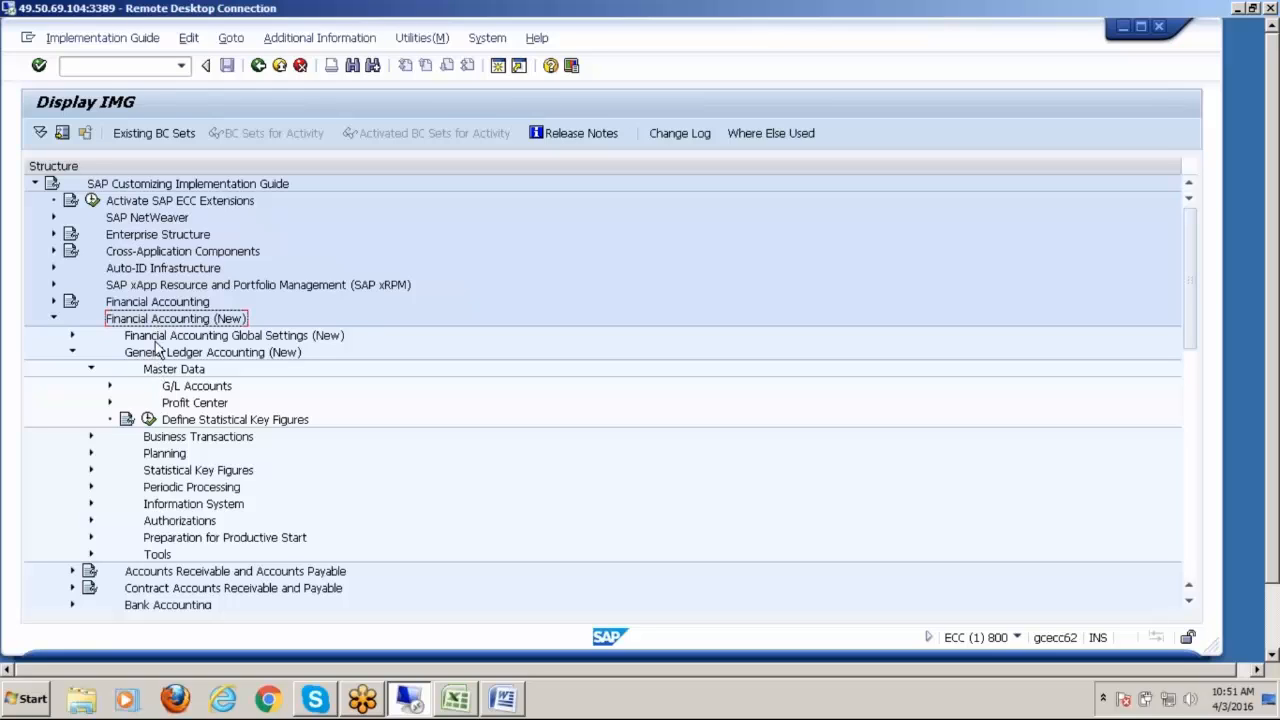
{"action": "left_click", "coordinate": [212, 352]}
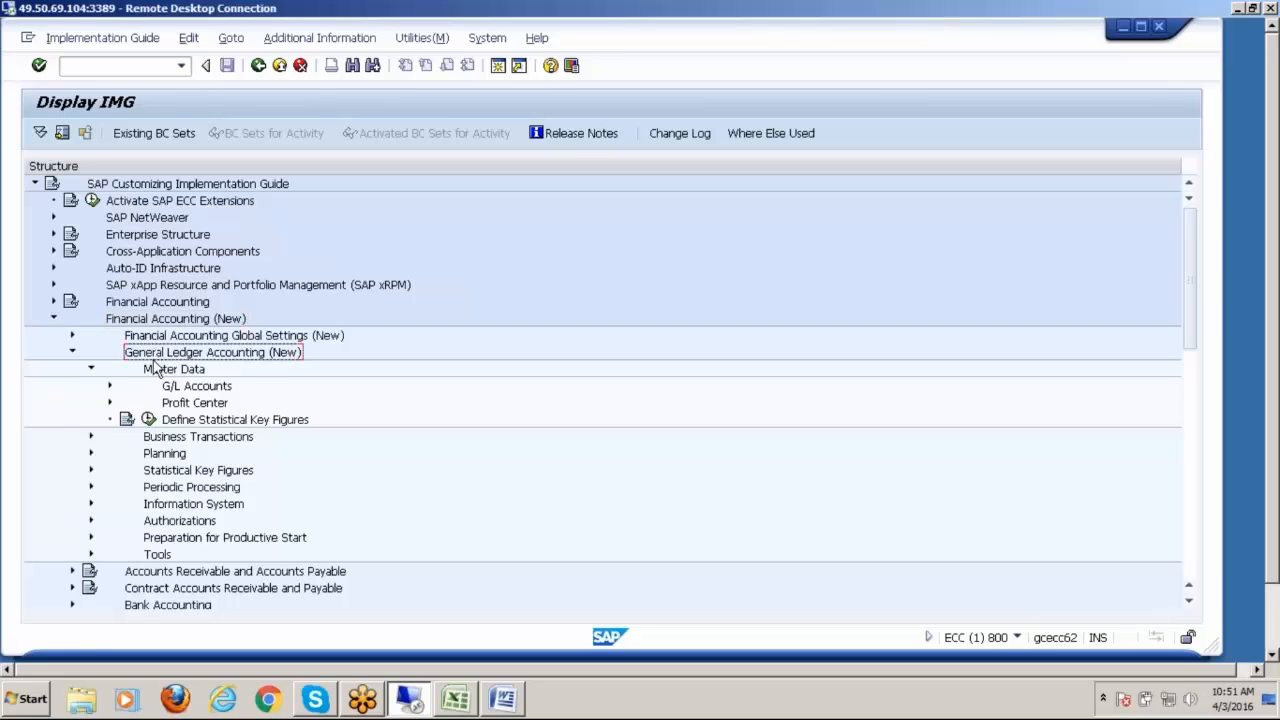
{"action": "mouse_move", "coordinate": [178, 368]}
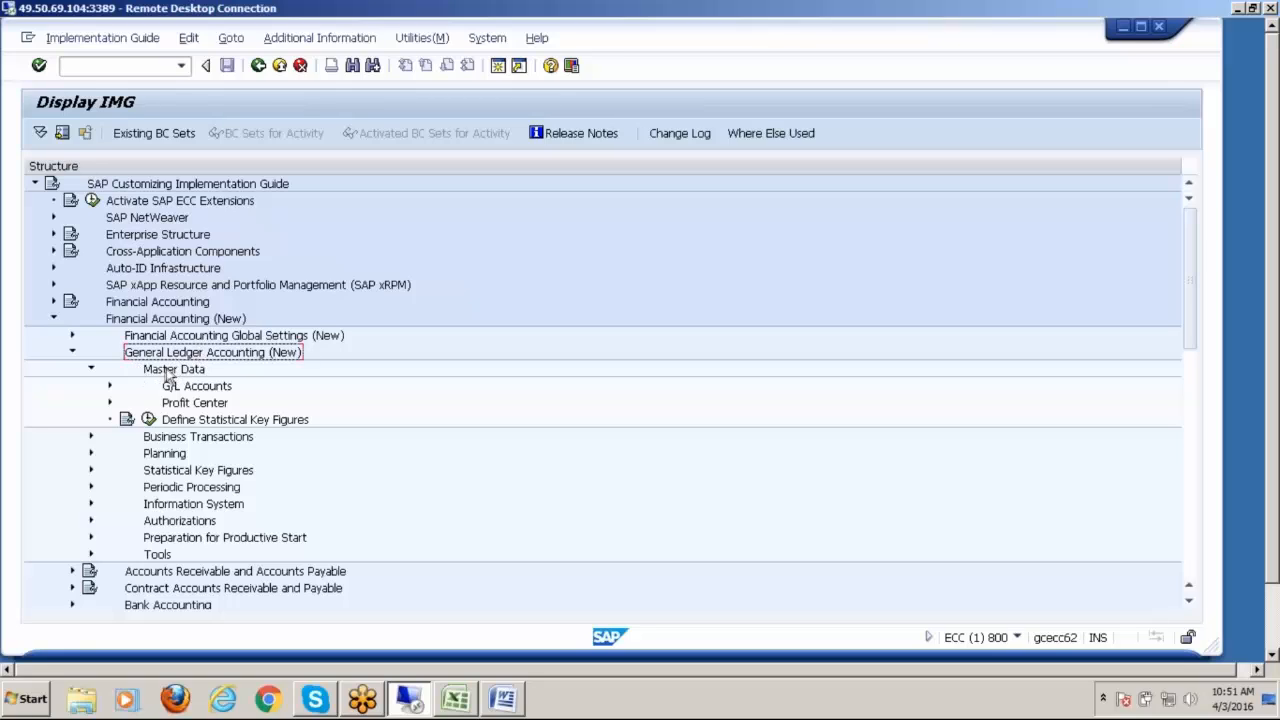
{"action": "left_click", "coordinate": [196, 384]}
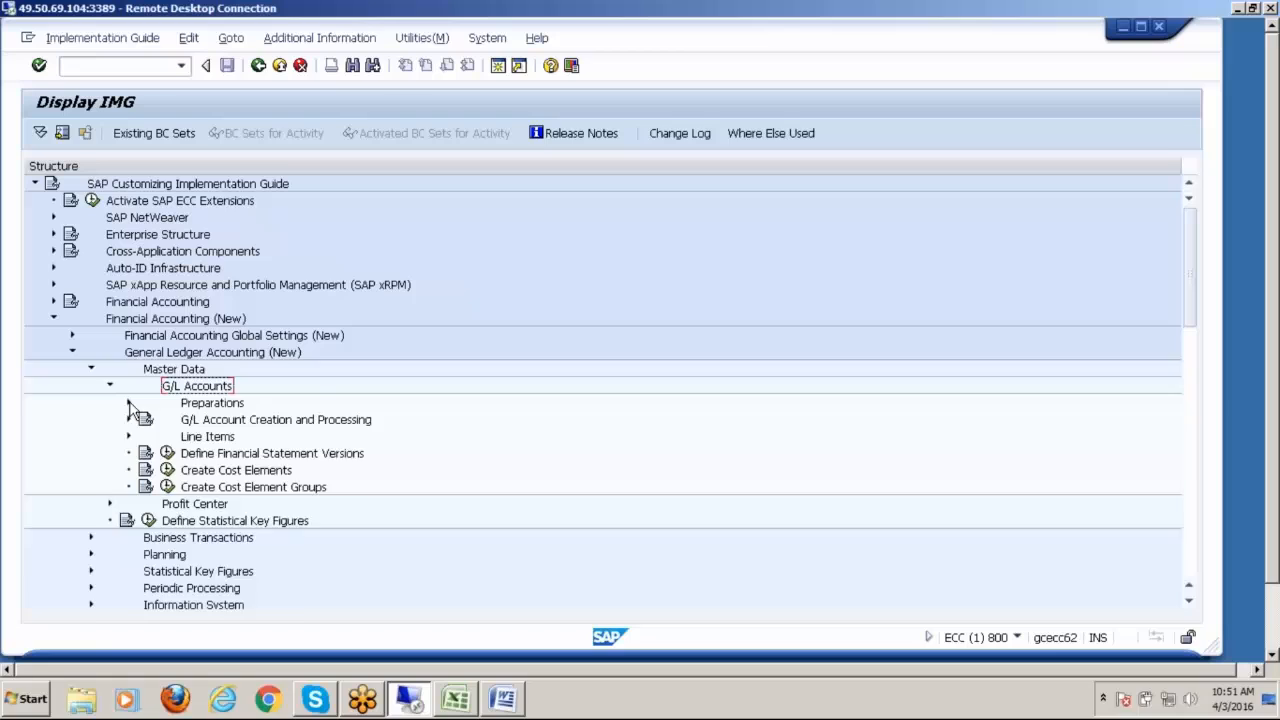
- Expand Preparations, select Edit Chart of Accounts List and show technical activity names
{"action": "left_click", "coordinate": [148, 402]}
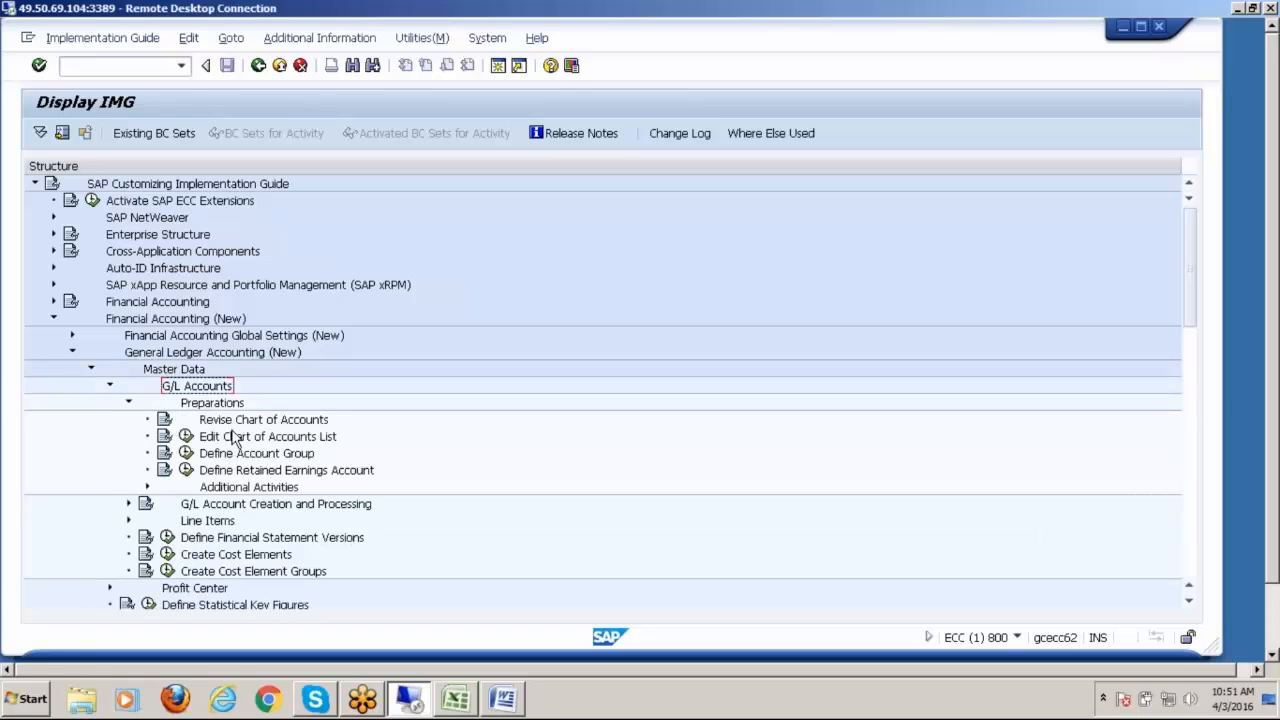
{"action": "left_click", "coordinate": [266, 436]}
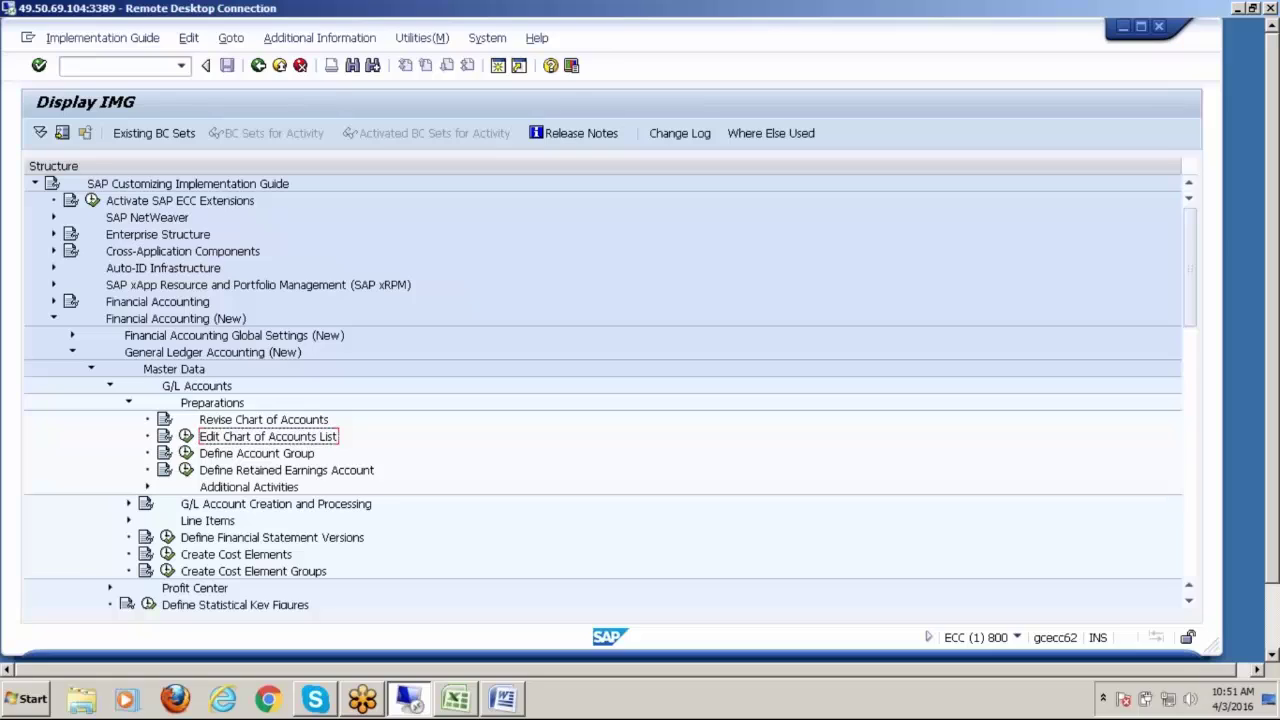
{"action": "mouse_move", "coordinate": [372, 430]}
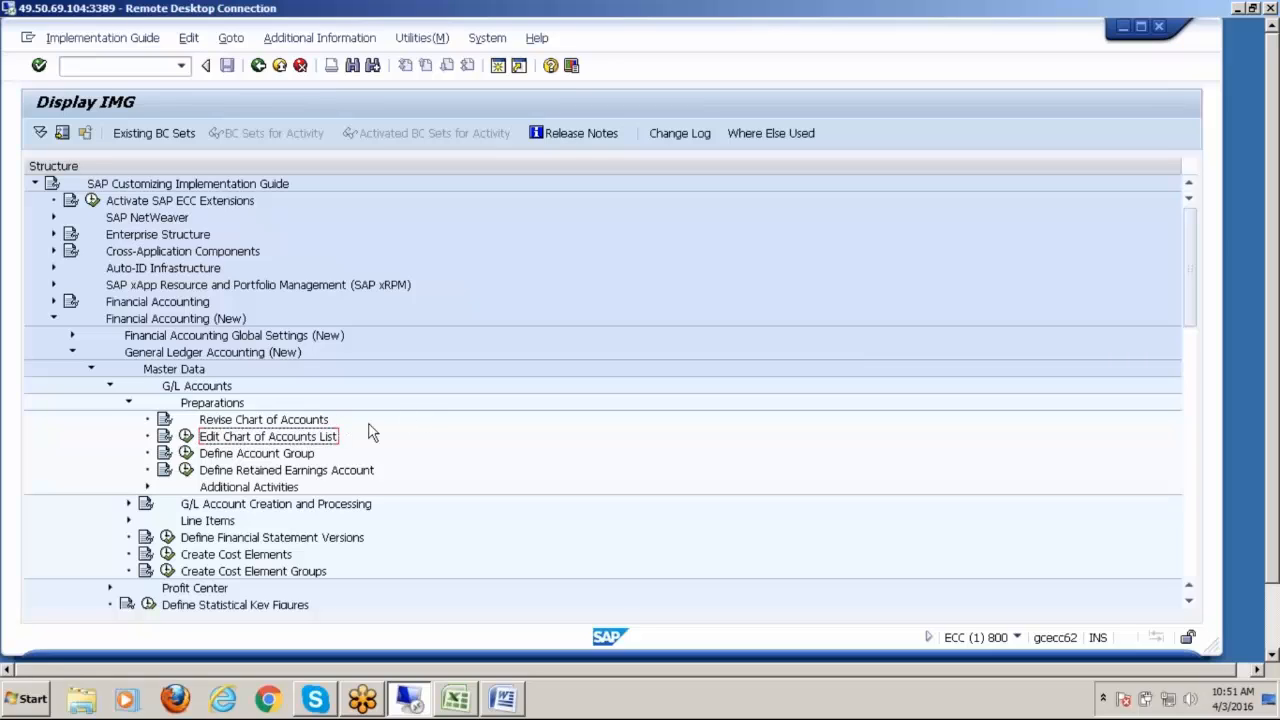
{"action": "mouse_move", "coordinate": [542, 436]}
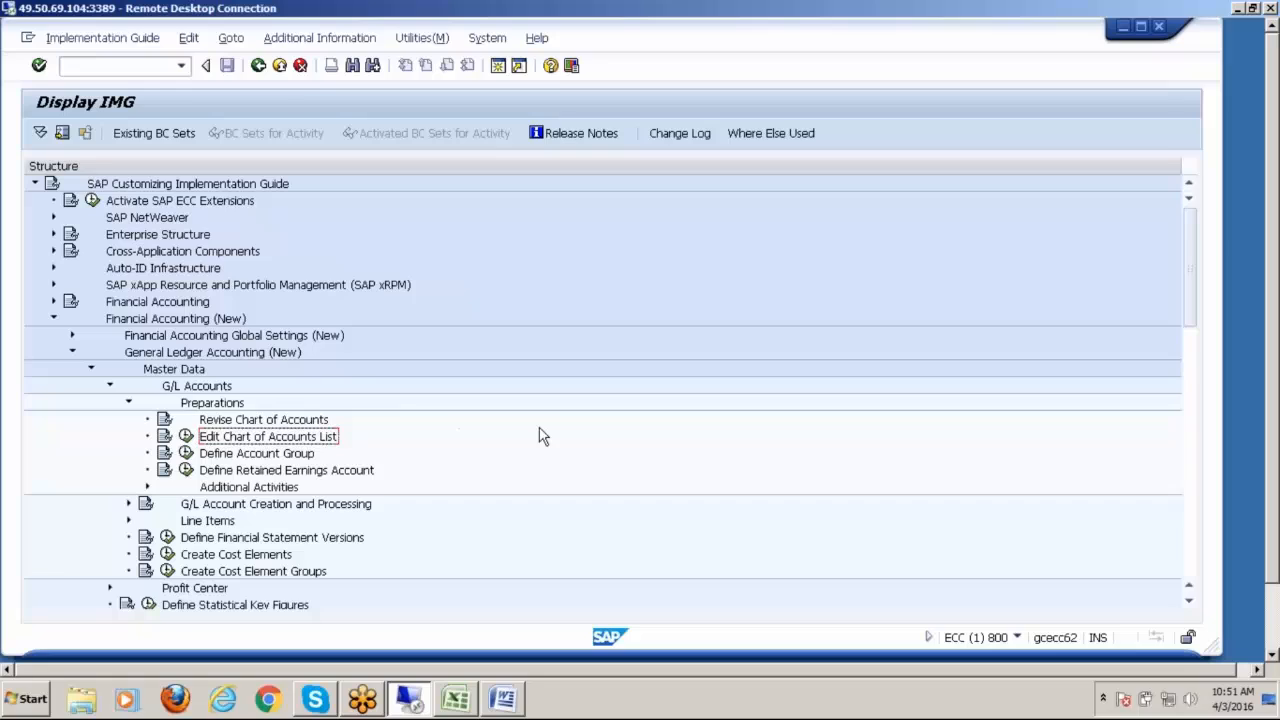
{"action": "mouse_move", "coordinate": [536, 432]}
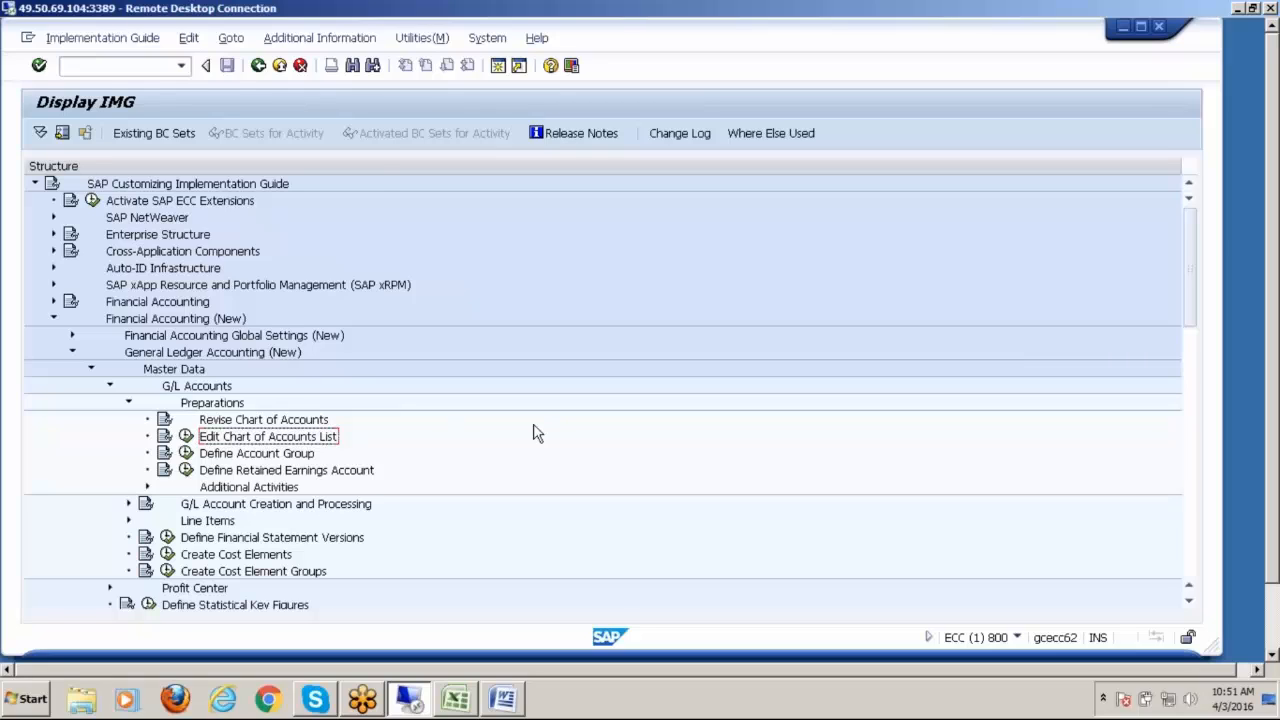
{"action": "mouse_move", "coordinate": [526, 110]}
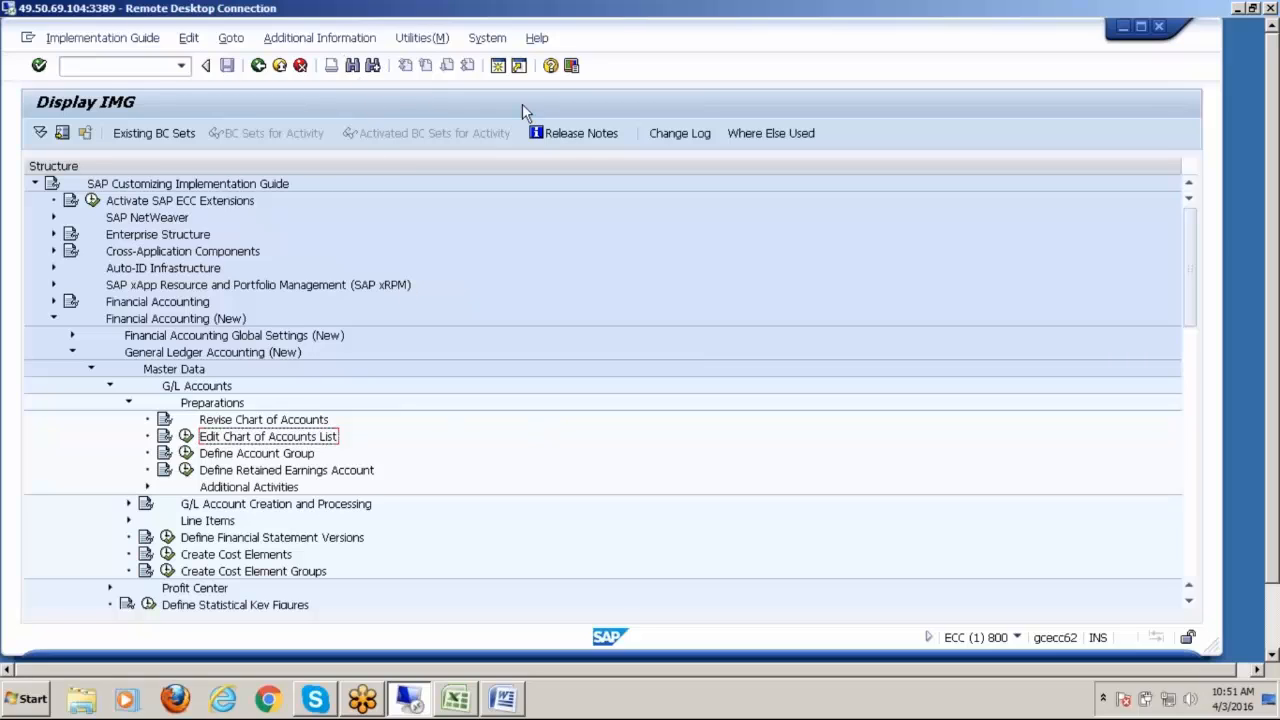
{"action": "left_click", "coordinate": [320, 38]}
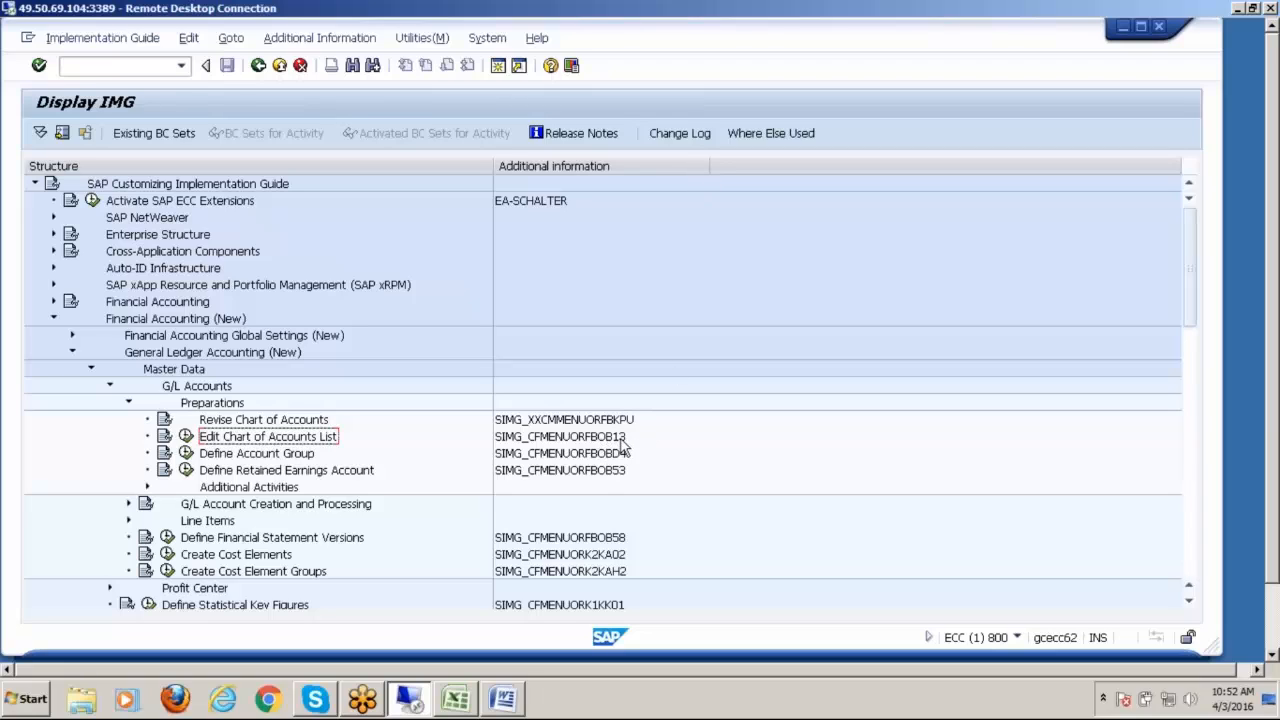
{"action": "mouse_move", "coordinate": [624, 444]}
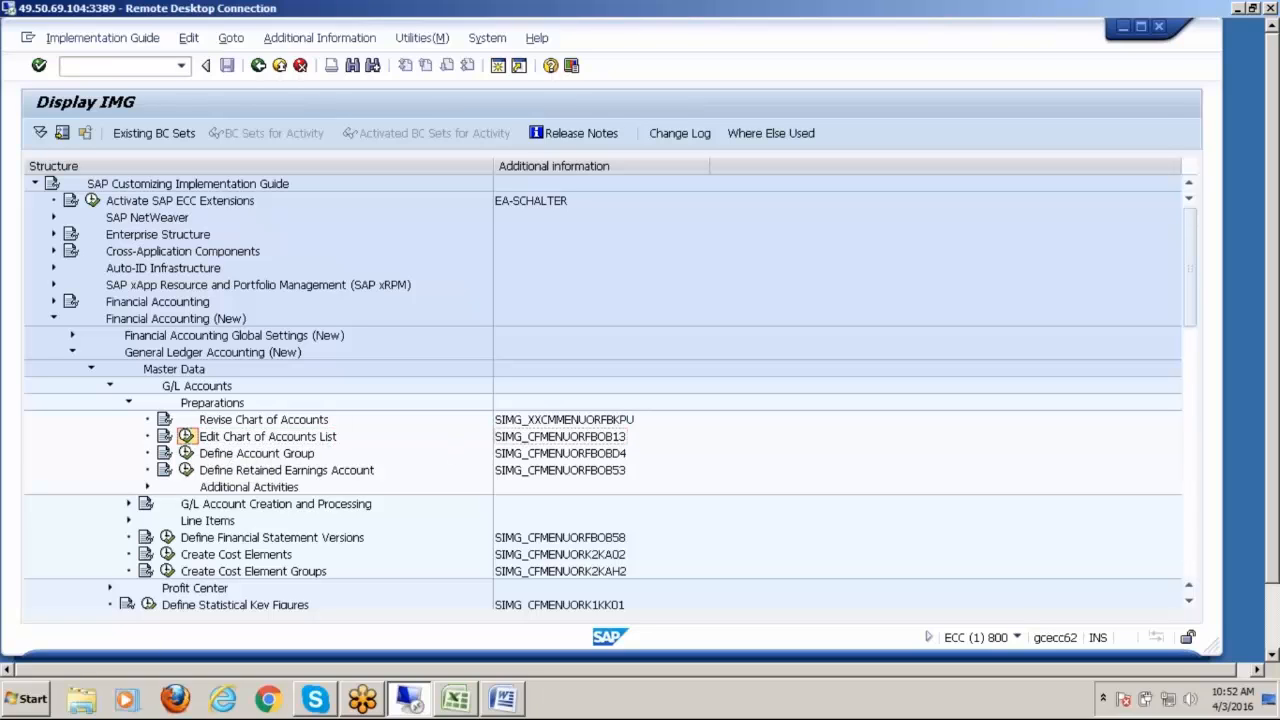
- Create chart of accounts H100 with English maintenance language and account number length 6
{"action": "double_click", "coordinate": [264, 436]}
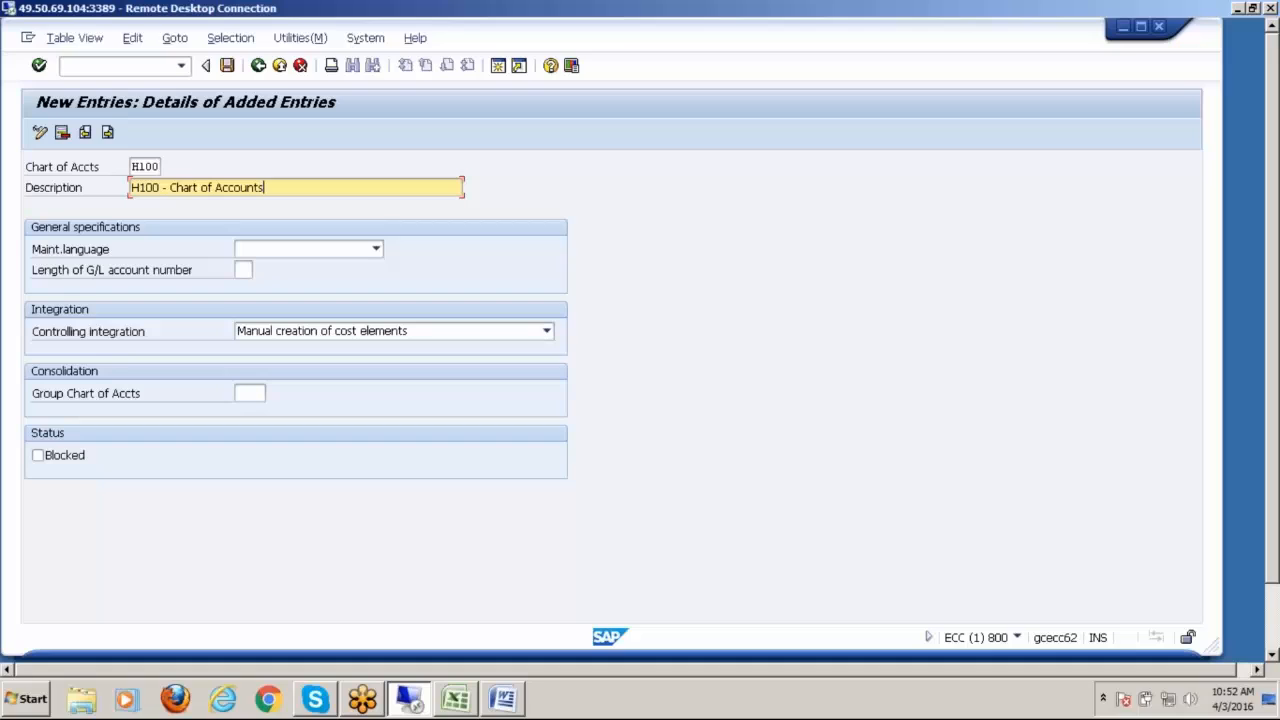
{"action": "mouse_move", "coordinate": [318, 276]}
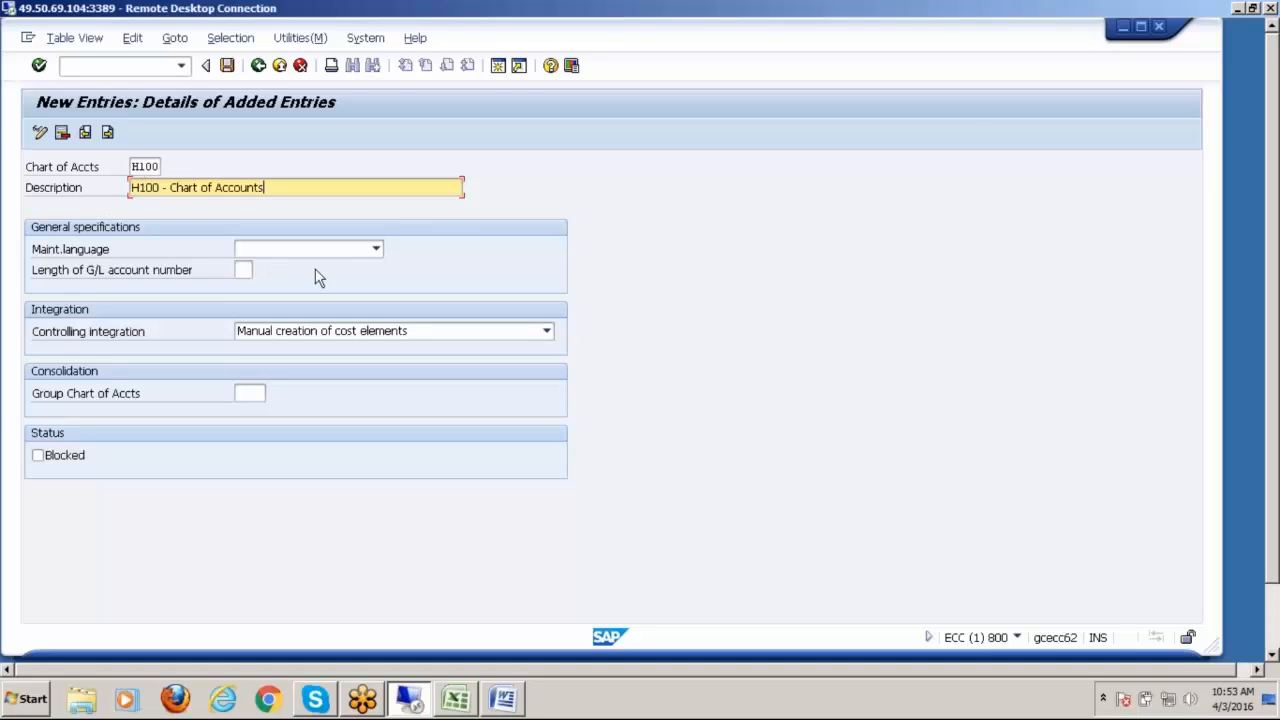
{"action": "left_click", "coordinate": [372, 248]}
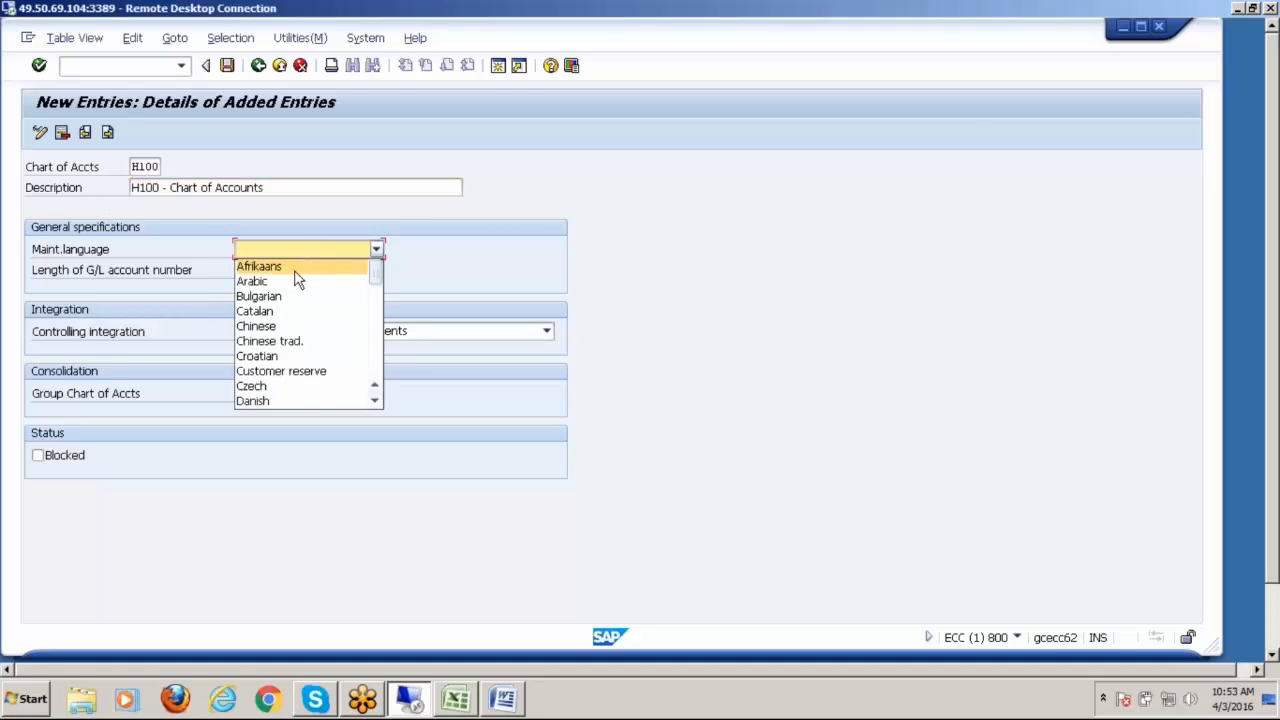
{"action": "scroll", "scroll_direction": "down", "scroll_amount": 3}
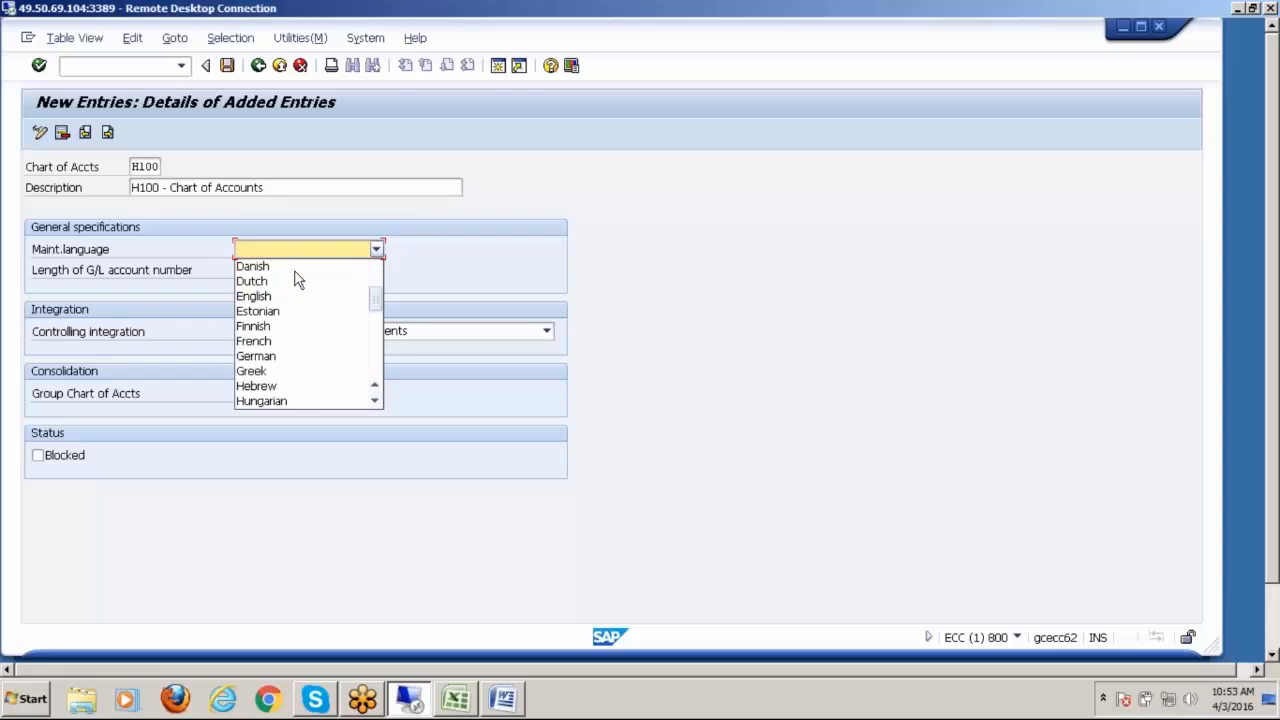
{"action": "mouse_move", "coordinate": [272, 318]}
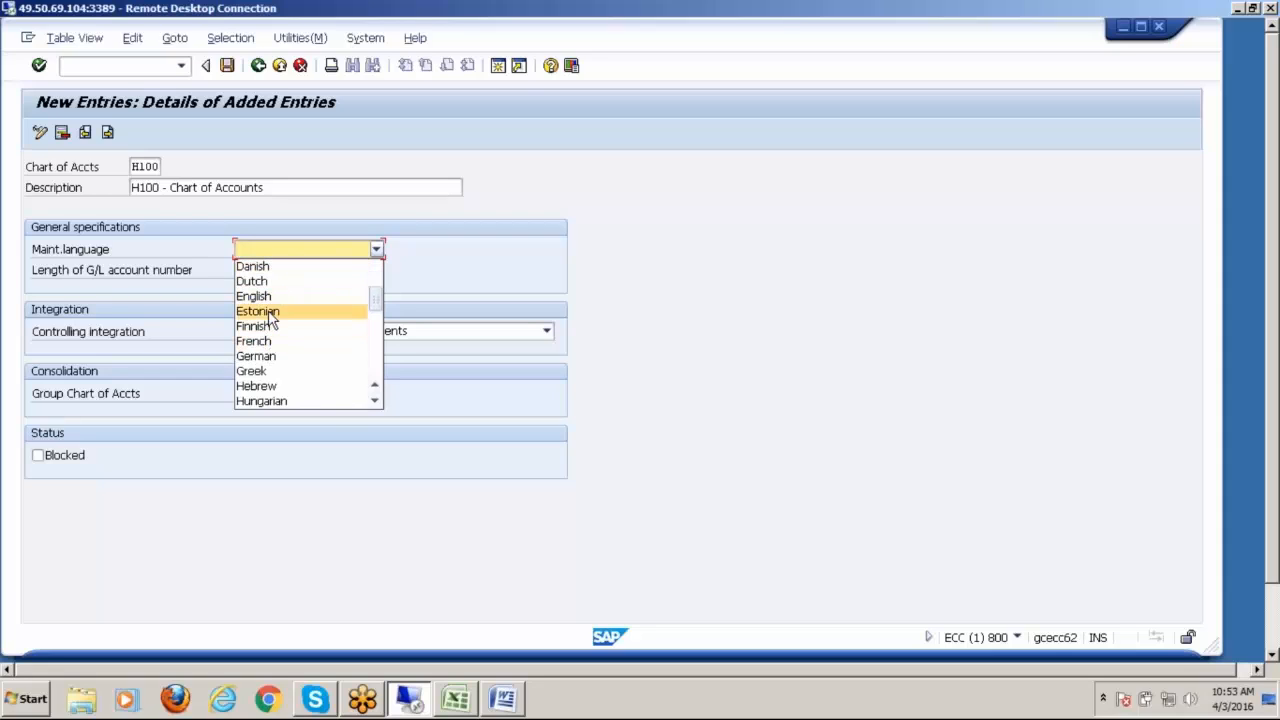
{"action": "mouse_move", "coordinate": [256, 296]}
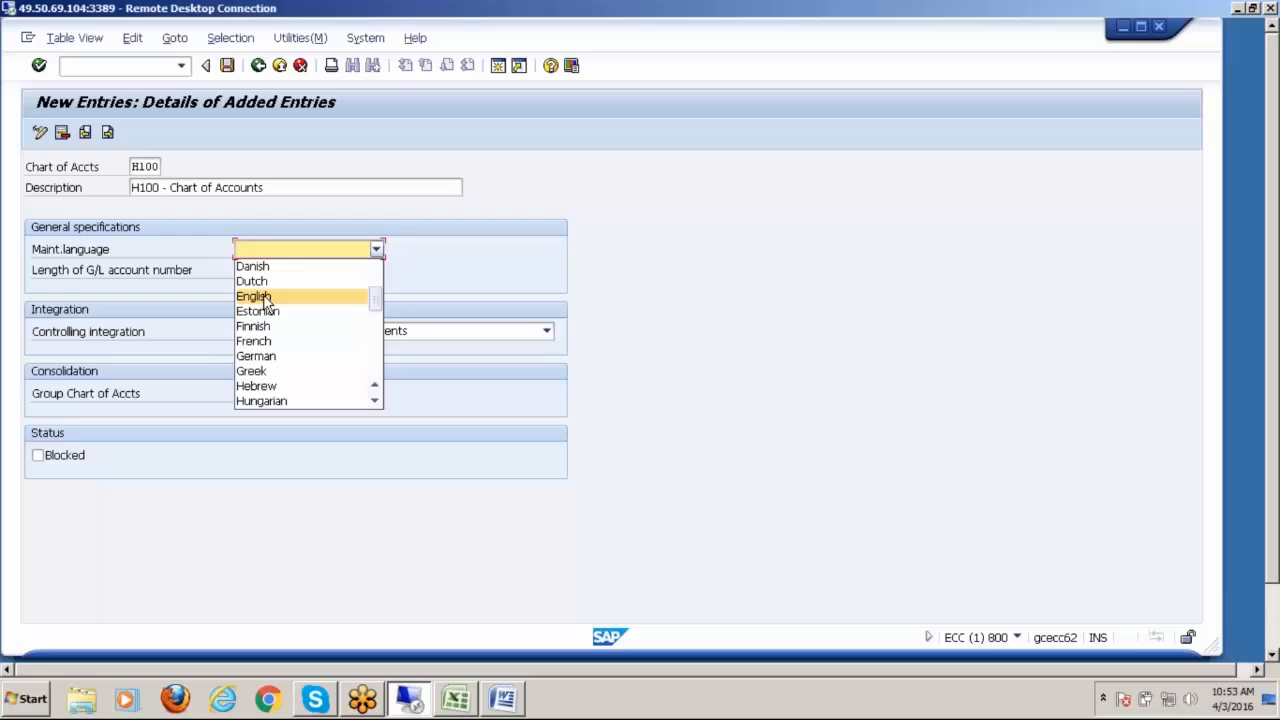
{"action": "left_click", "coordinate": [252, 296]}
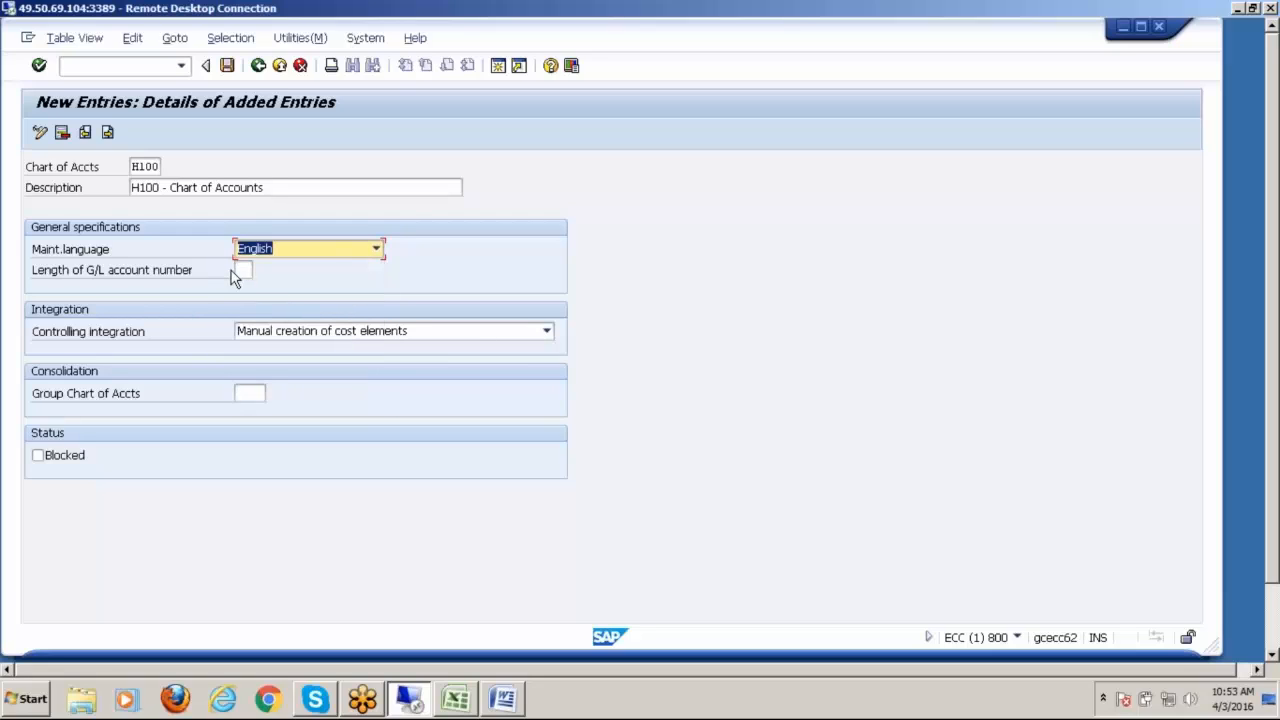
{"action": "left_click", "coordinate": [242, 270]}
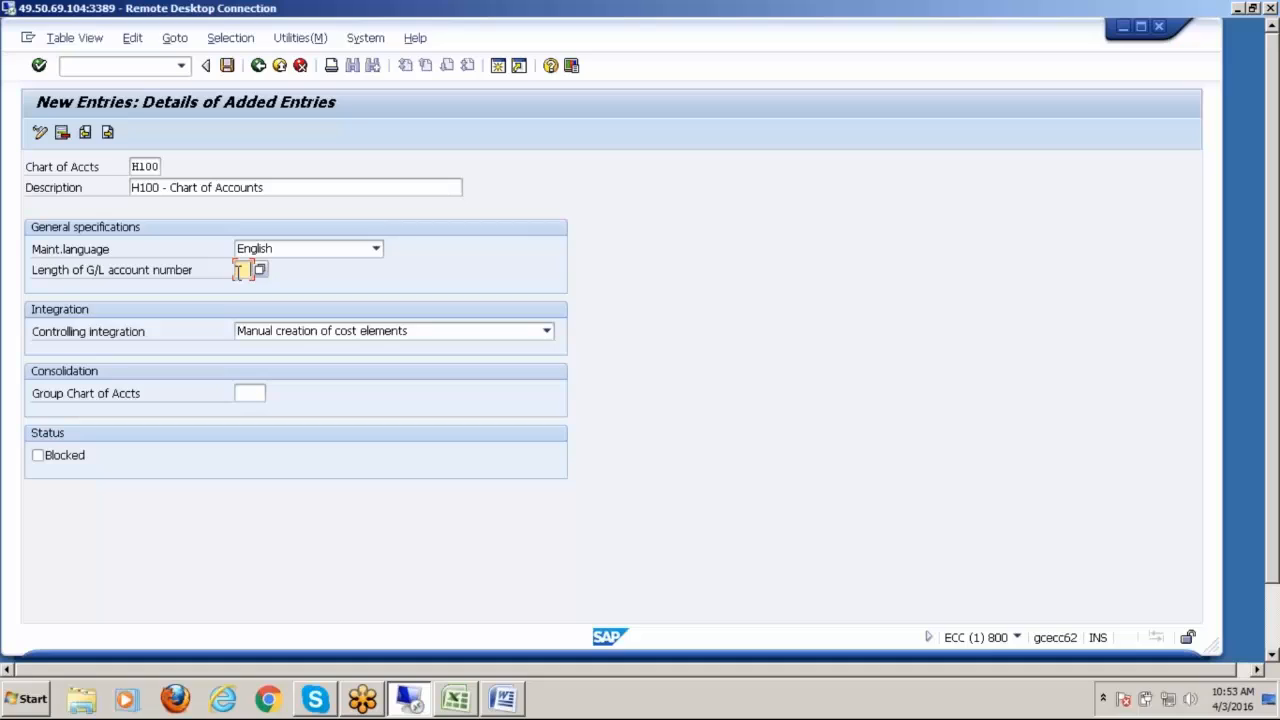
{"action": "type", "text": "6"}
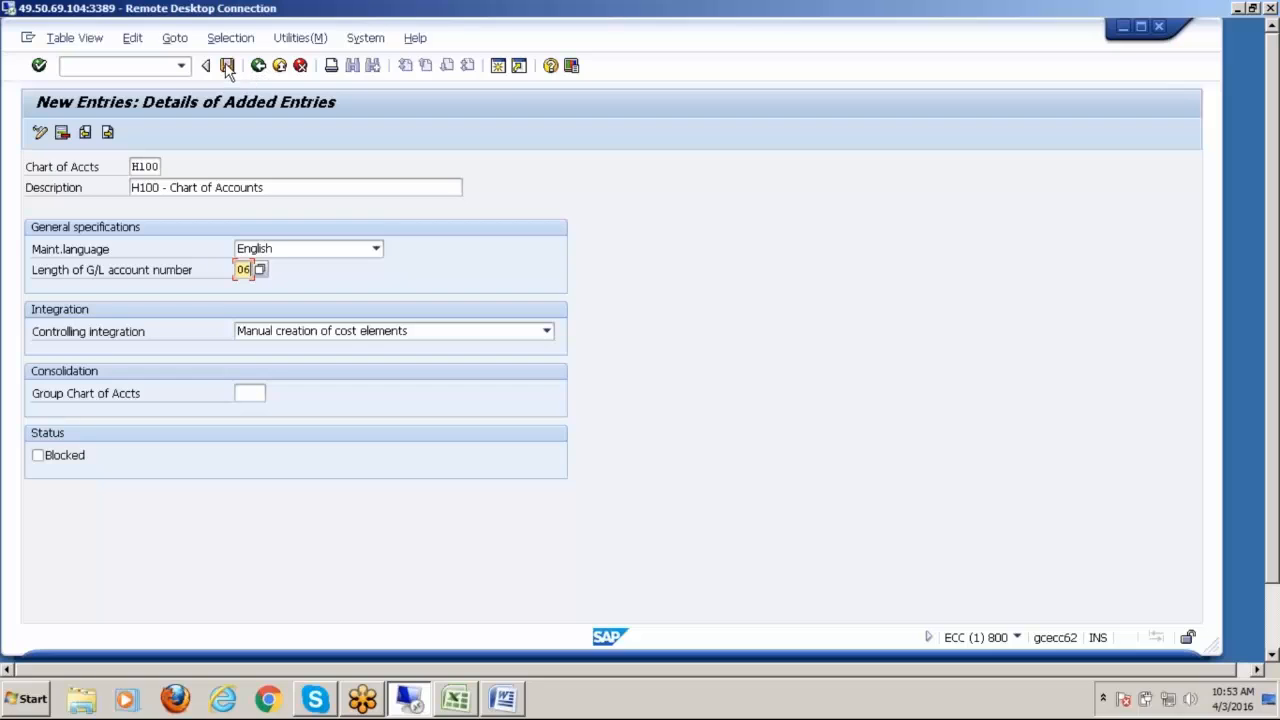
- Save chart of accounts H100 under the customizing transport request
{"action": "left_click", "coordinate": [230, 72]}
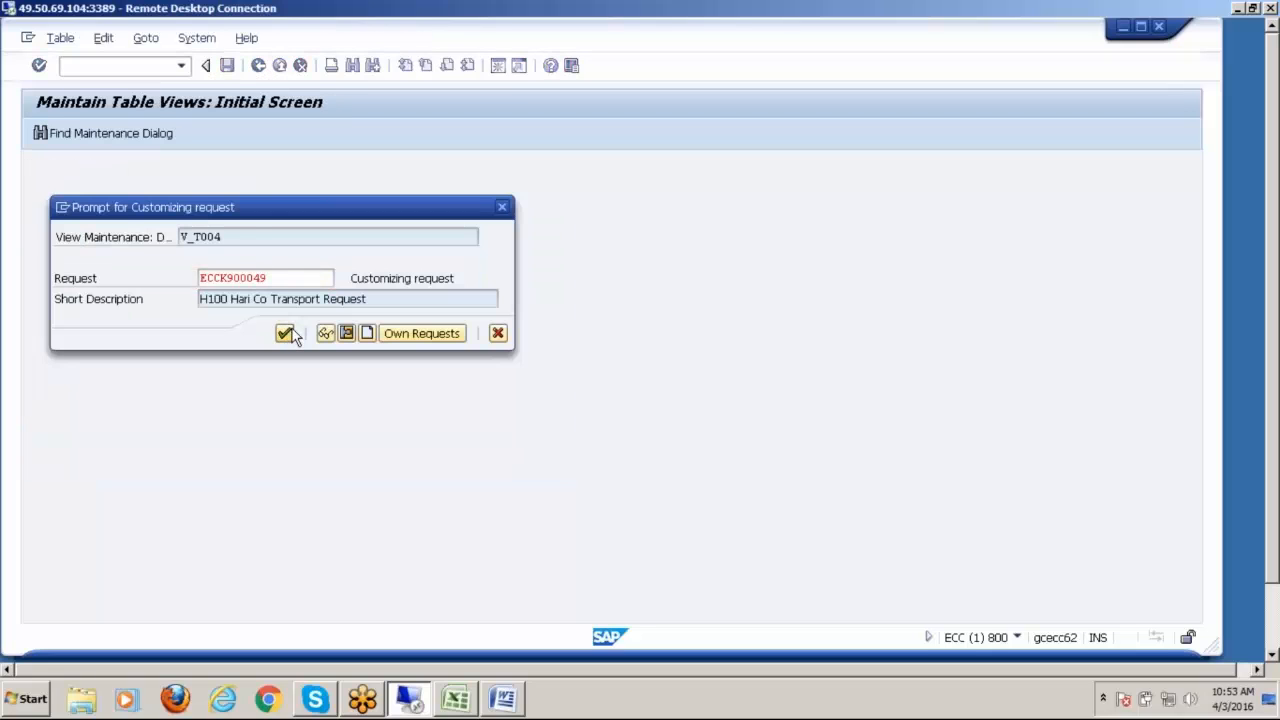
{"action": "left_click", "coordinate": [286, 332]}
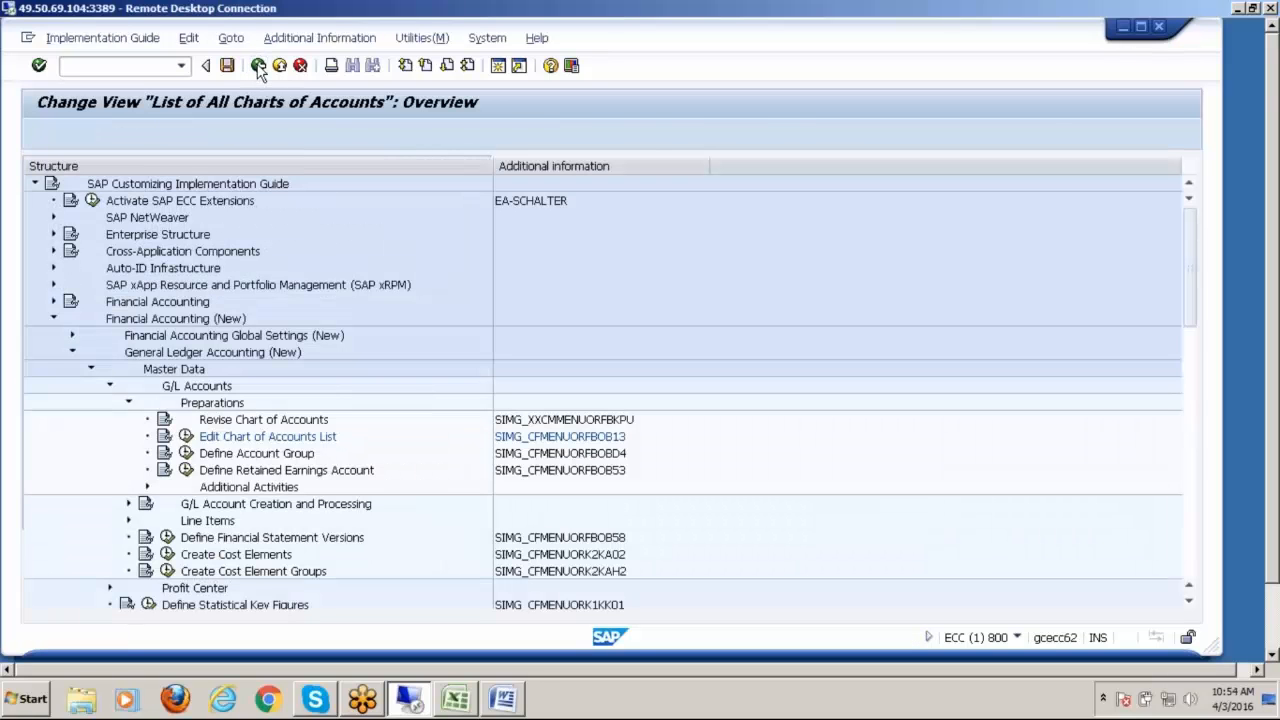
{"action": "left_click", "coordinate": [256, 452]}
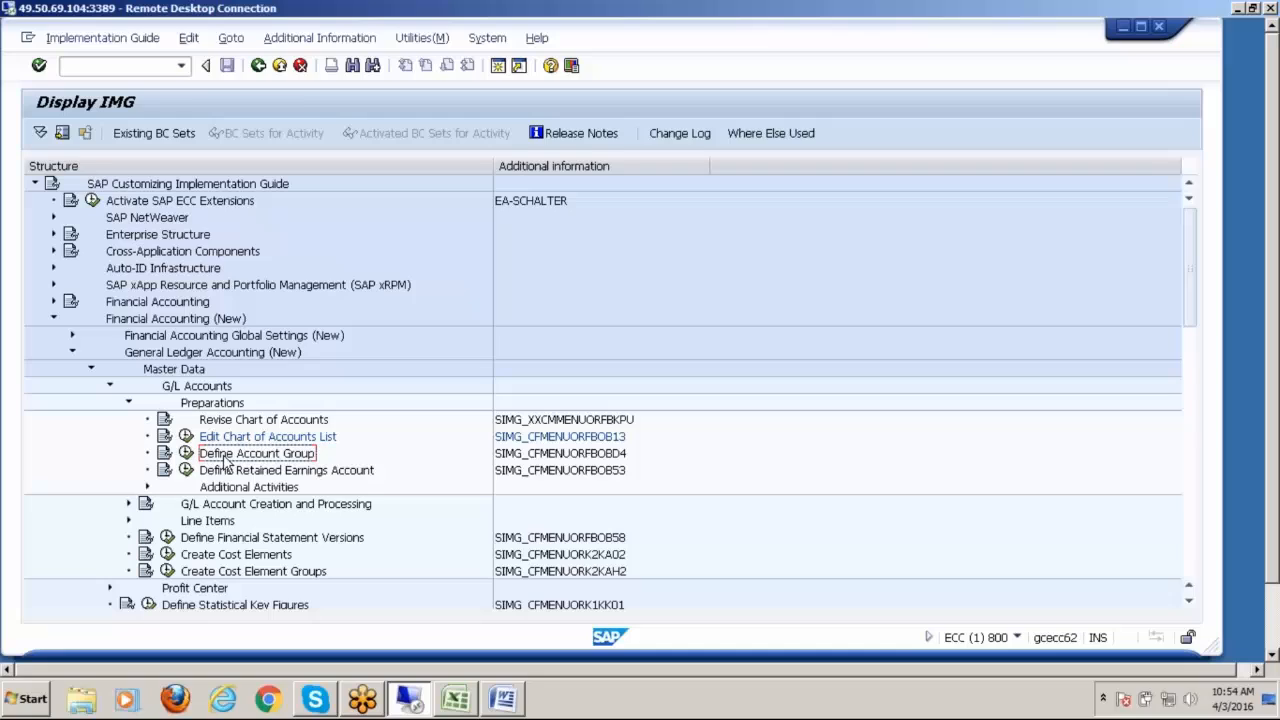
{"action": "left_click", "coordinate": [268, 436]}
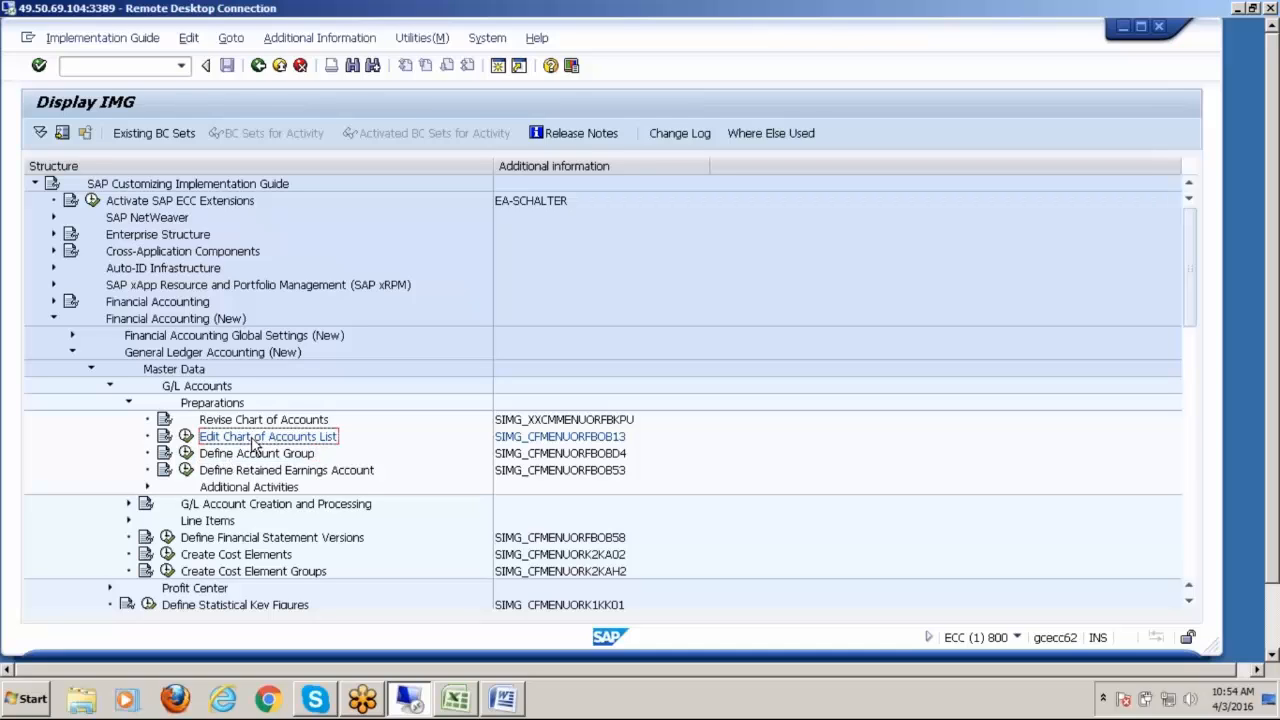
{"action": "left_click", "coordinate": [256, 452]}
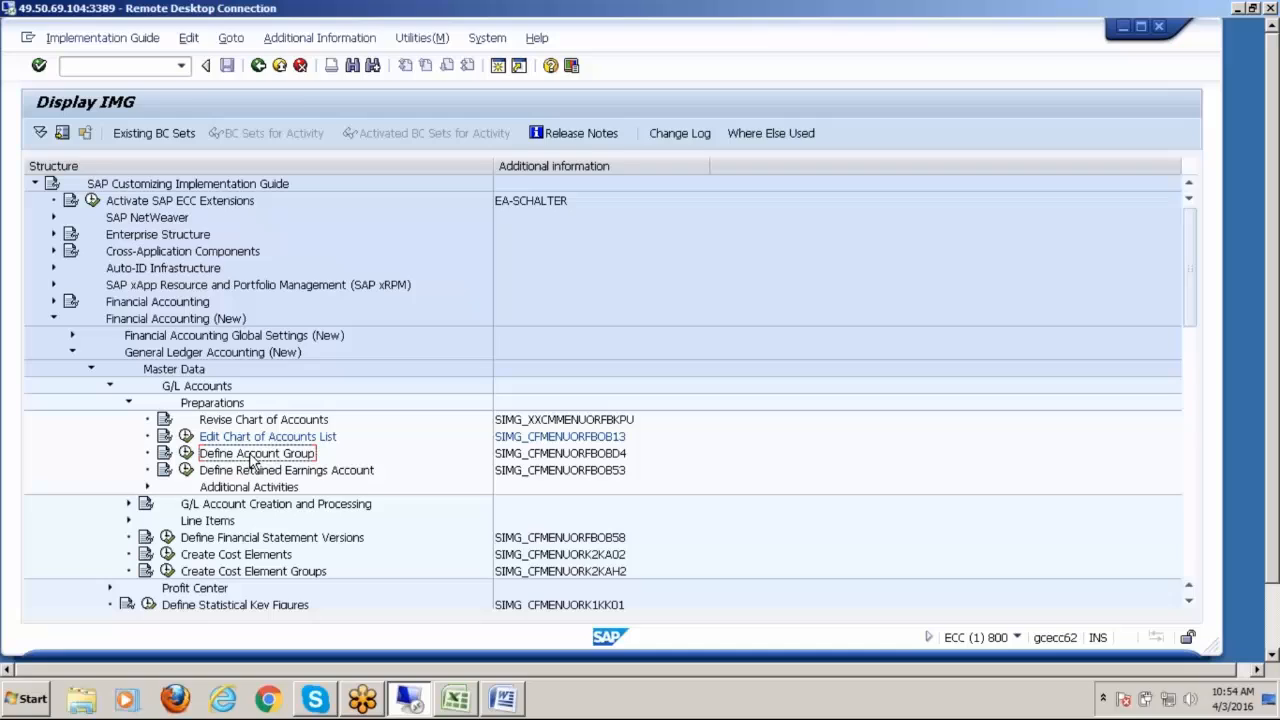
{"action": "left_click", "coordinate": [286, 470]}
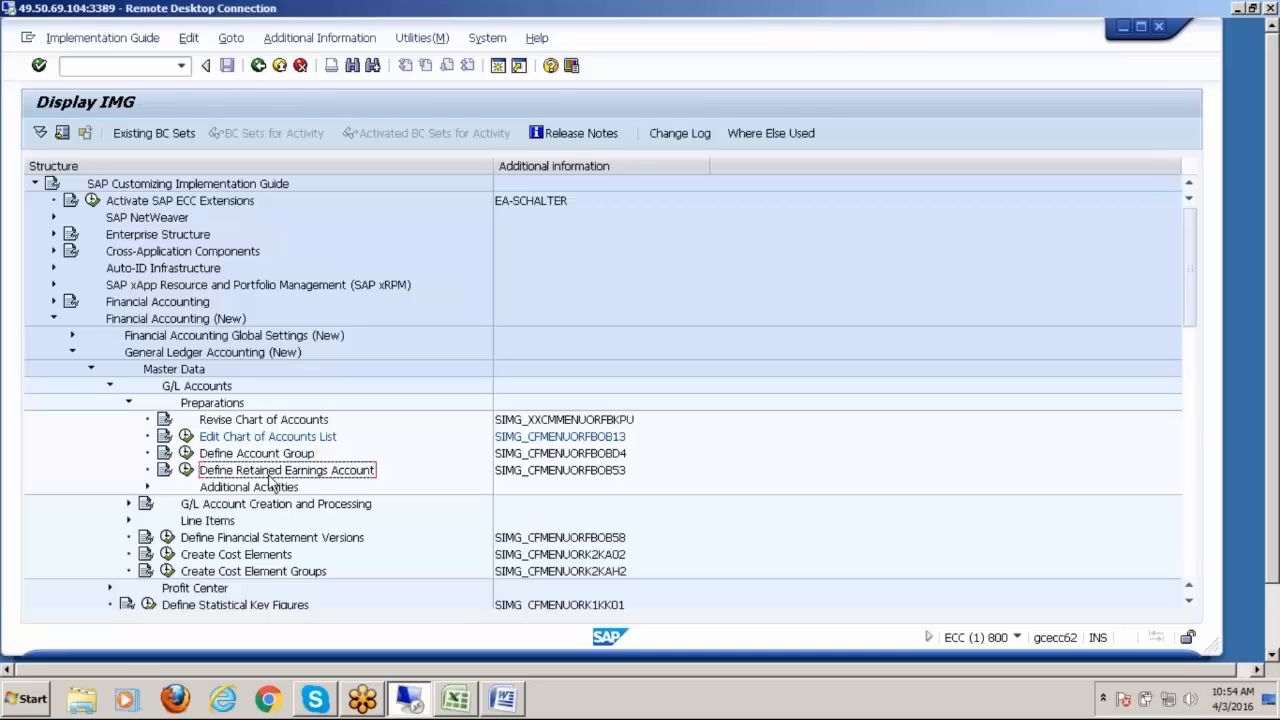
{"action": "left_click", "coordinate": [268, 436]}
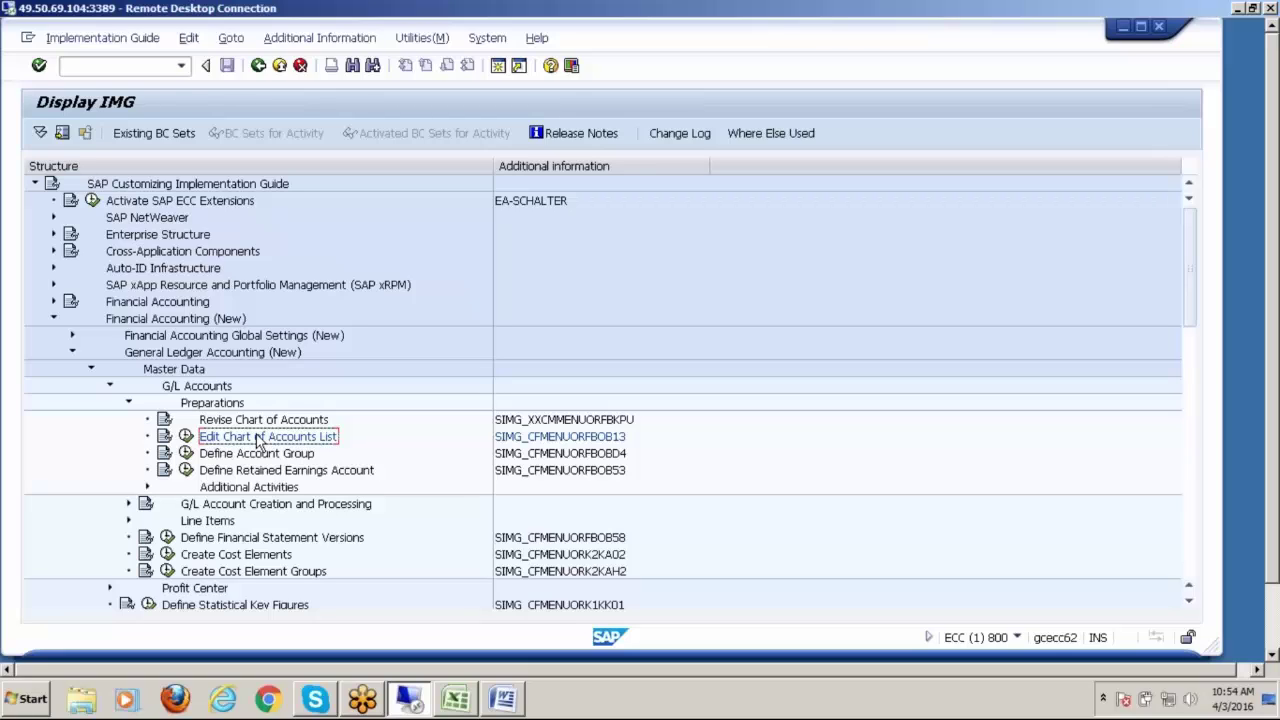
{"action": "left_click", "coordinate": [256, 452]}
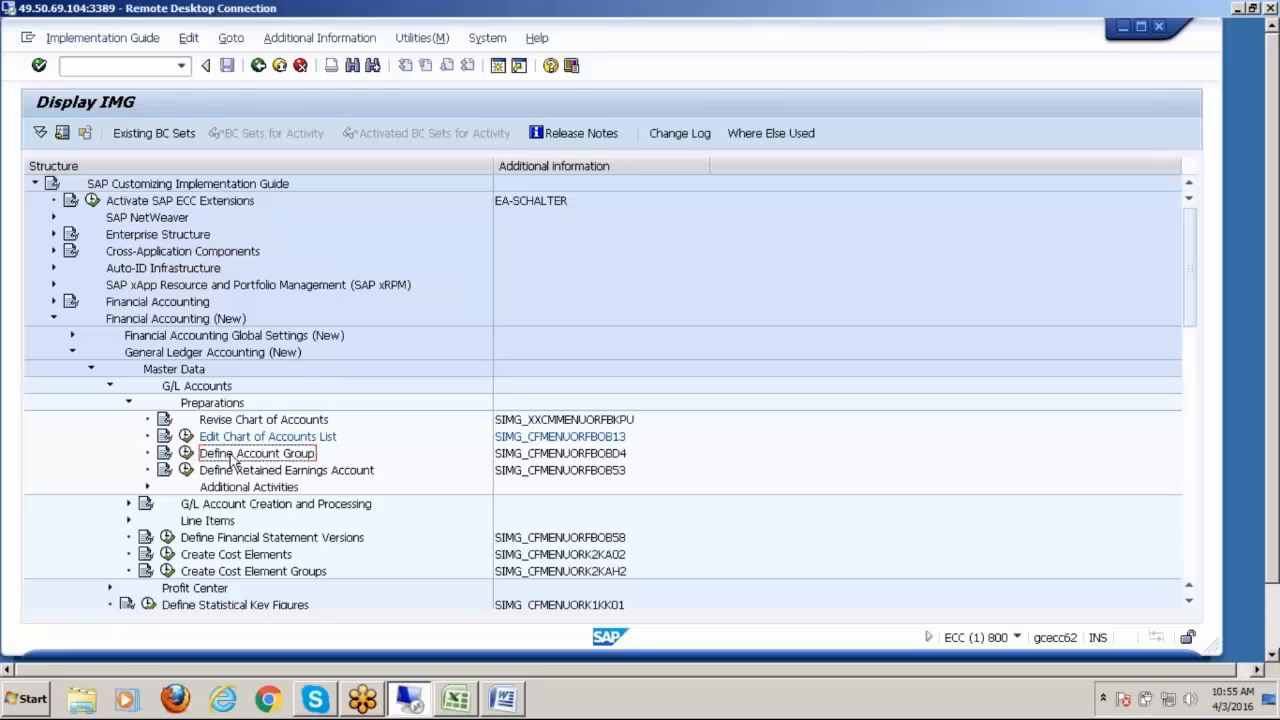
{"action": "mouse_move", "coordinate": [232, 454]}
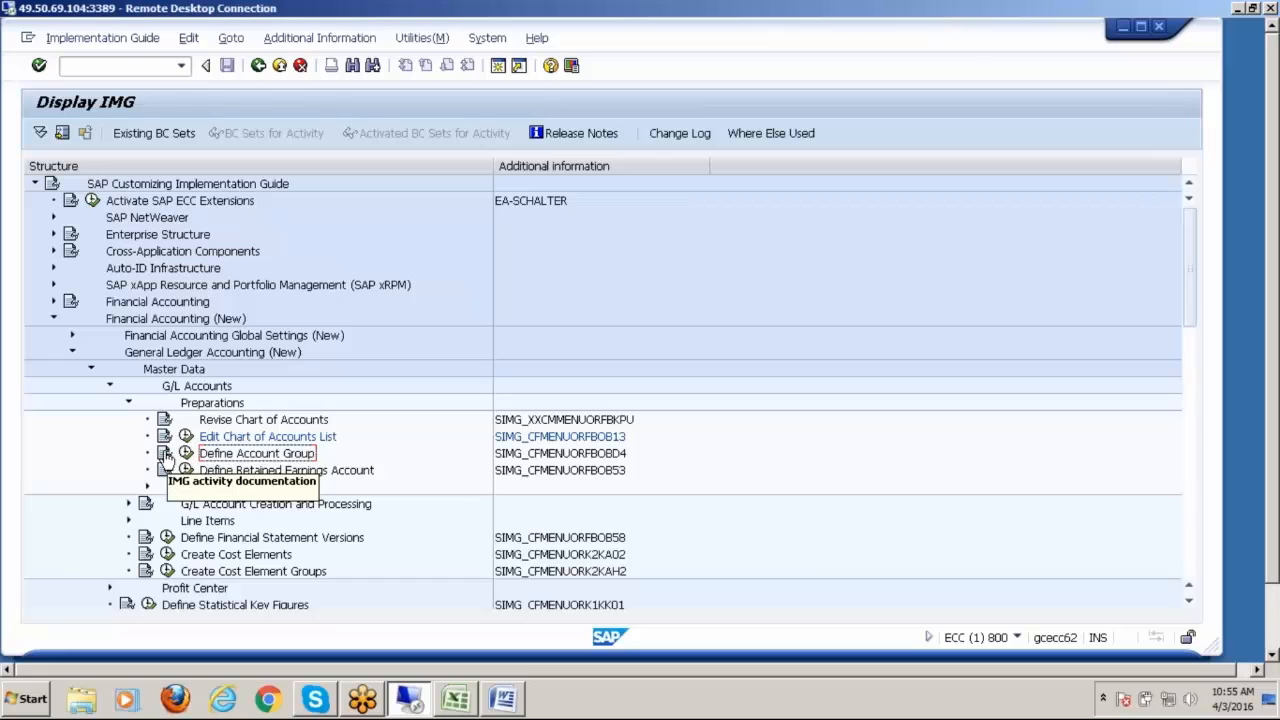
- Read the Define Account Group documentation, highlighting what account groups determine, then close it
{"action": "left_click", "coordinate": [184, 452]}
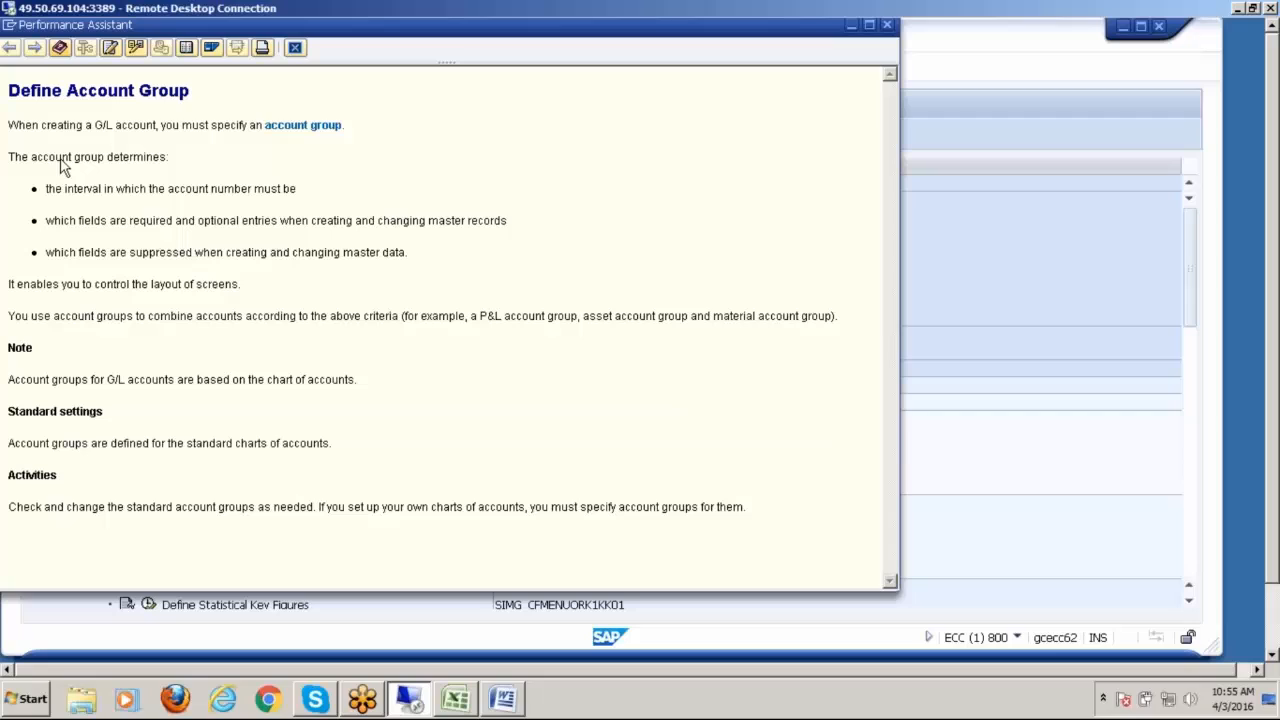
{"action": "mouse_move", "coordinate": [108, 184]}
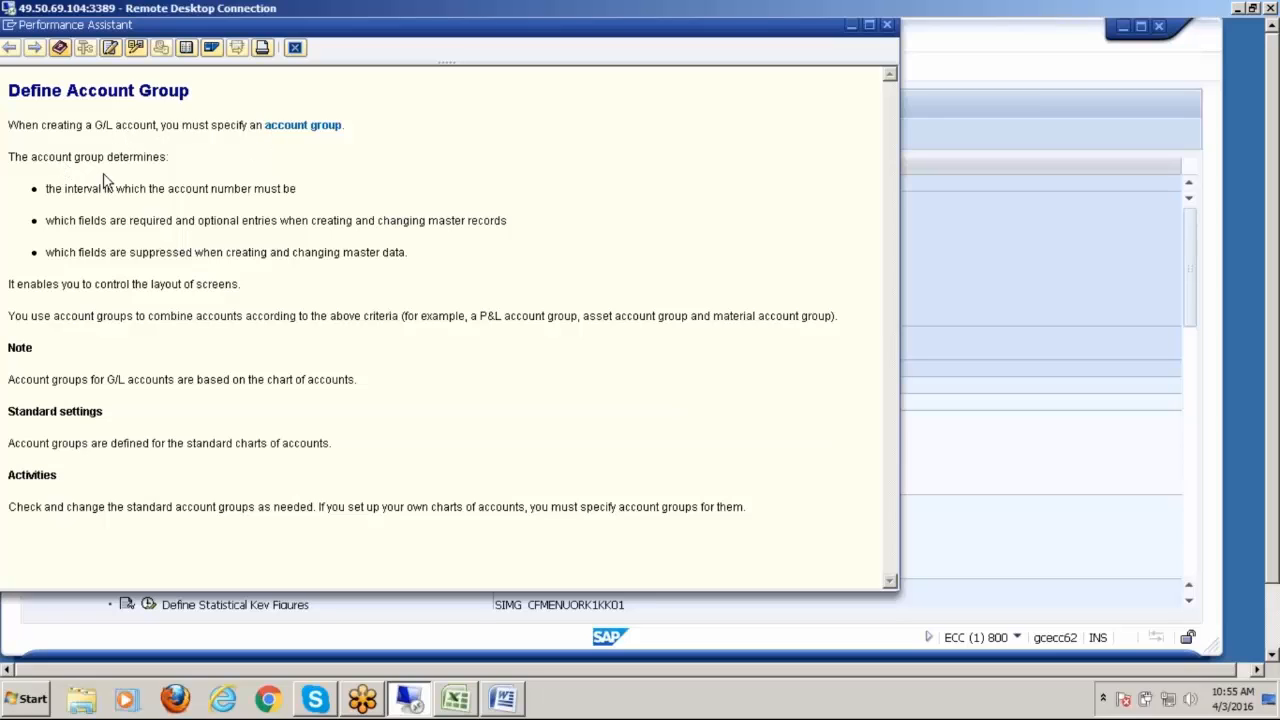
{"action": "mouse_move", "coordinate": [44, 188]}
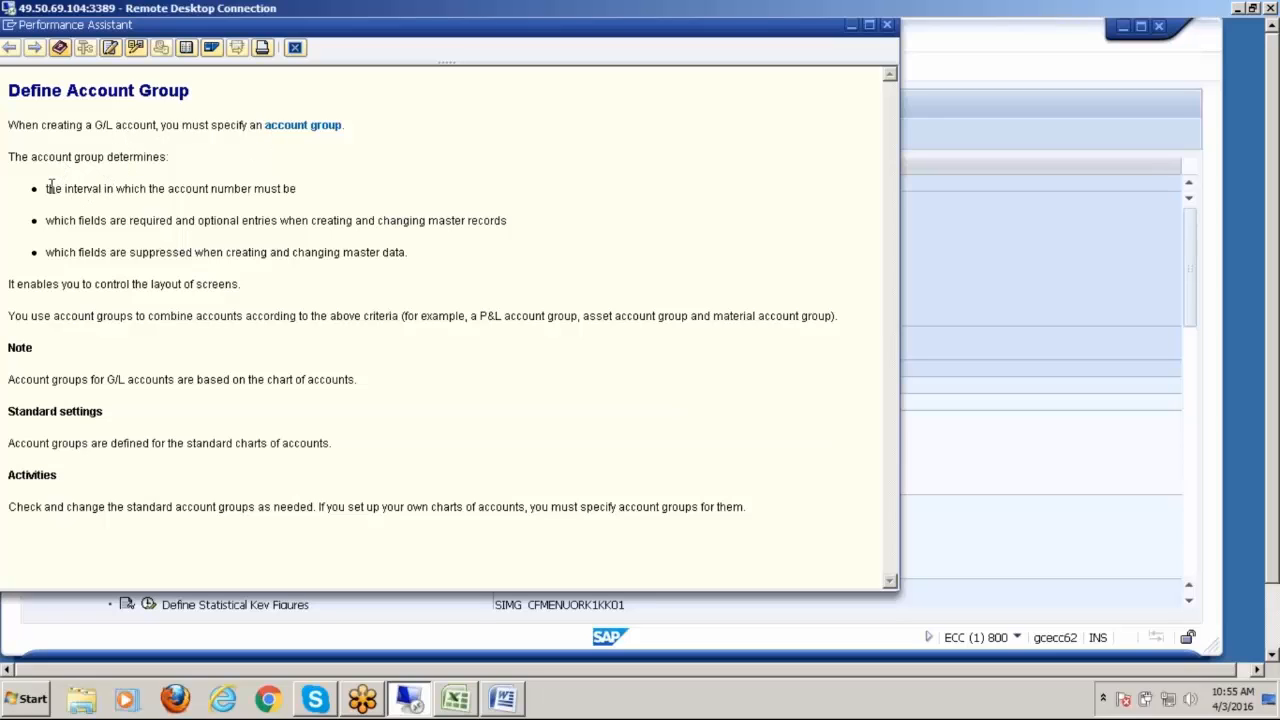
{"action": "left_click_drag", "start_coordinate": [46, 188], "coordinate": [240, 220]}
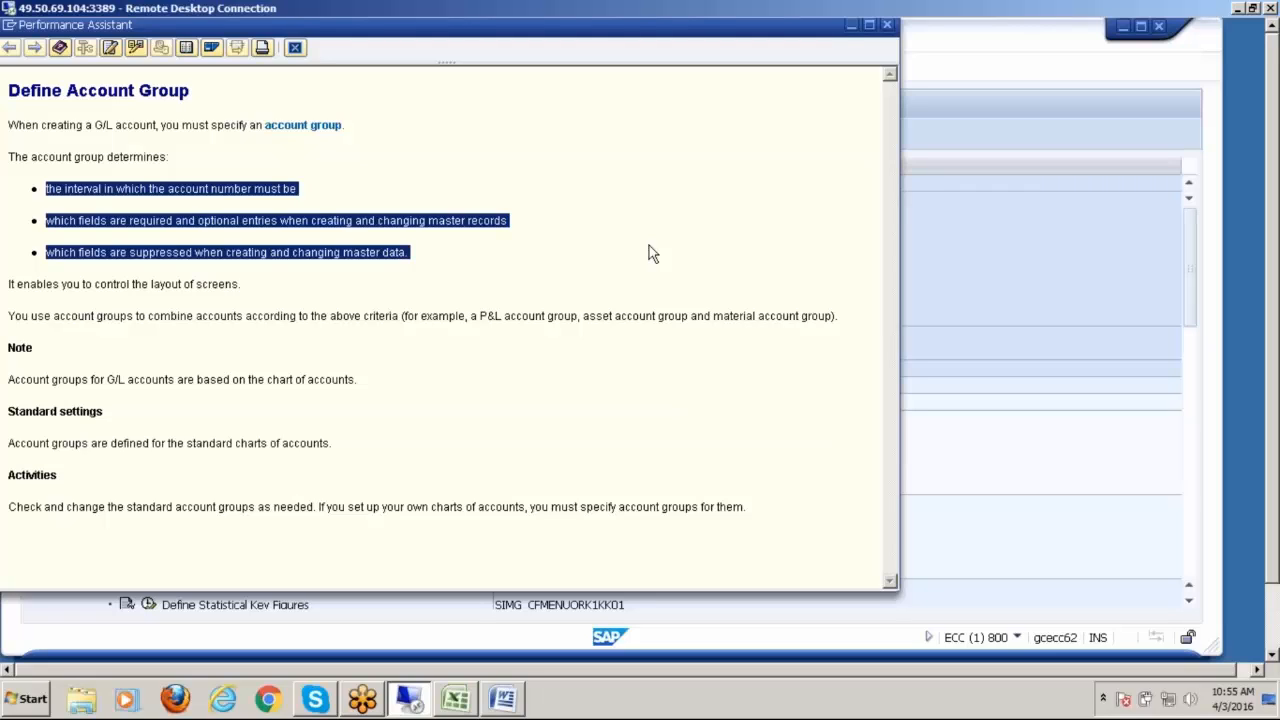
{"action": "mouse_move", "coordinate": [456, 80]}
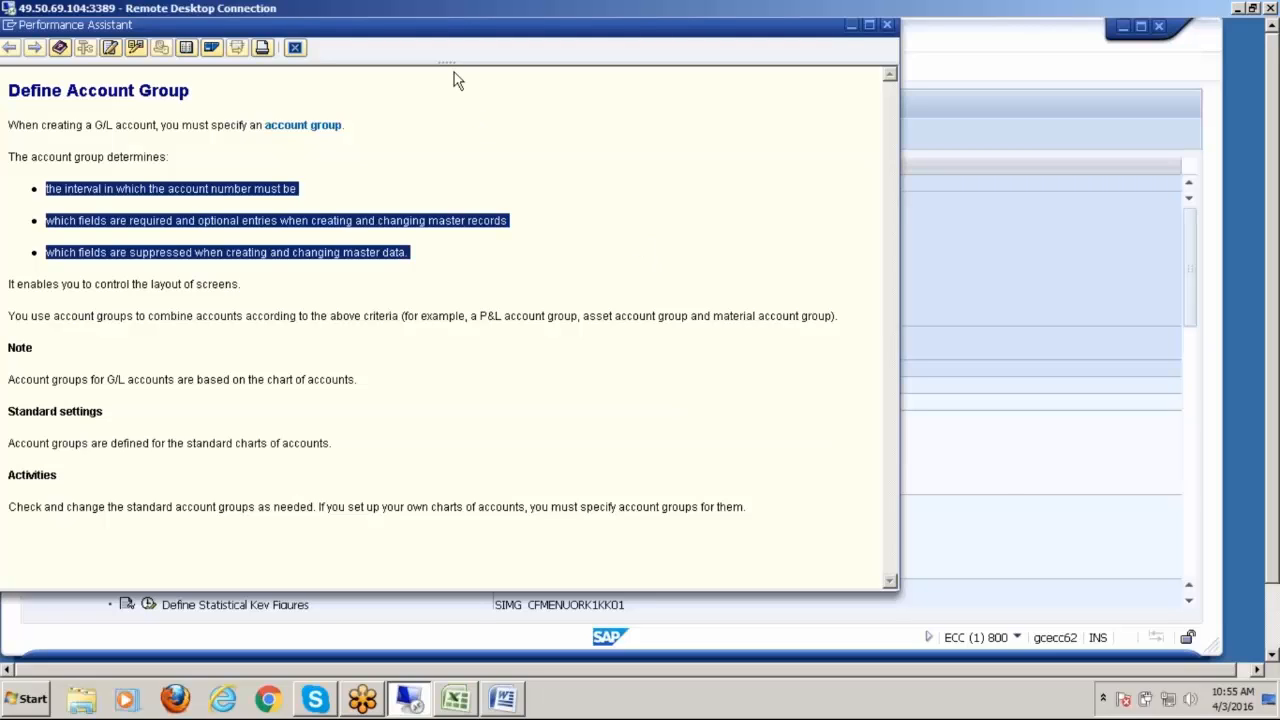
{"action": "mouse_move", "coordinate": [370, 16]}
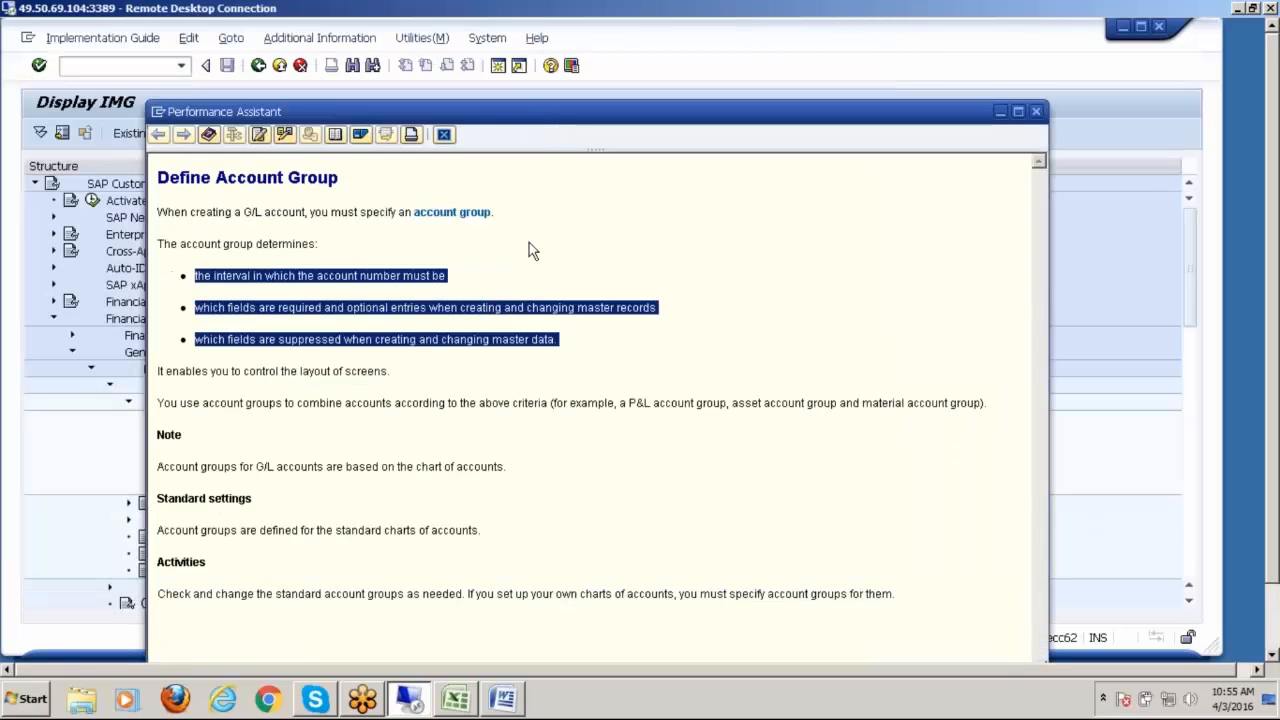
{"action": "mouse_move", "coordinate": [712, 308]}
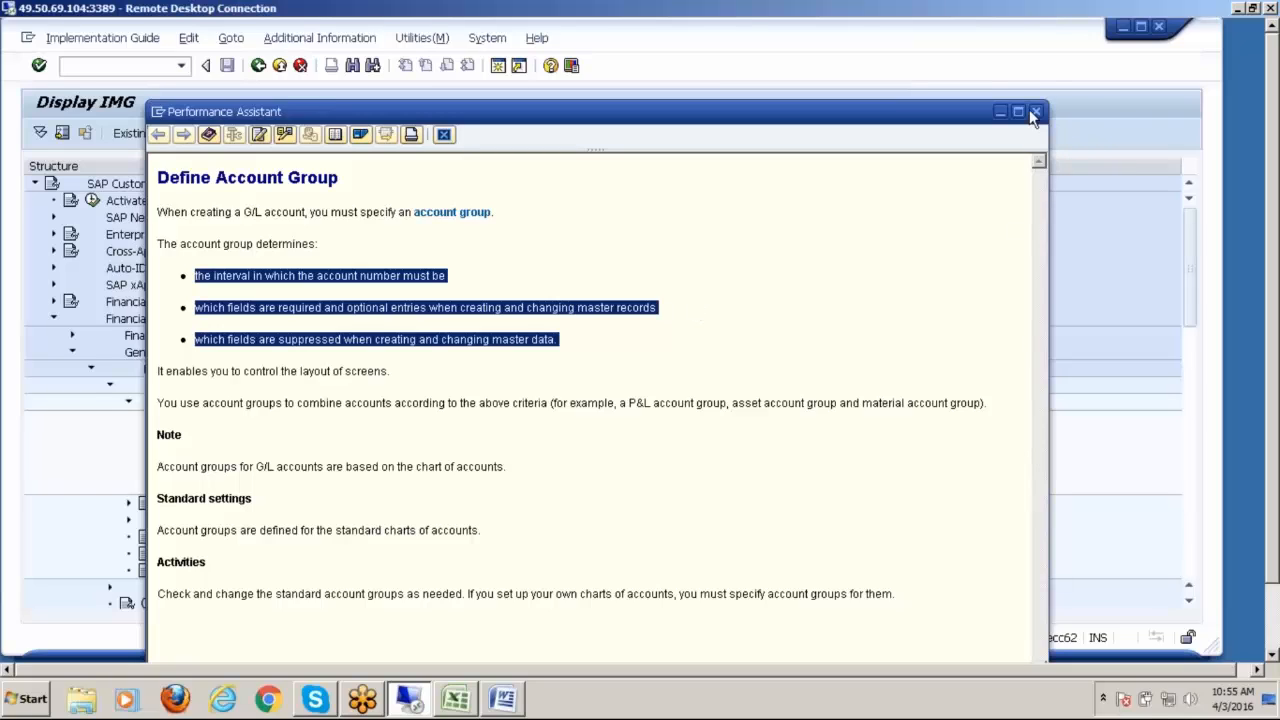
{"action": "left_click", "coordinate": [1032, 110]}
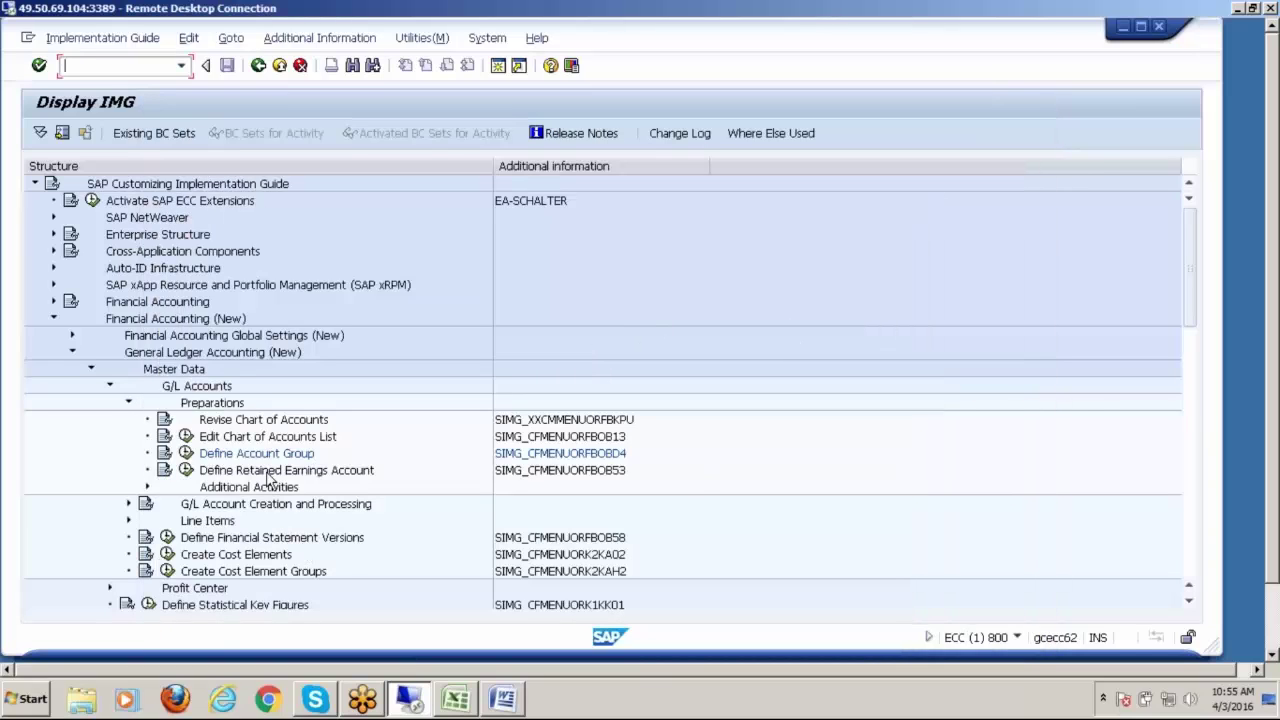
{"action": "mouse_move", "coordinate": [164, 470]}
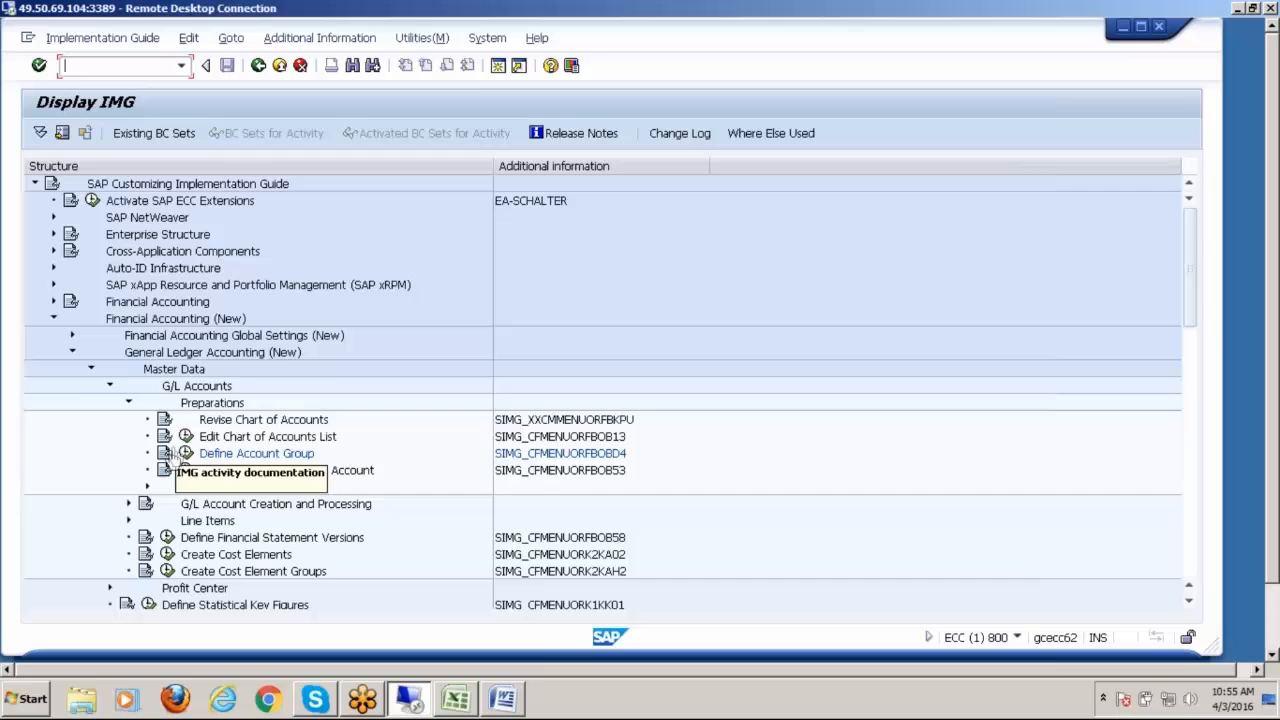
{"action": "mouse_move", "coordinate": [168, 468]}
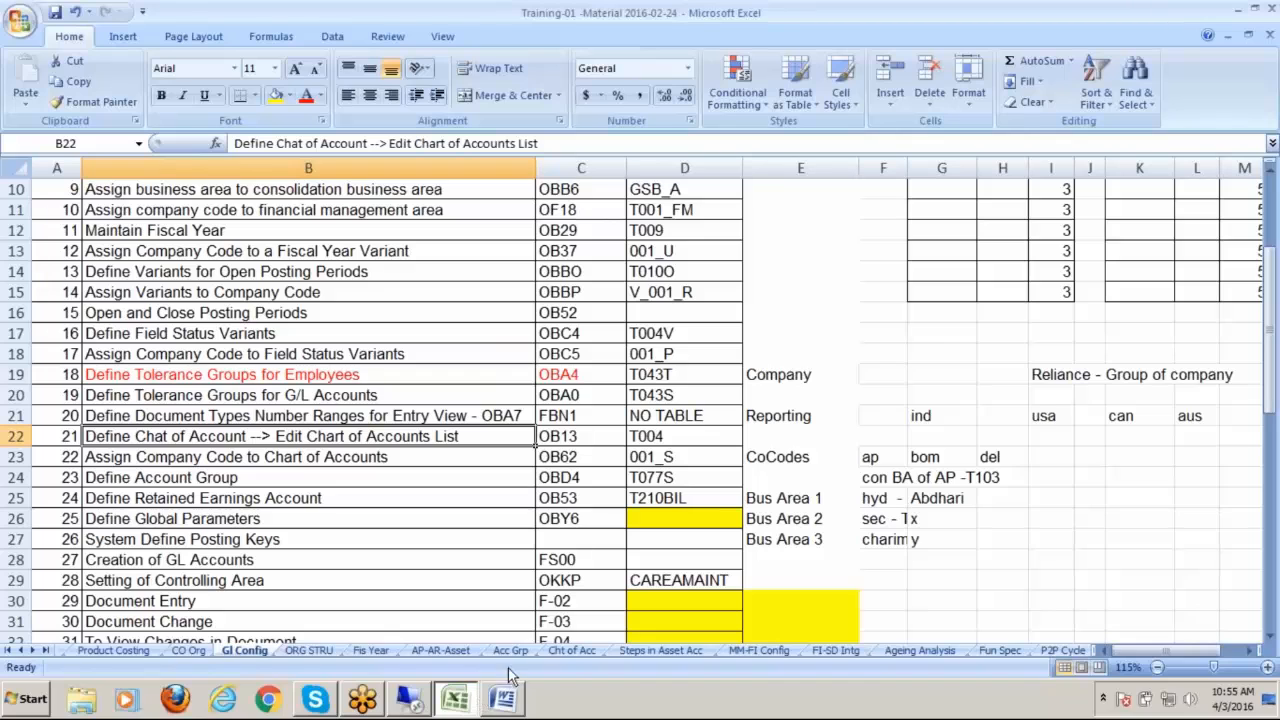
- Review the Acc Grp sheet's From/To ranges for SHARE CAPITAL and PROVISIONS AND OTHER LIABILITIES
{"action": "left_click", "coordinate": [512, 650]}
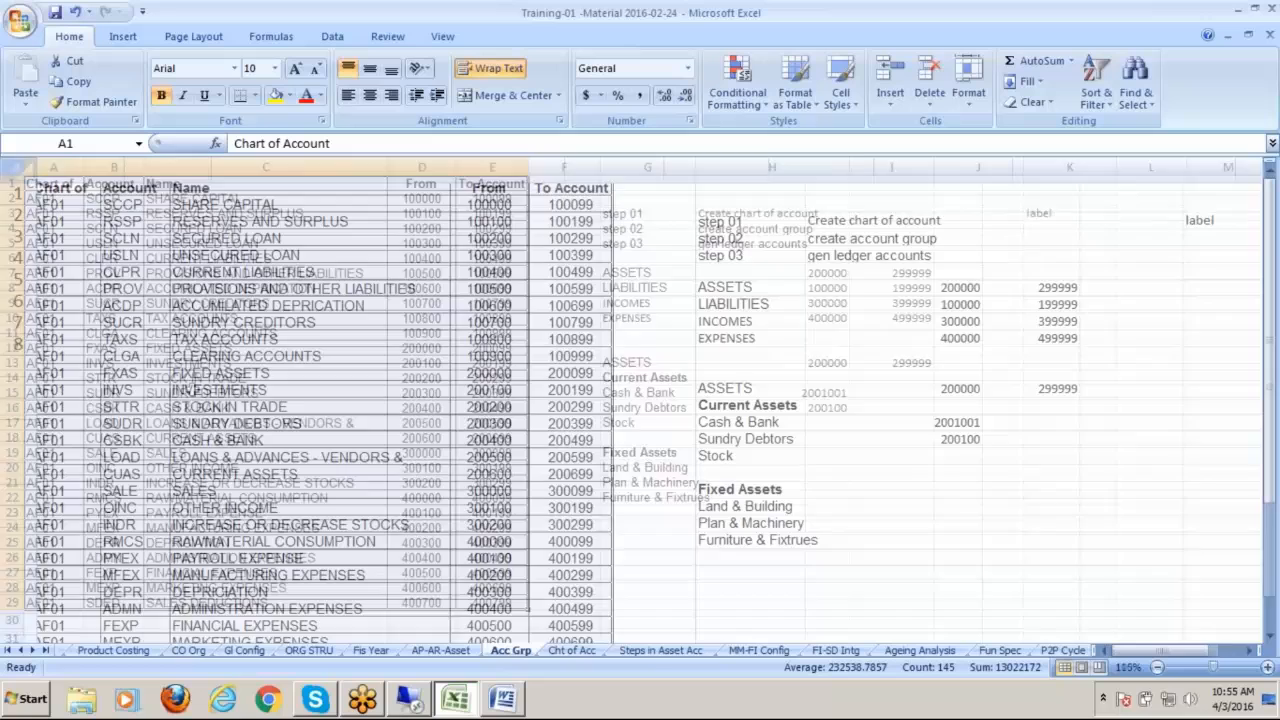
{"action": "left_click", "coordinate": [1160, 650]}
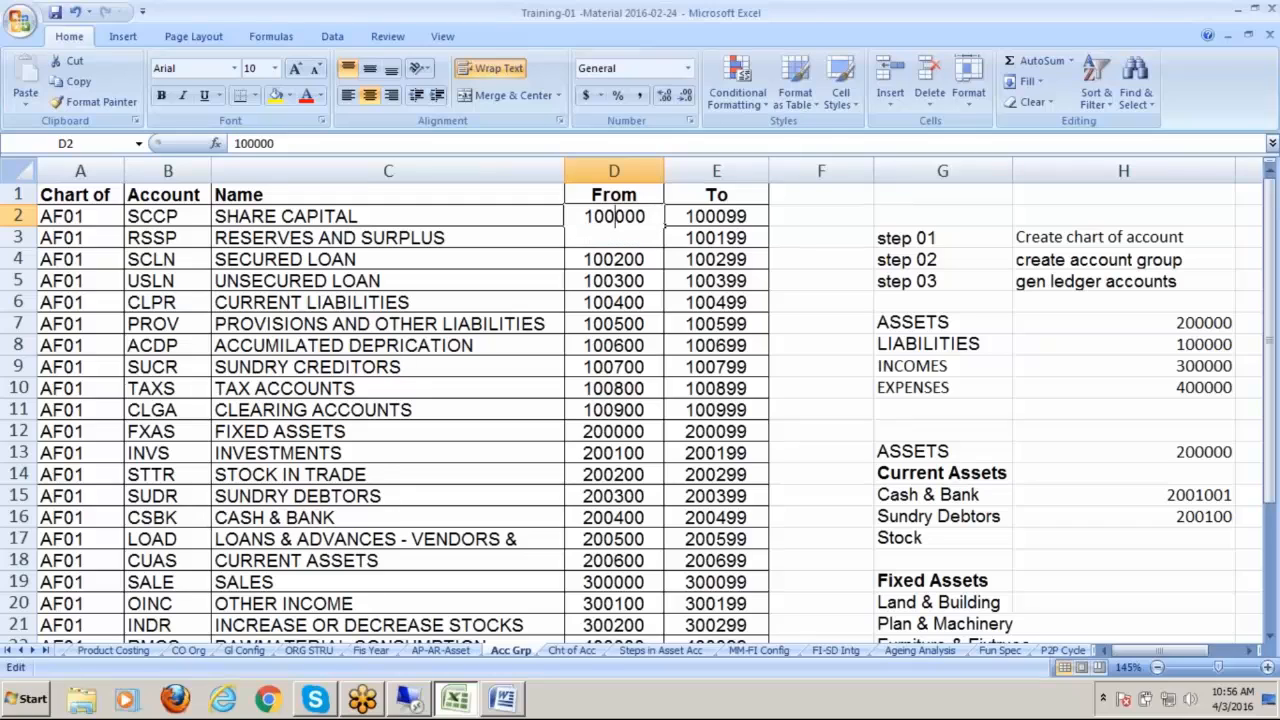
{"action": "left_click", "coordinate": [716, 216]}
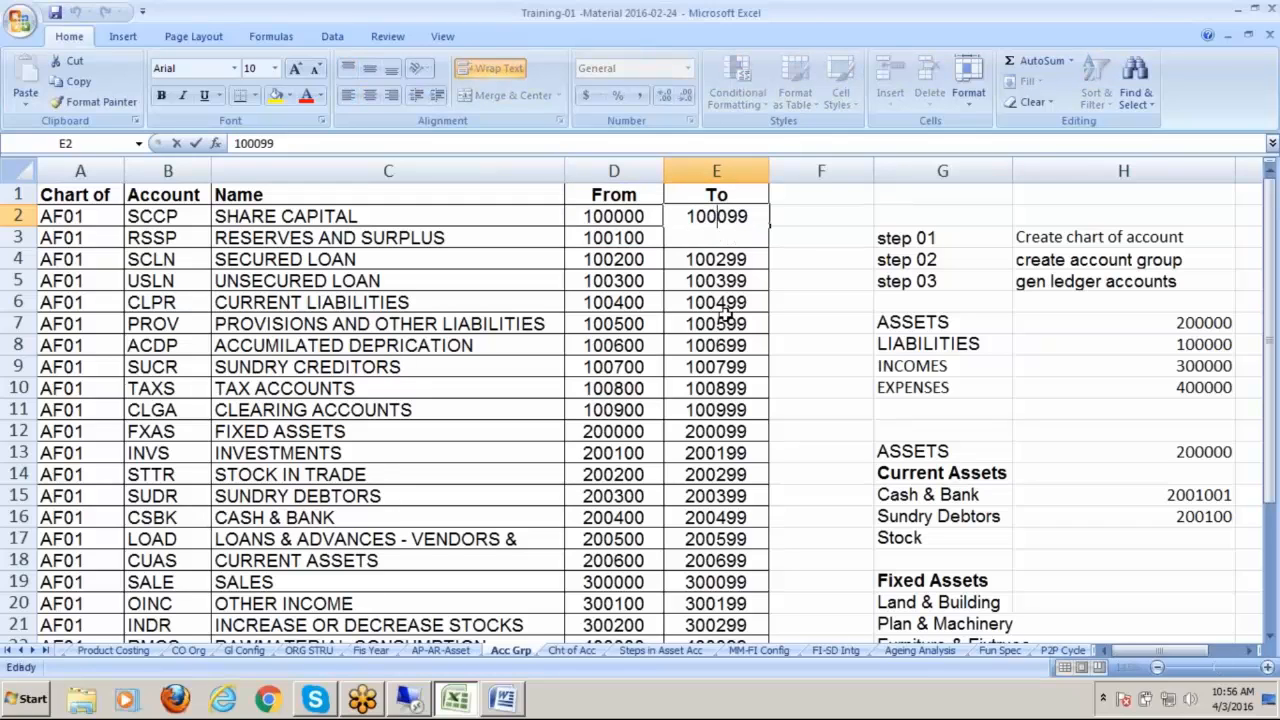
{"action": "left_click", "coordinate": [716, 324]}
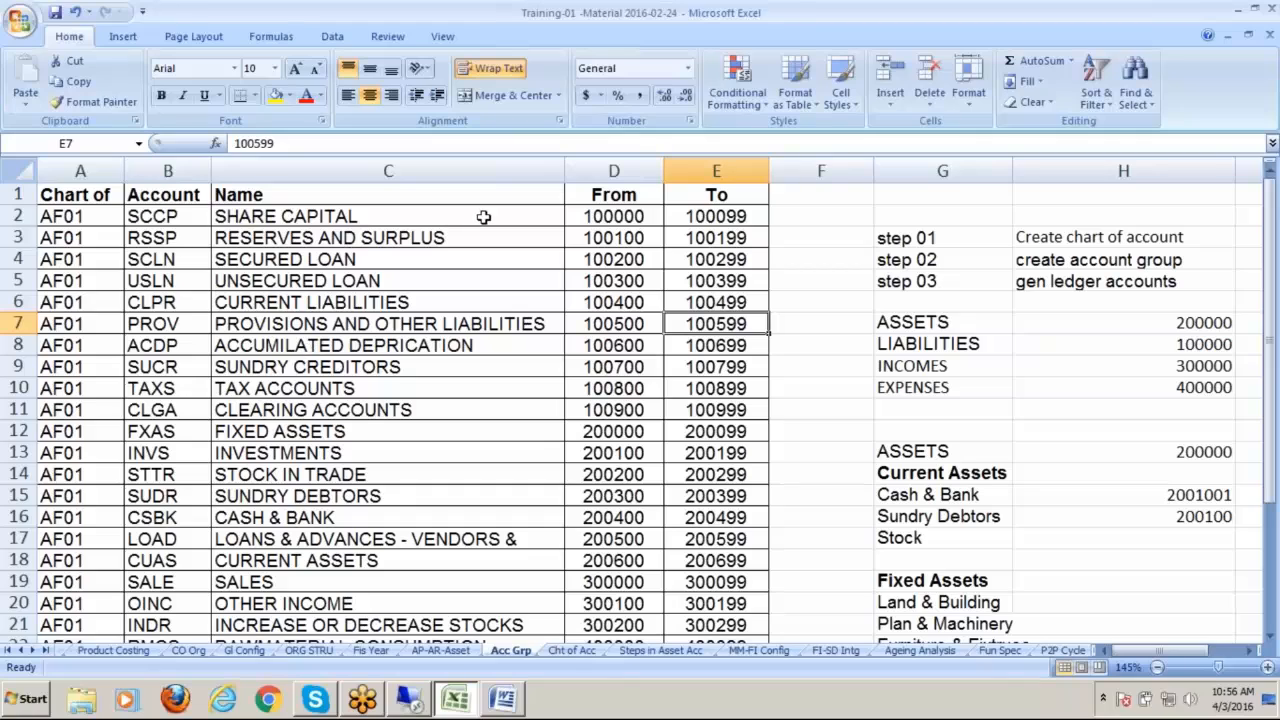
{"action": "mouse_move", "coordinate": [352, 236]}
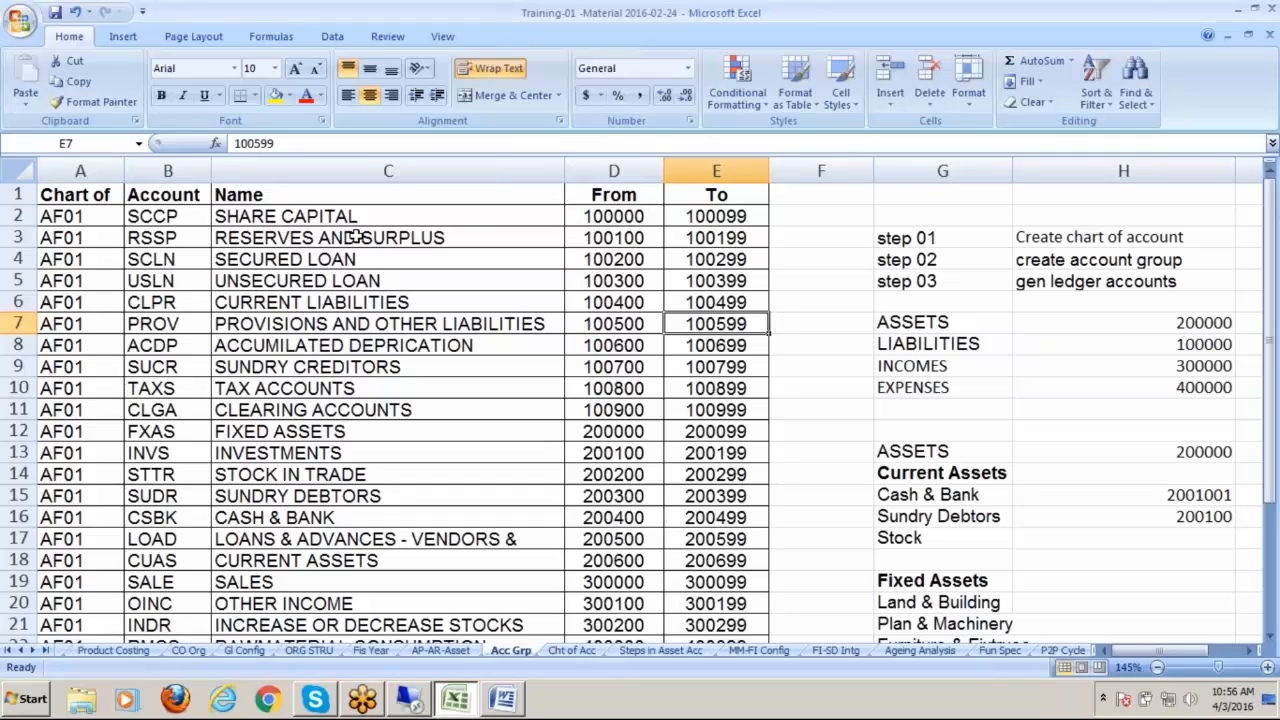
{"action": "mouse_move", "coordinate": [498, 440]}
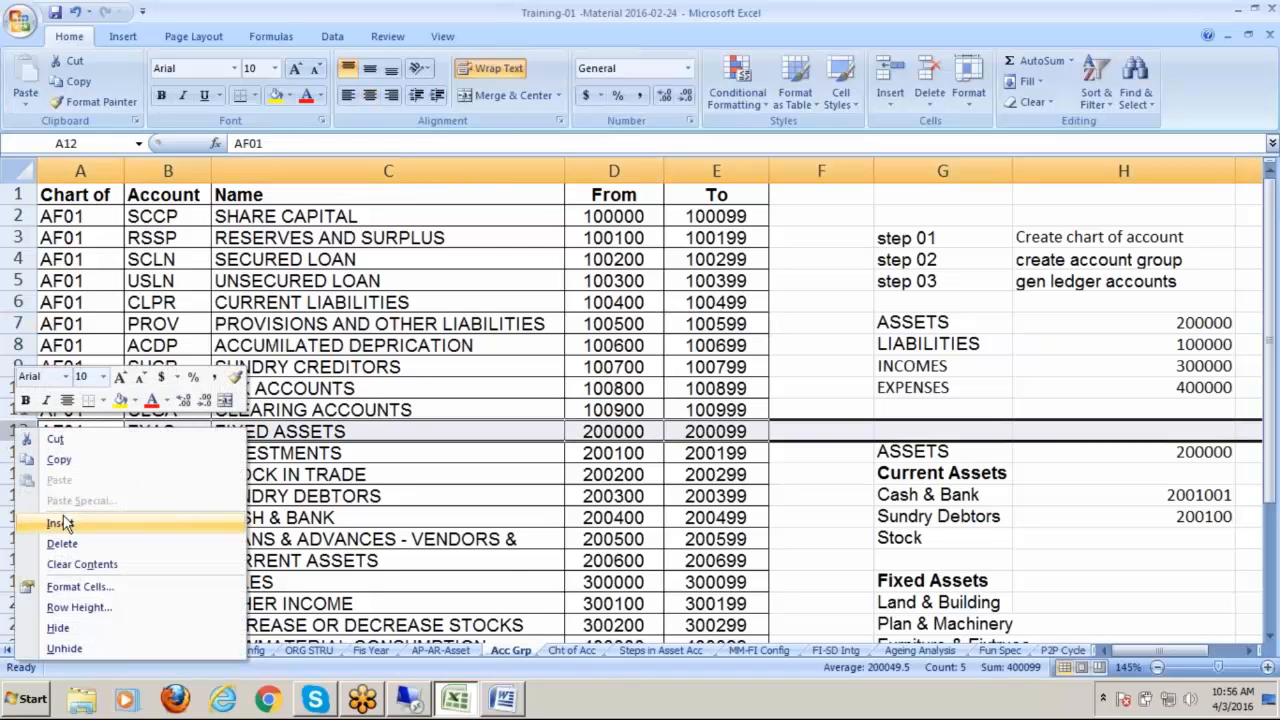
- Insert heading rows Assets and Revenues above their account groups in the list
{"action": "left_click", "coordinate": [56, 522]}
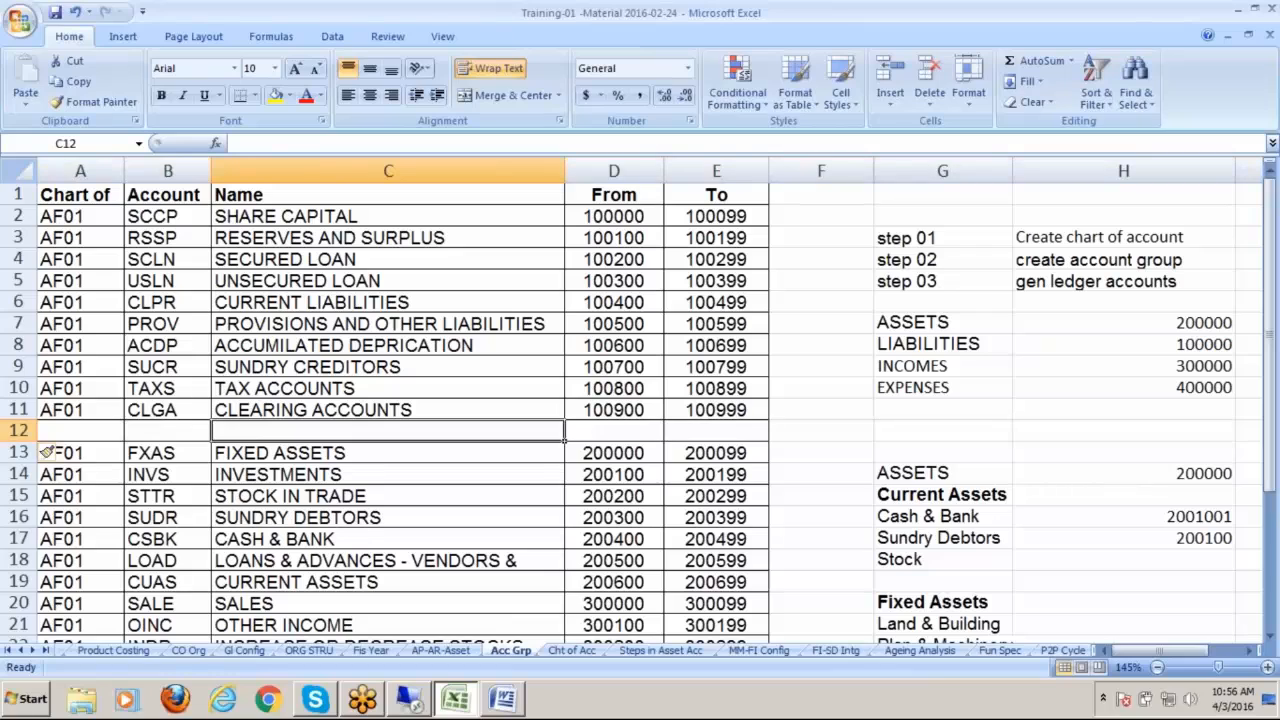
{"action": "type", "text": "Assets"}
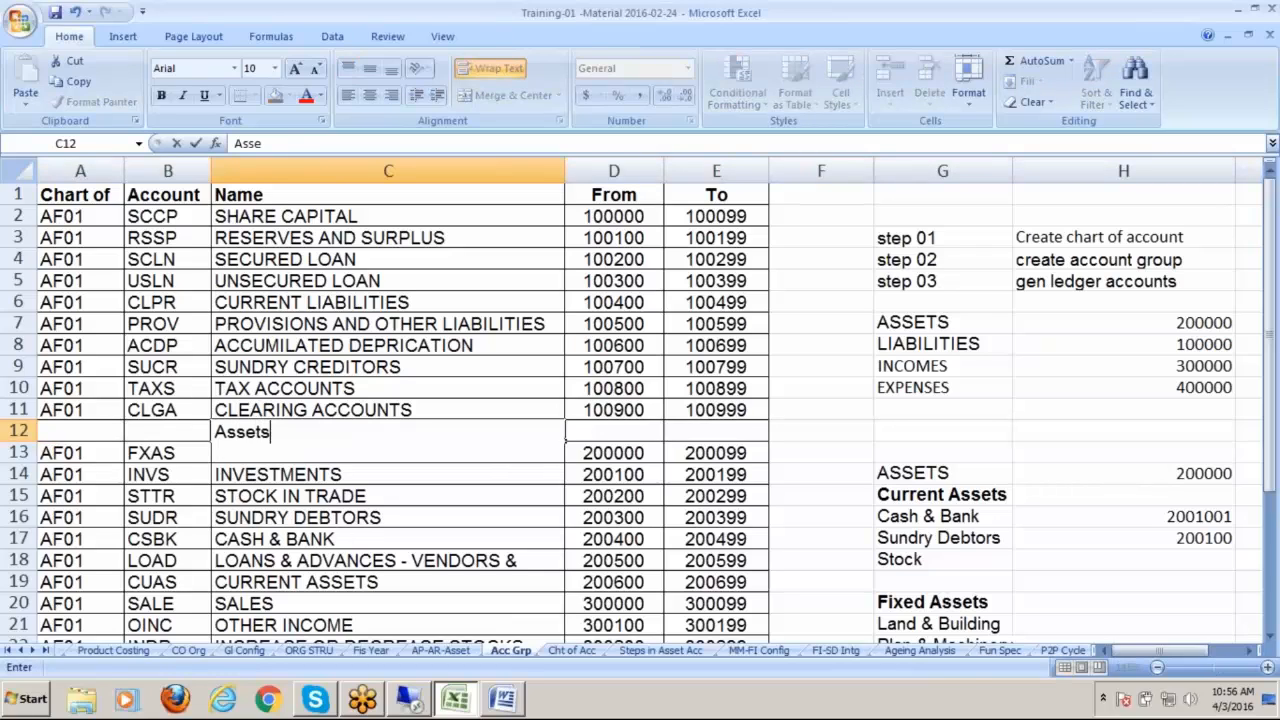
{"action": "key", "text": "enter"}
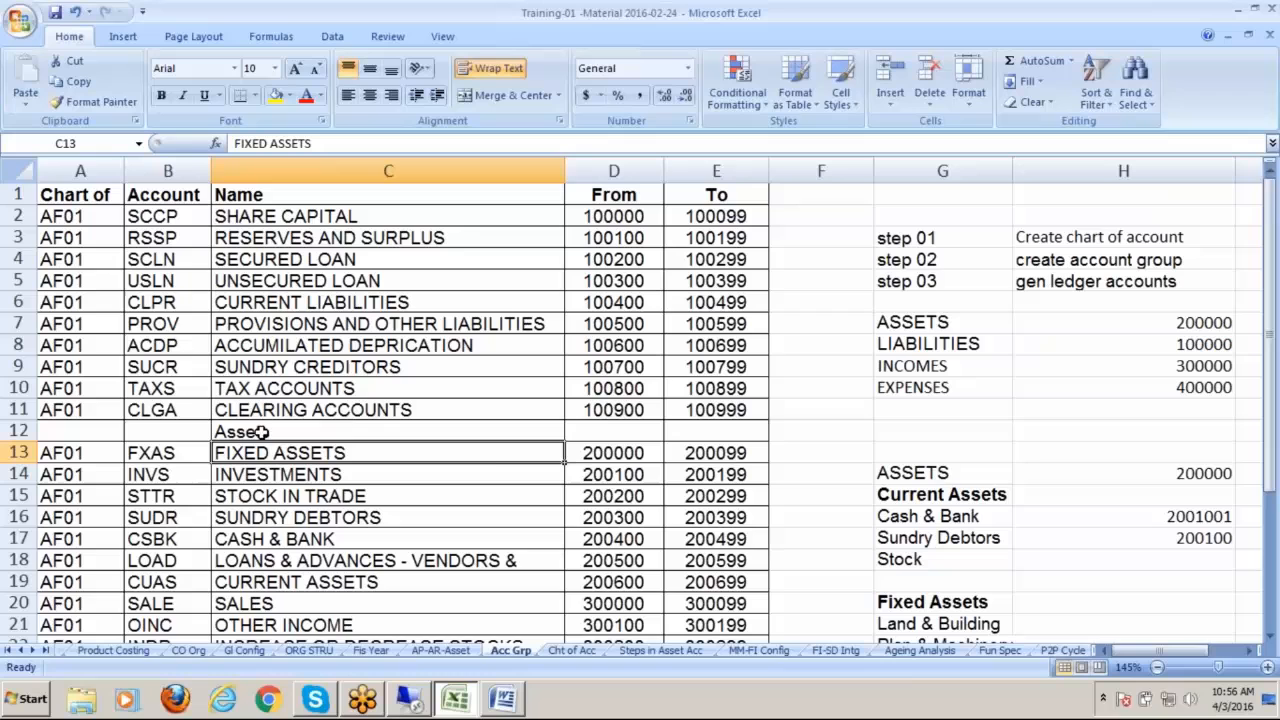
{"action": "scroll", "scroll_direction": "down", "scroll_amount": 3}
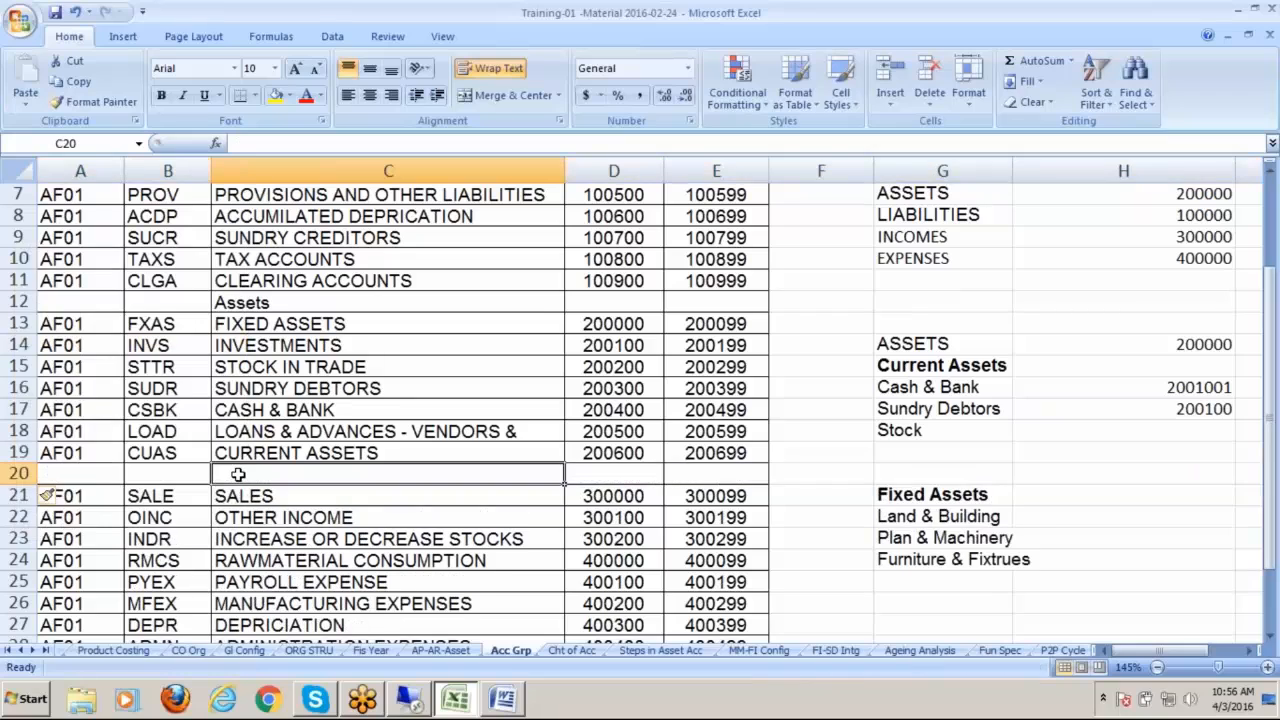
{"action": "type", "text": "Revenues"}
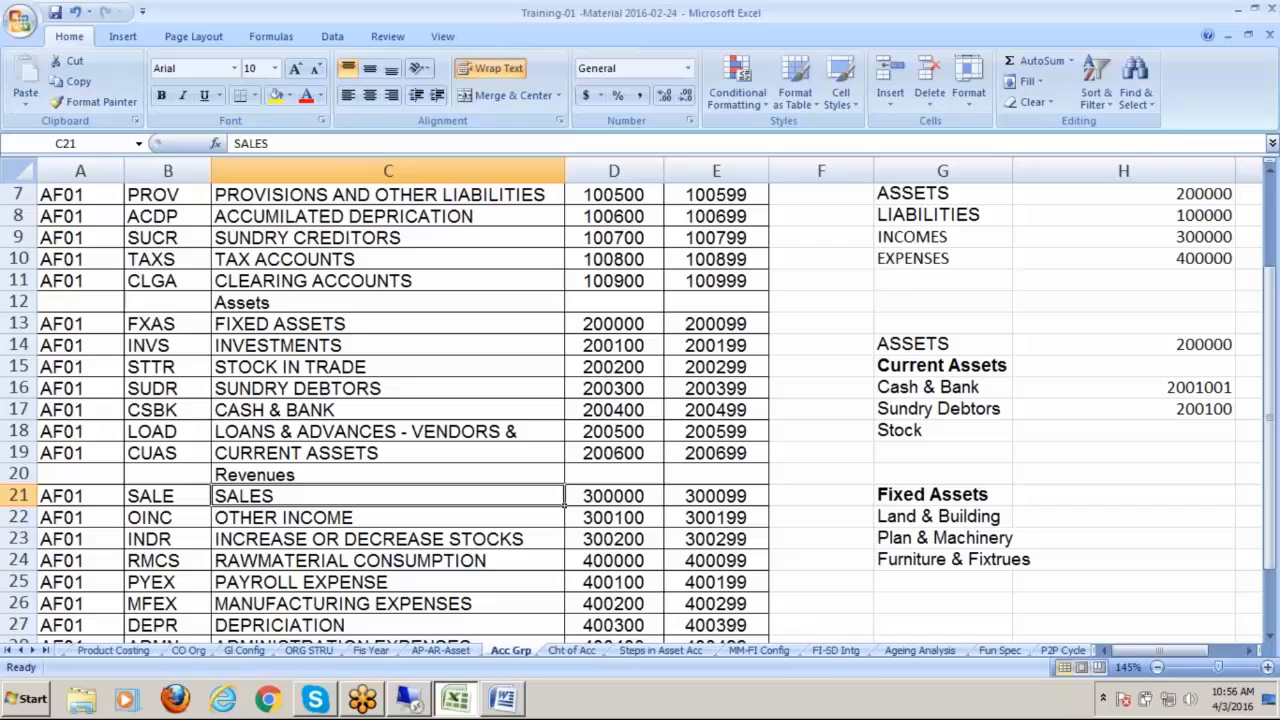
{"action": "scroll", "scroll_direction": "down", "scroll_amount": 3}
{"action": "type", "text": "Expenditure"}
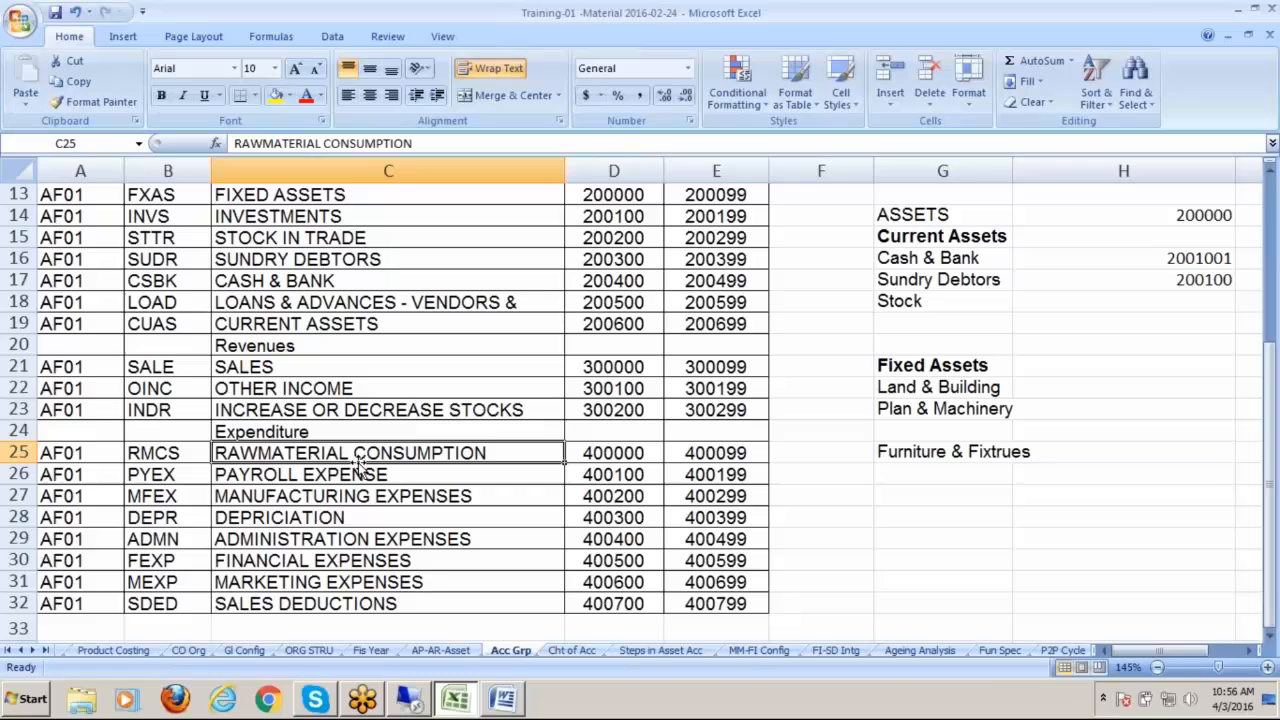
{"action": "mouse_move", "coordinate": [700, 452]}
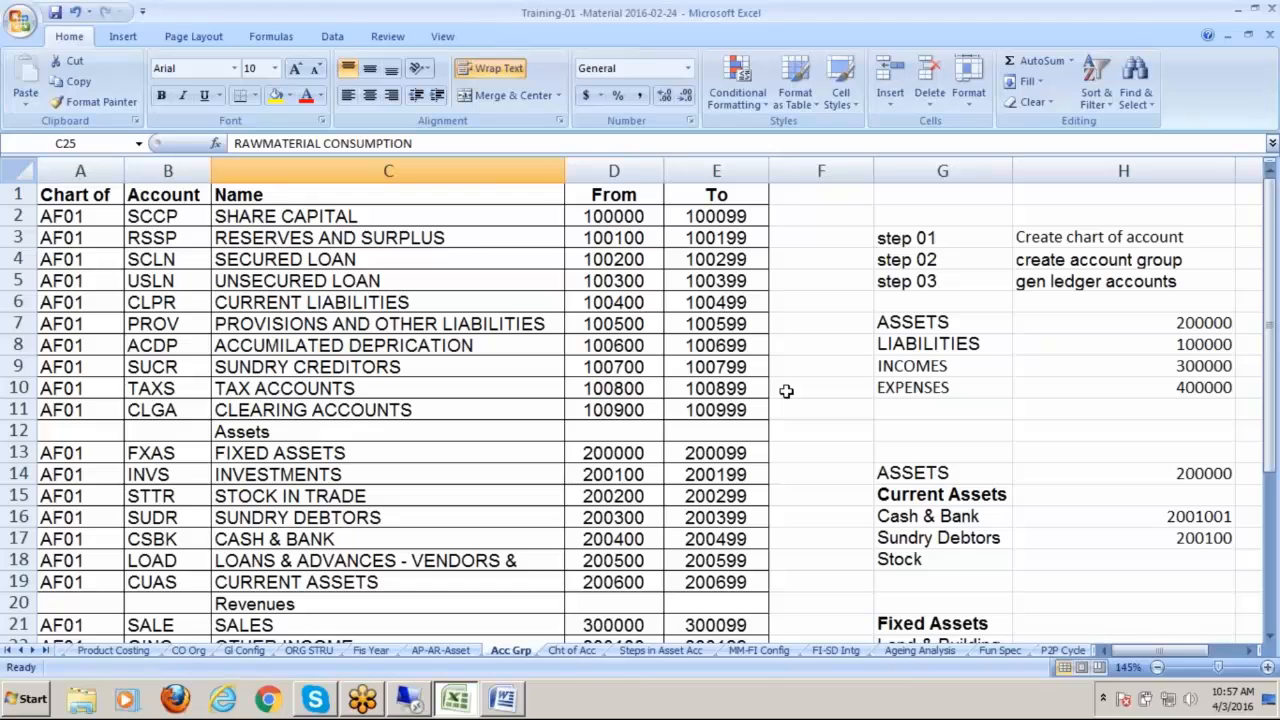
{"action": "mouse_move", "coordinate": [912, 434]}
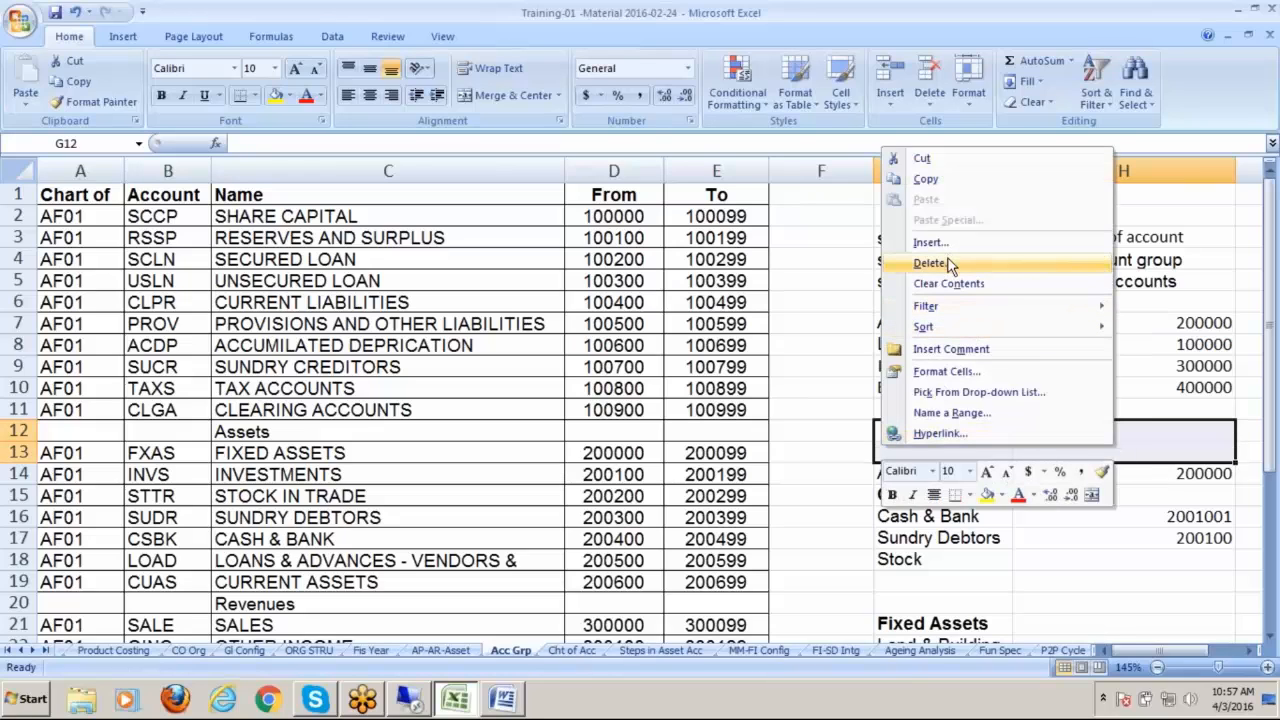
- Delete the blank cells above the ASSETS 200000 note, shifting cells up
{"action": "left_click", "coordinate": [928, 264]}
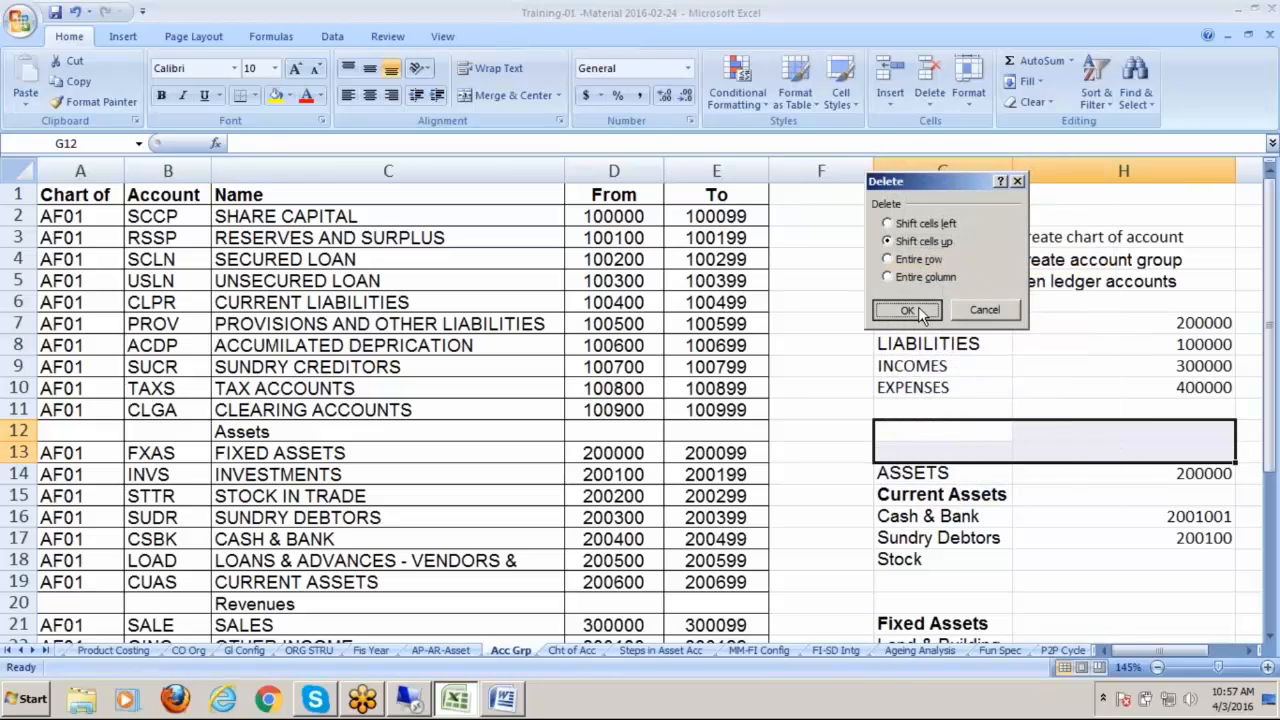
{"action": "left_click", "coordinate": [908, 308]}
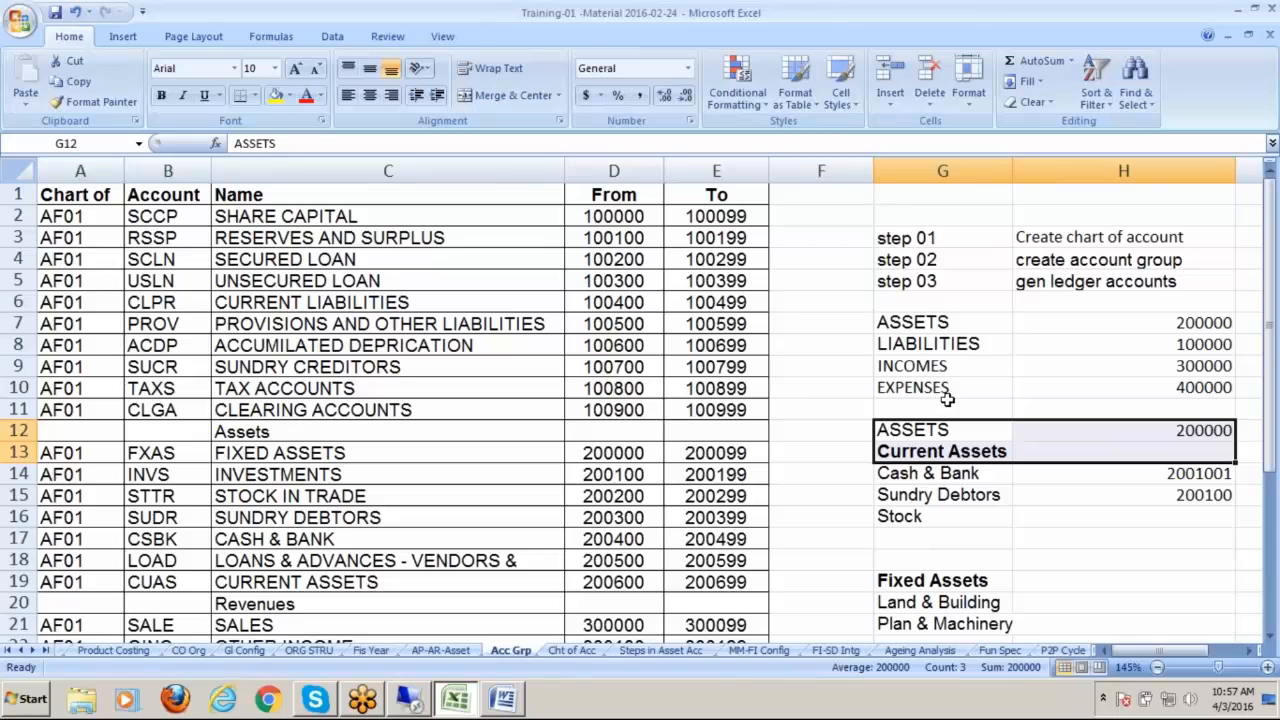
{"action": "mouse_move", "coordinate": [862, 382]}
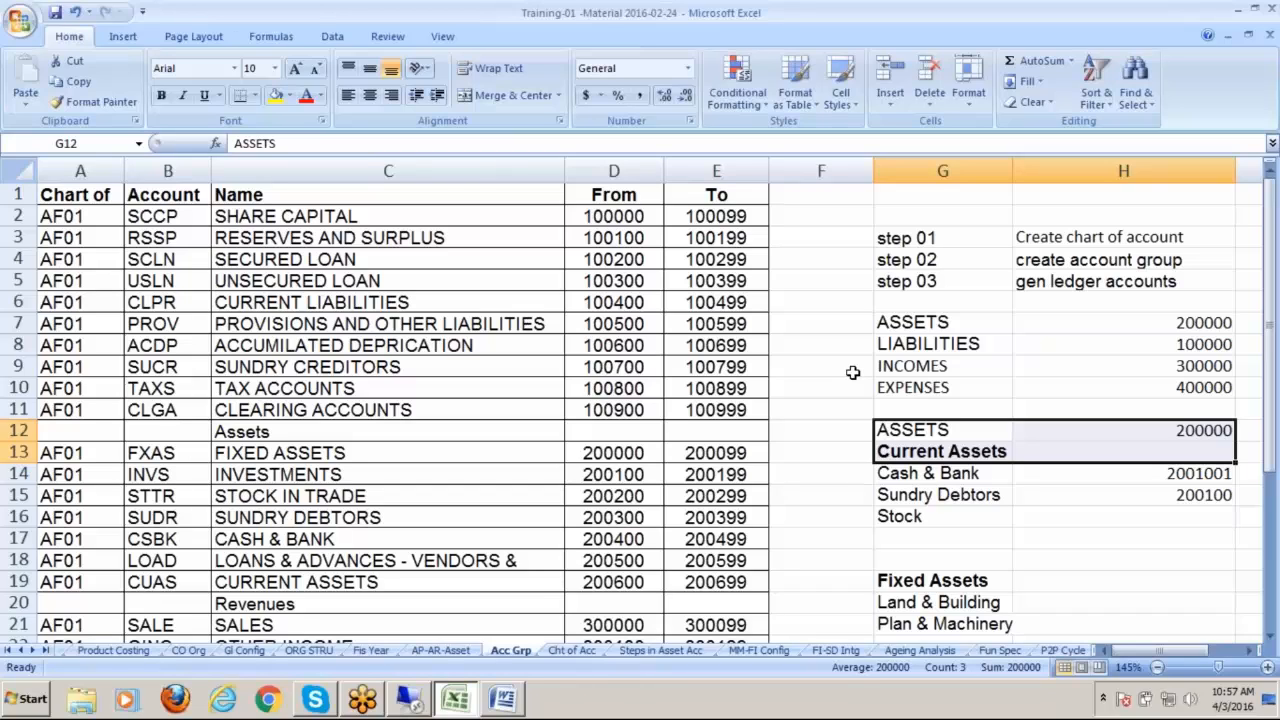
{"action": "mouse_move", "coordinate": [656, 244]}
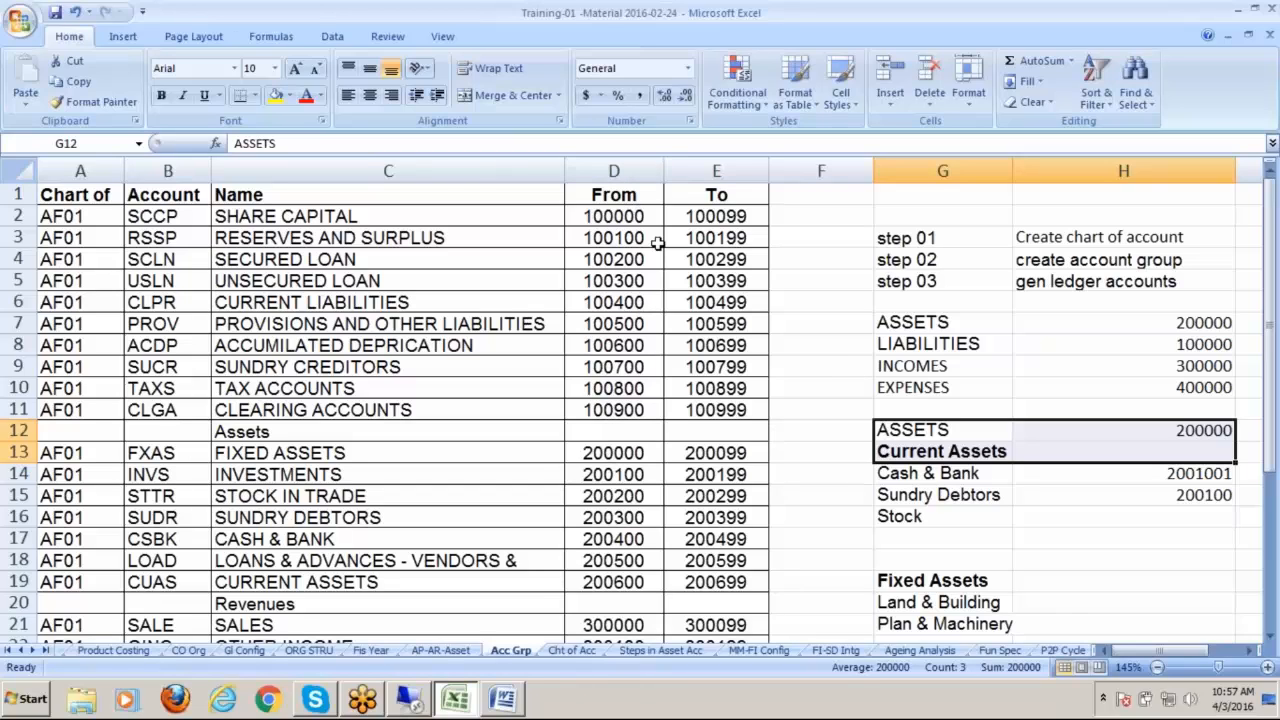
- Select the SHARE CAPITAL range 100000–100099 and scroll below the table
{"action": "left_click", "coordinate": [614, 216]}
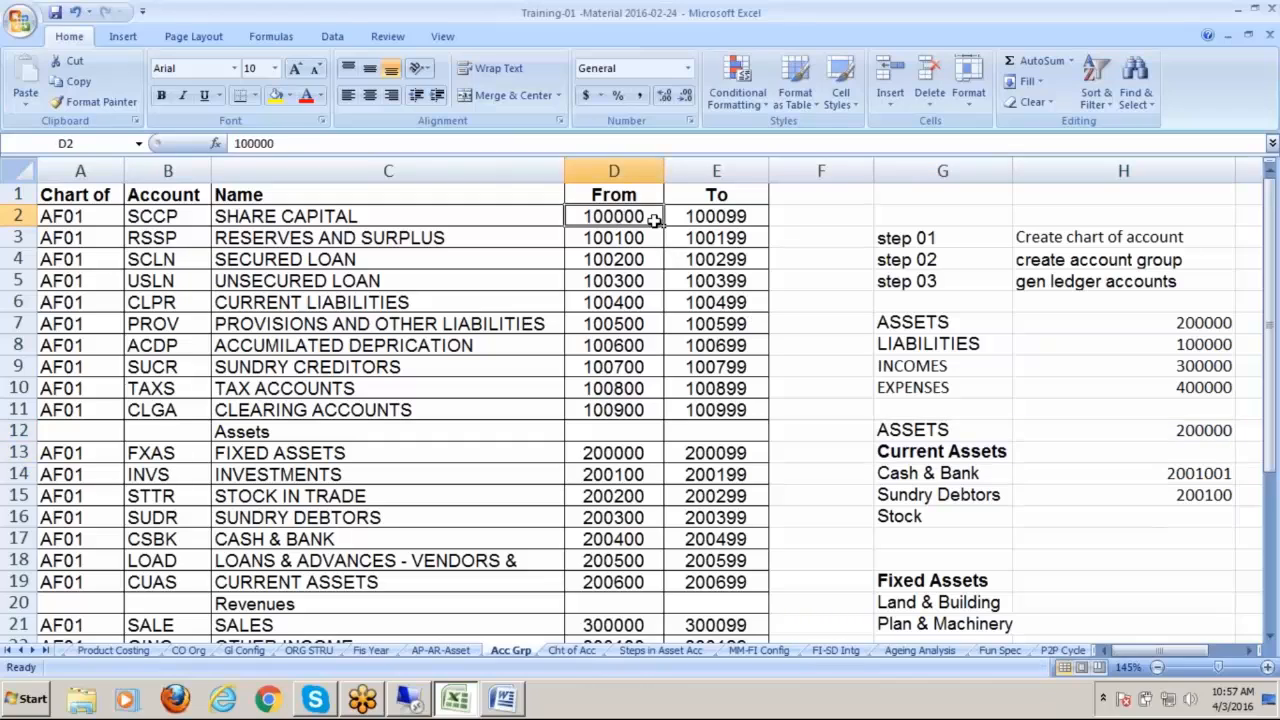
{"action": "left_click", "coordinate": [490, 68]}
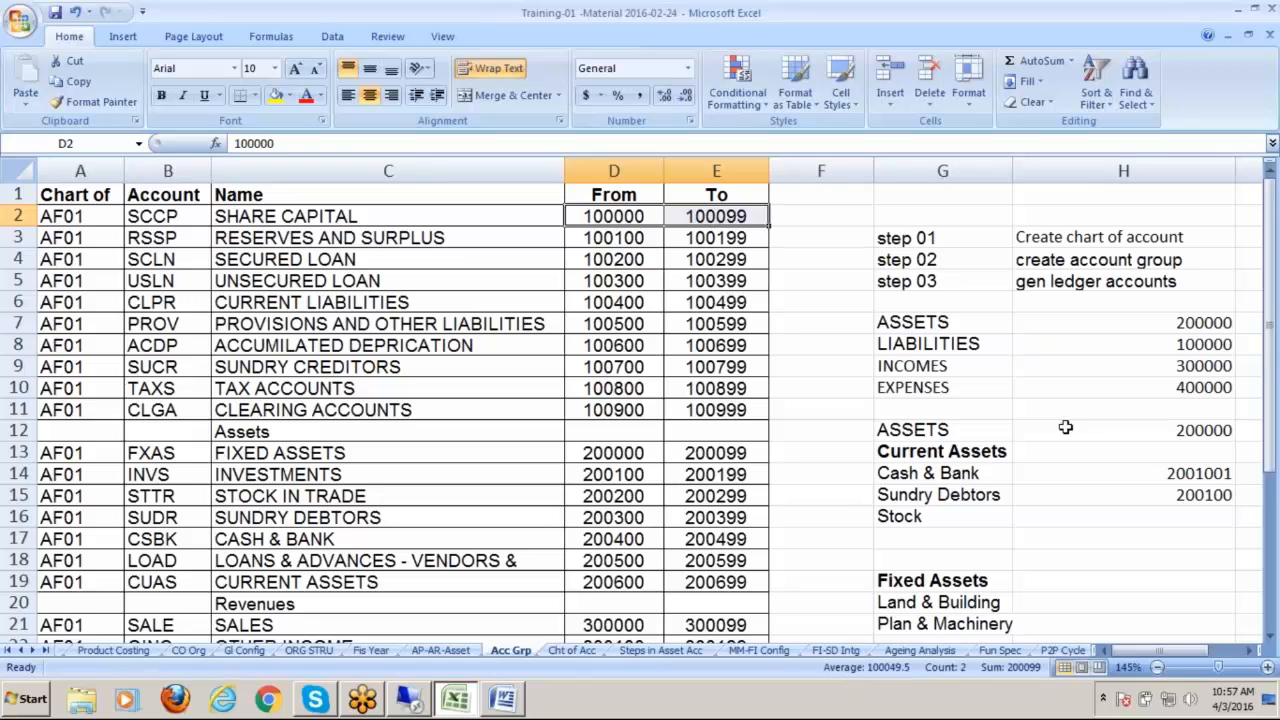
{"action": "scroll", "scroll_direction": "down", "scroll_amount": 3}
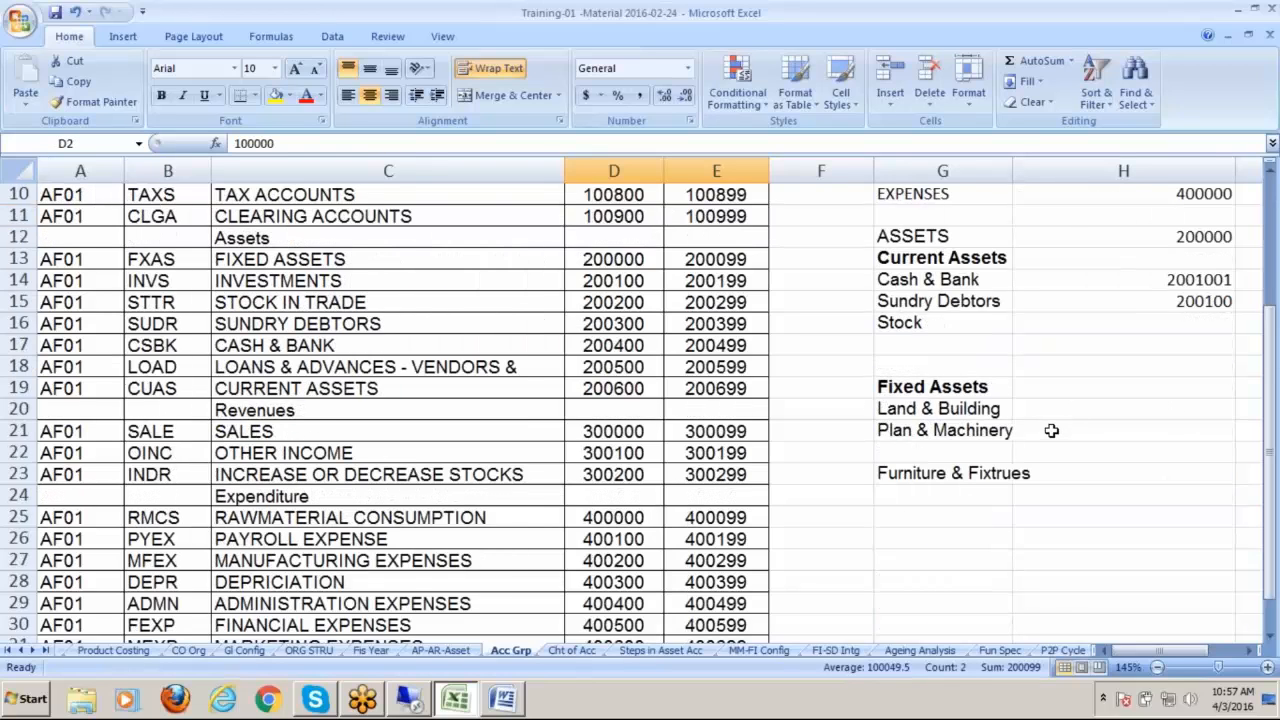
{"action": "scroll", "scroll_direction": "down", "scroll_amount": 3}
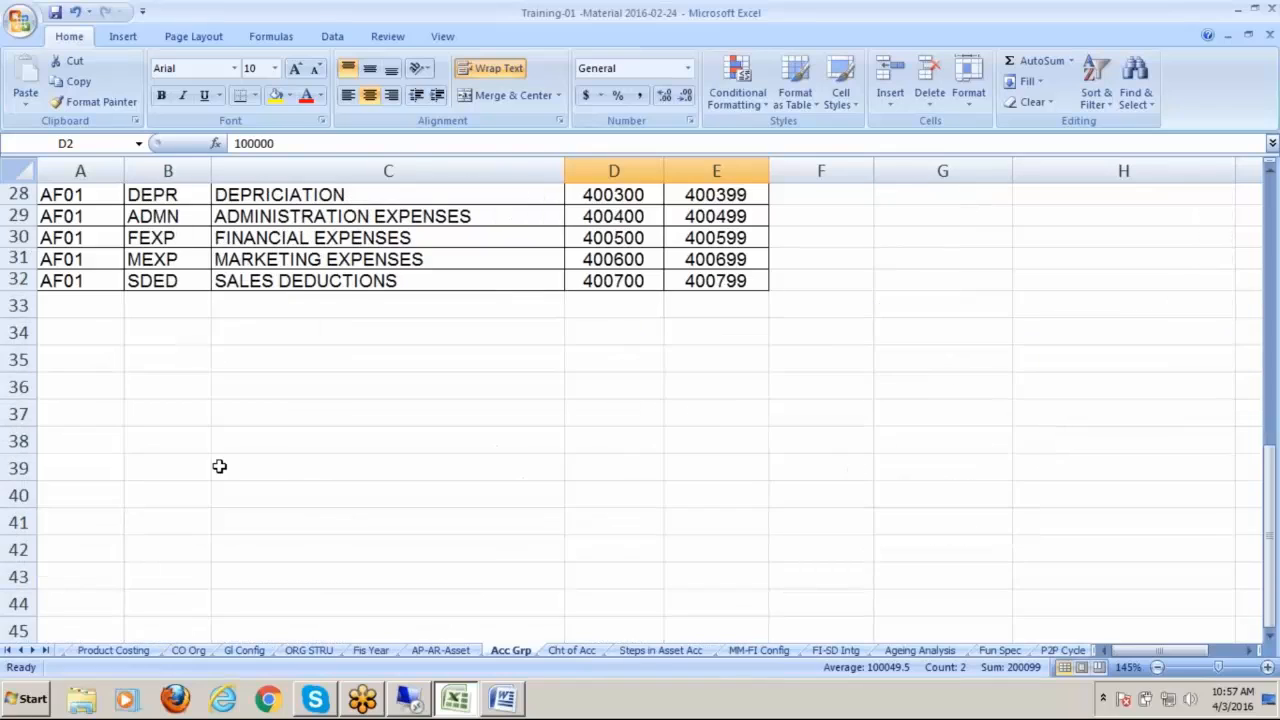
{"action": "mouse_move", "coordinate": [364, 404]}
{"action": "type", "text": "I"}
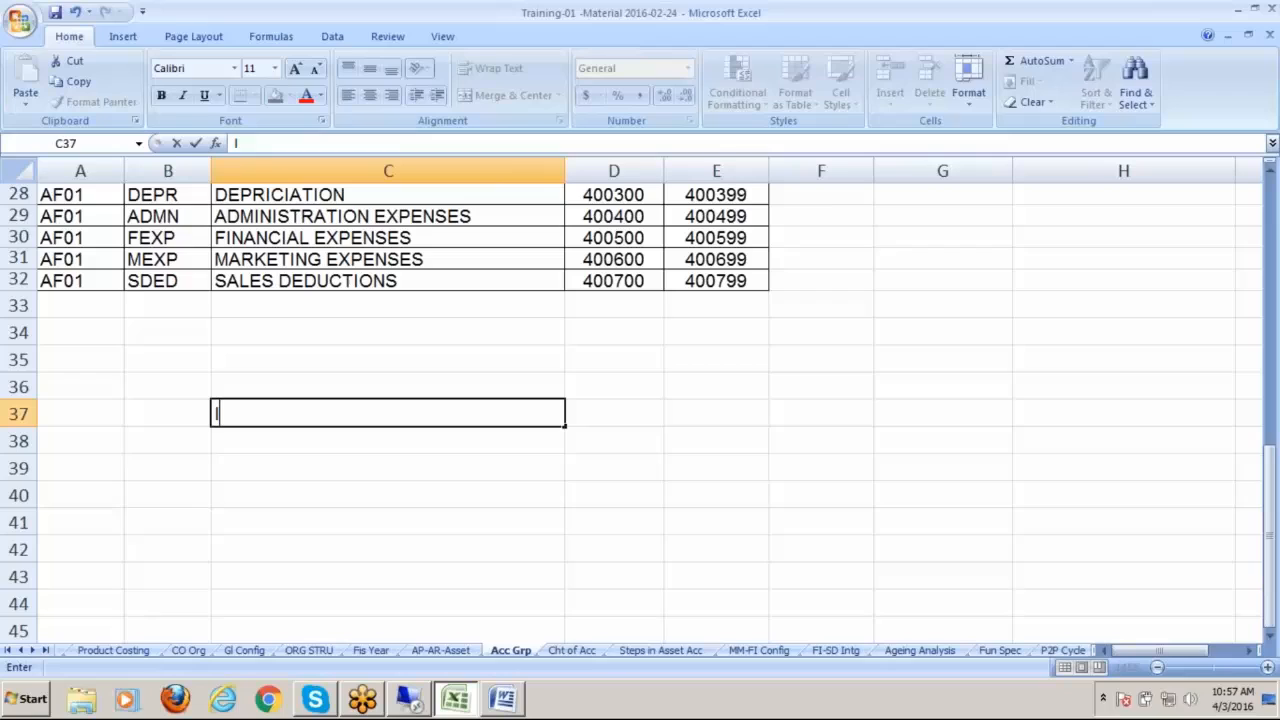
- Label summary rows ALL LIABILITIES and ALL ASSETS below the table
{"action": "type", "text": "ALL"}
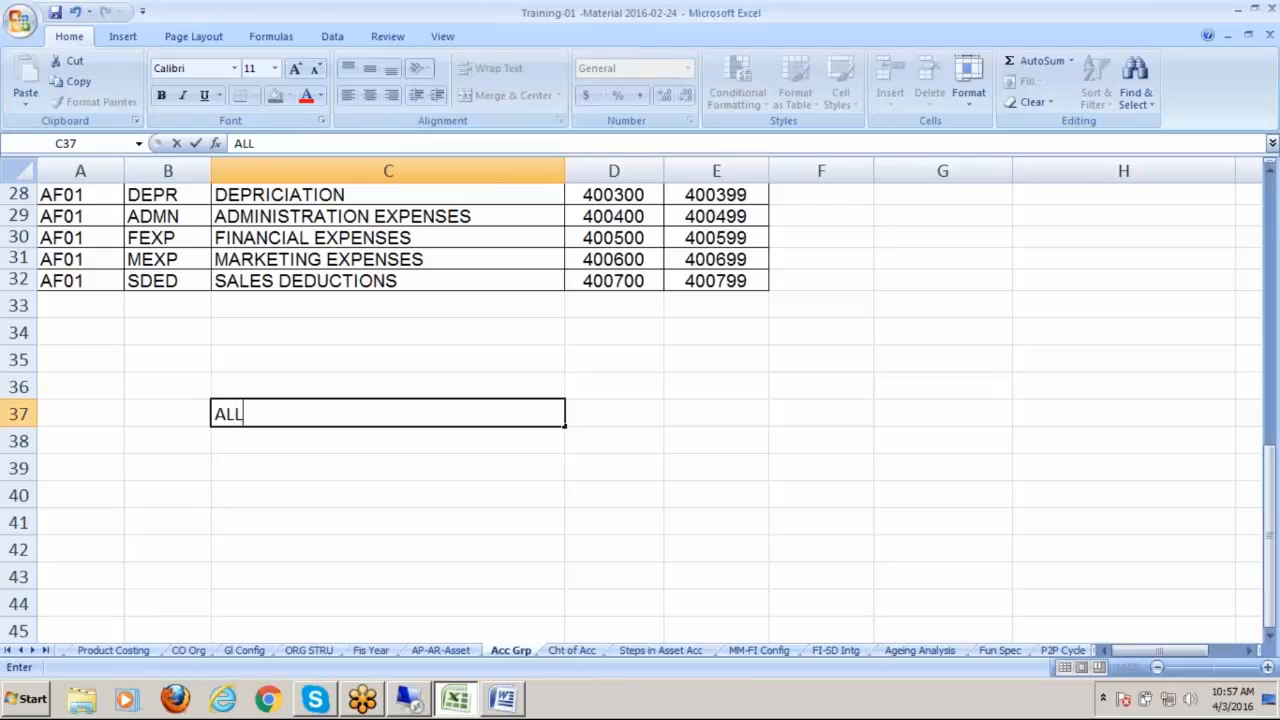
{"action": "type", "text": "LIABIL"}
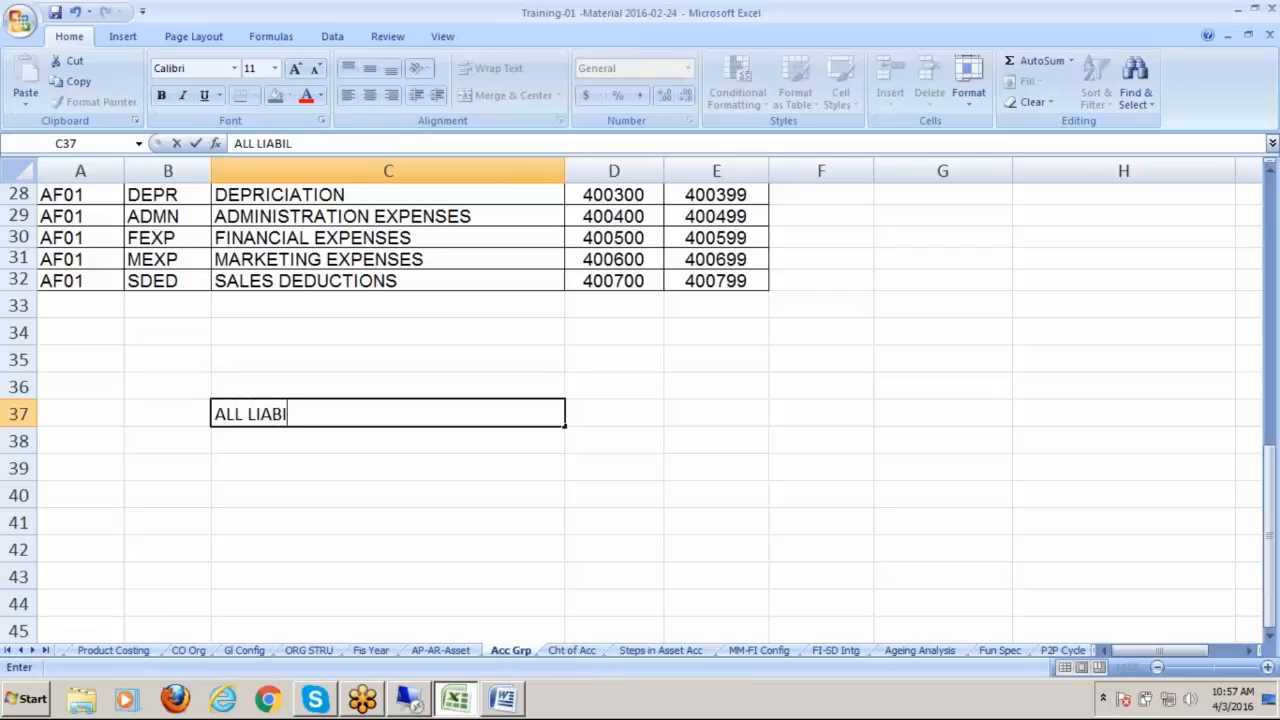
{"action": "key", "text": "Enter"}
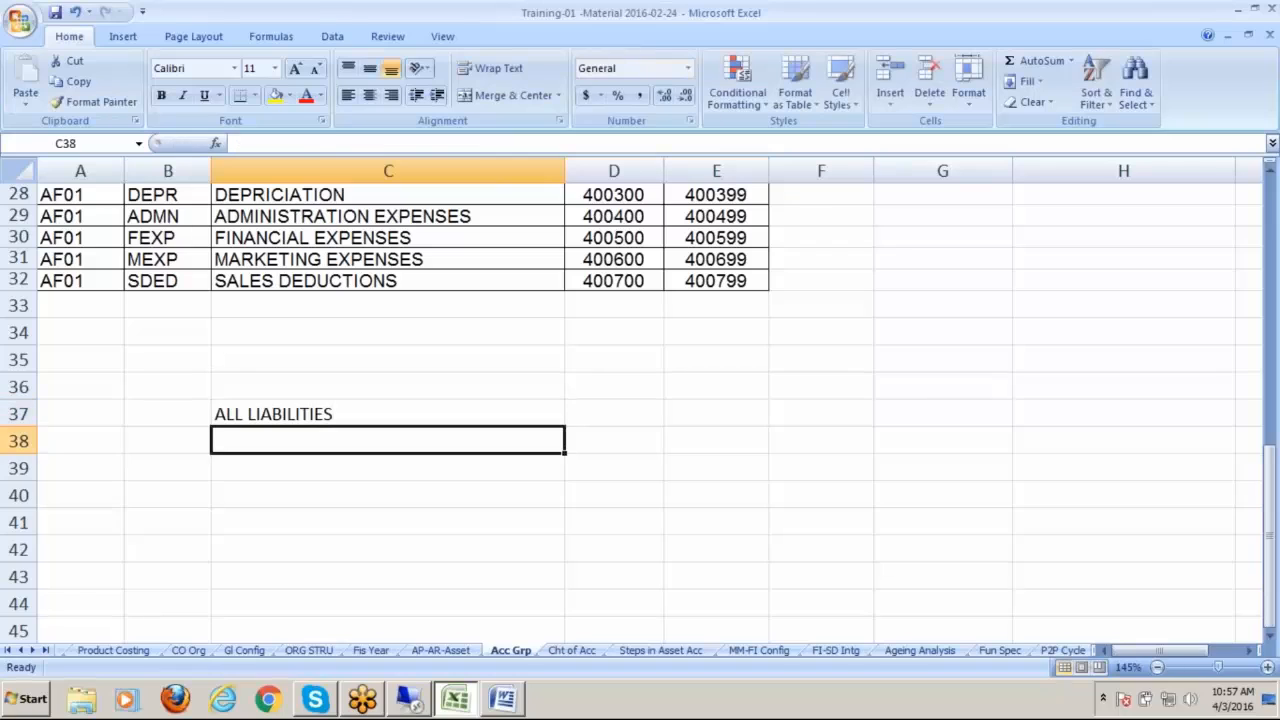
{"action": "type", "text": "ALL ASSETS"}
{"action": "left_click", "coordinate": [614, 414]}
{"action": "type", "text": "1"}
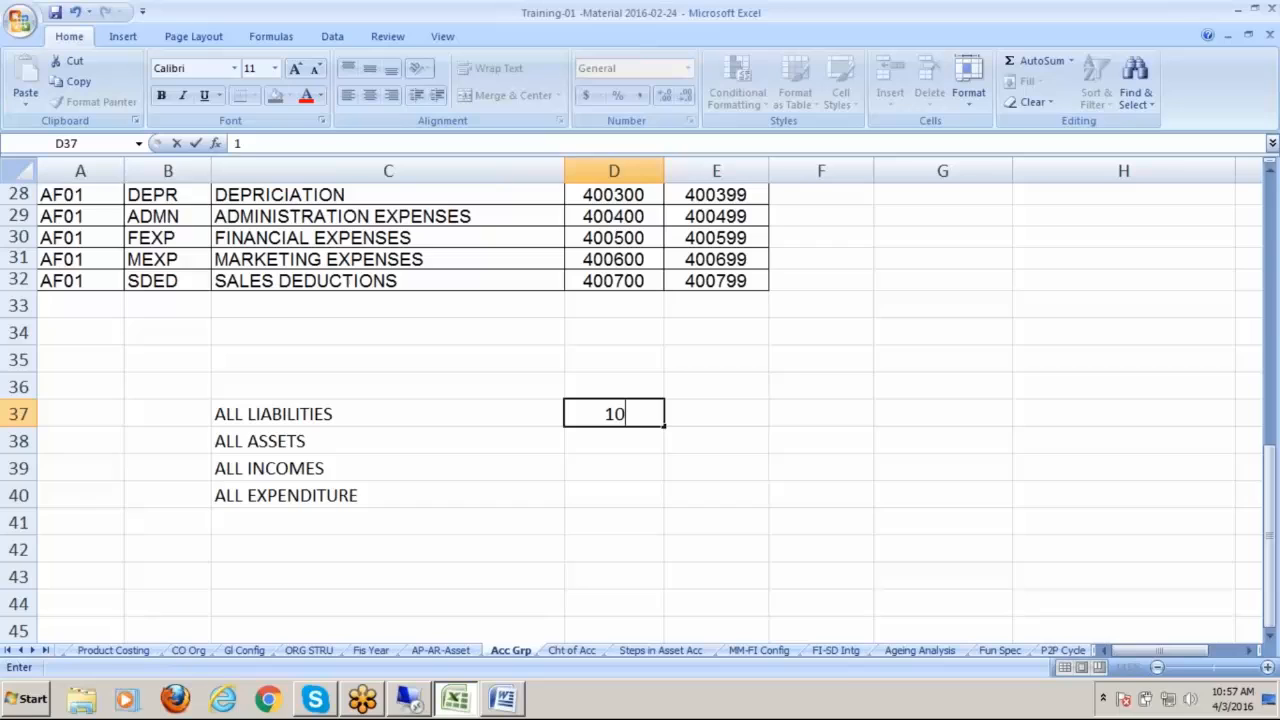
- Enter the category ranges 100000–199999, 200000–299999, 300000–399999 and 400000–499999
{"action": "type", "text": "0000"}
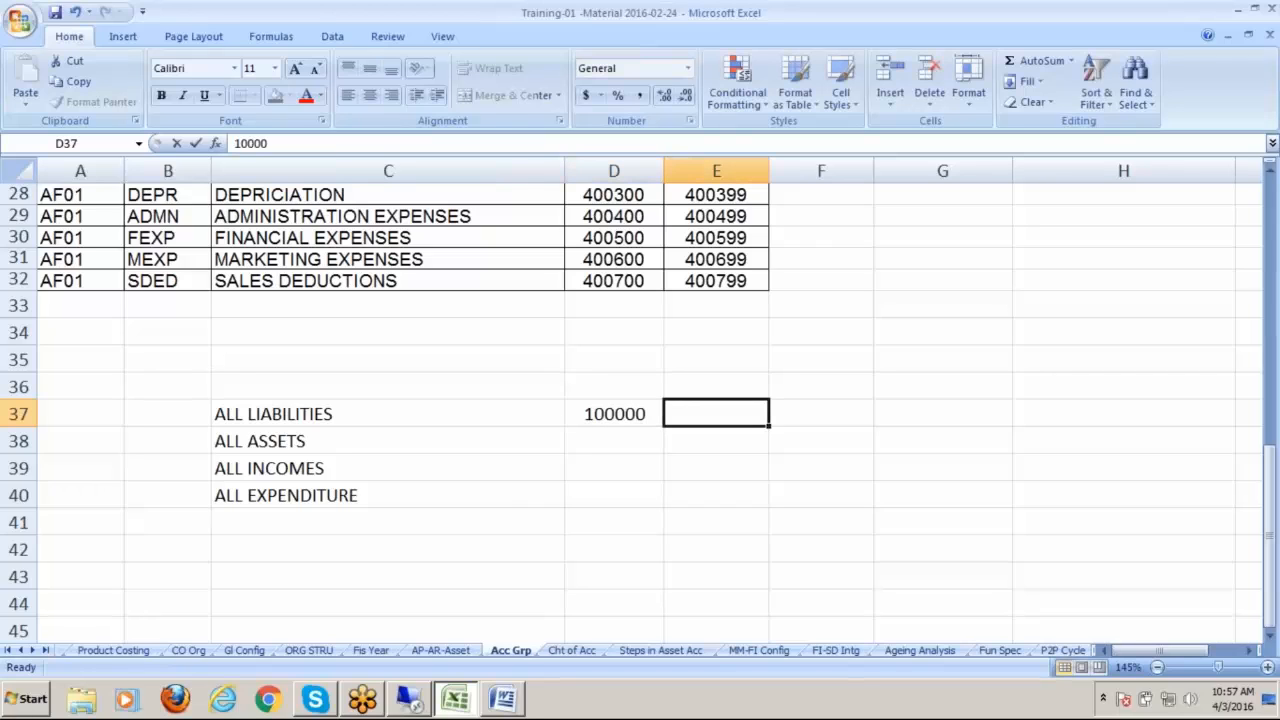
{"action": "type", "text": "199999"}
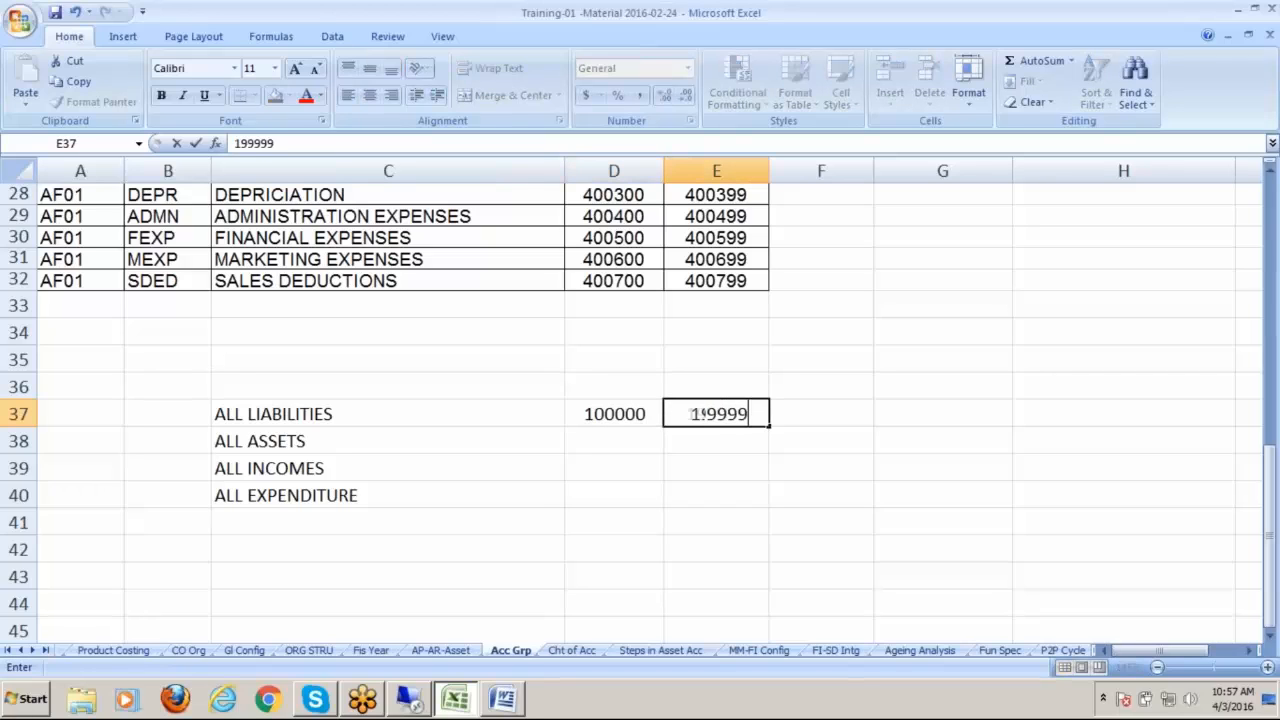
{"action": "type", "text": "200000"}
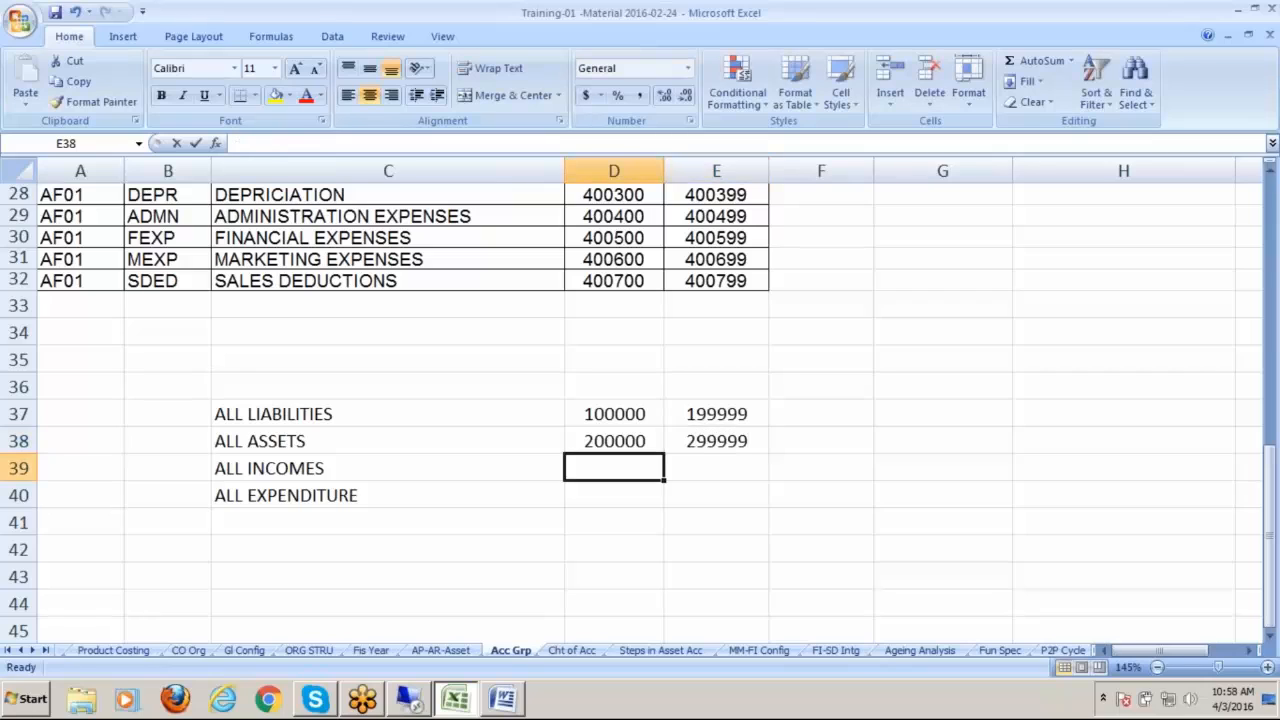
{"action": "type", "text": "300000"}
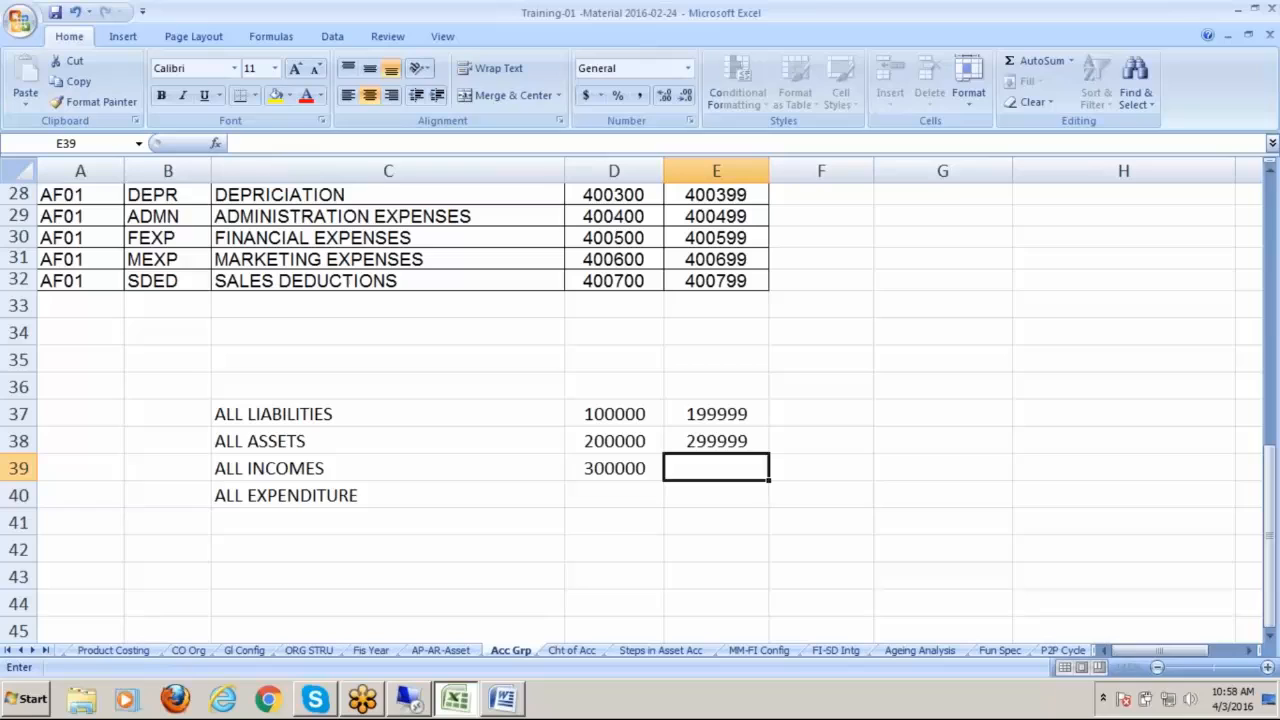
{"action": "type", "text": "399999"}
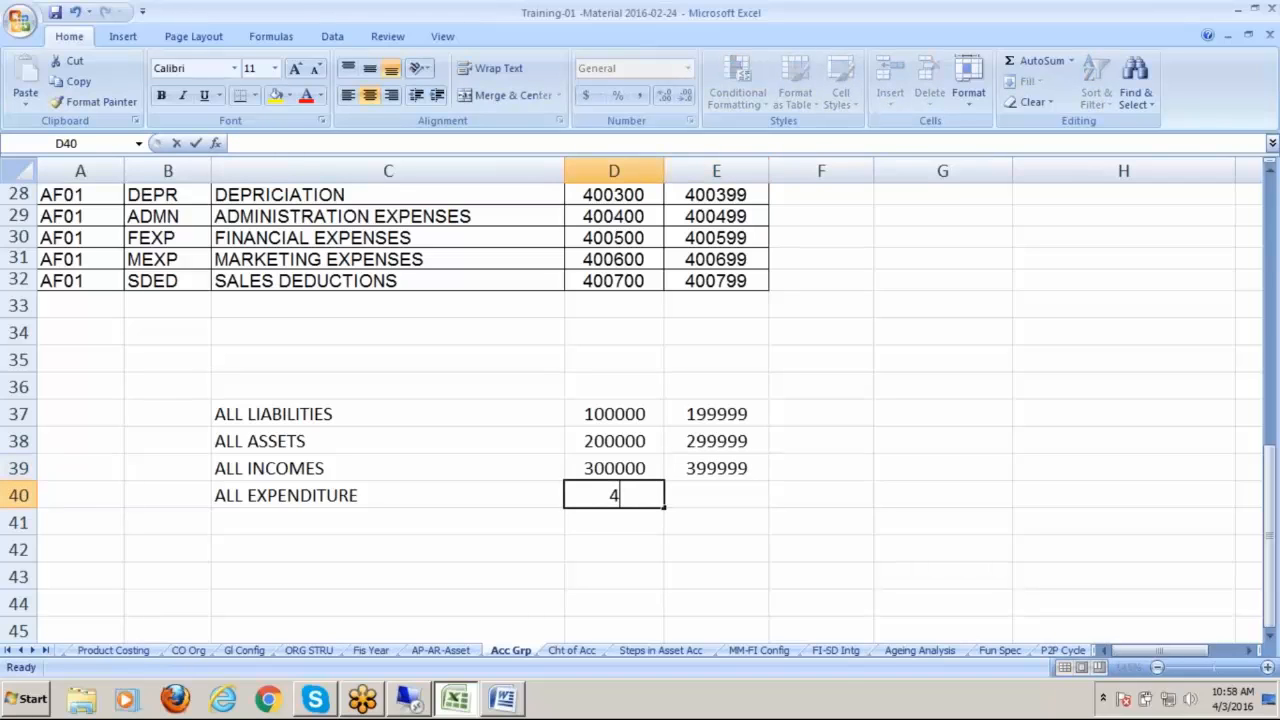
{"action": "type", "text": "00000"}
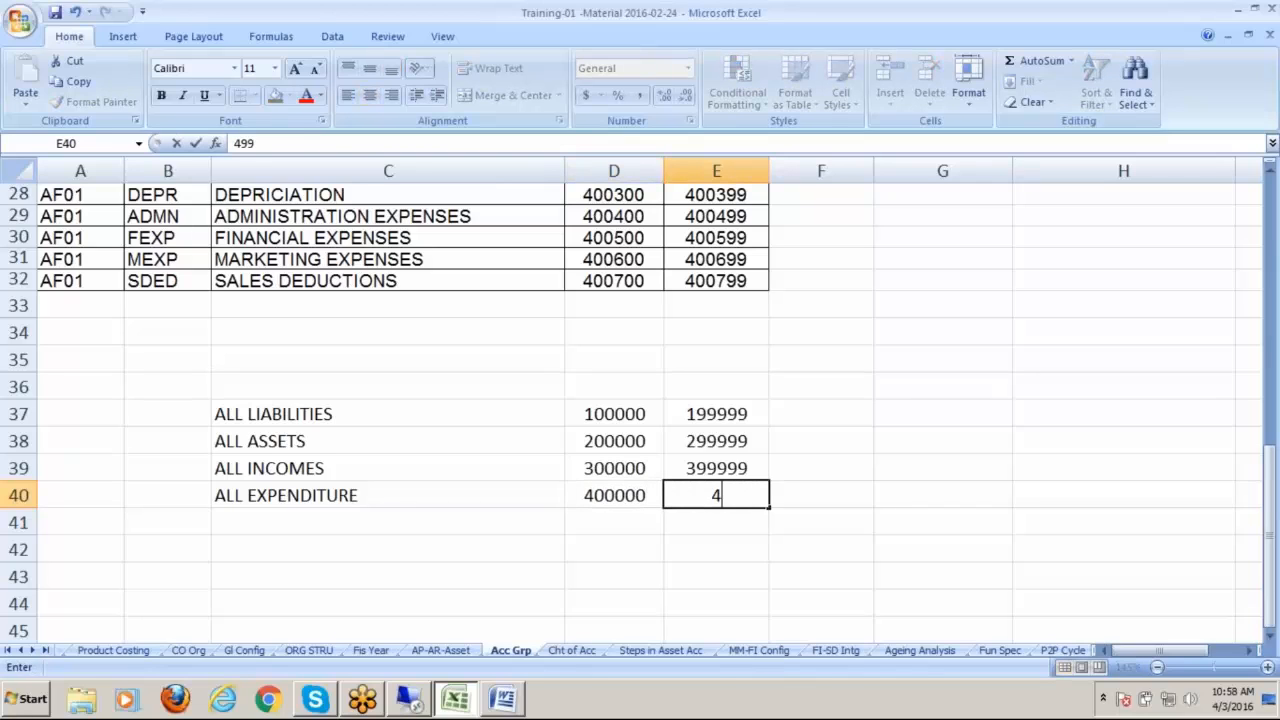
{"action": "key", "text": "Enter"}
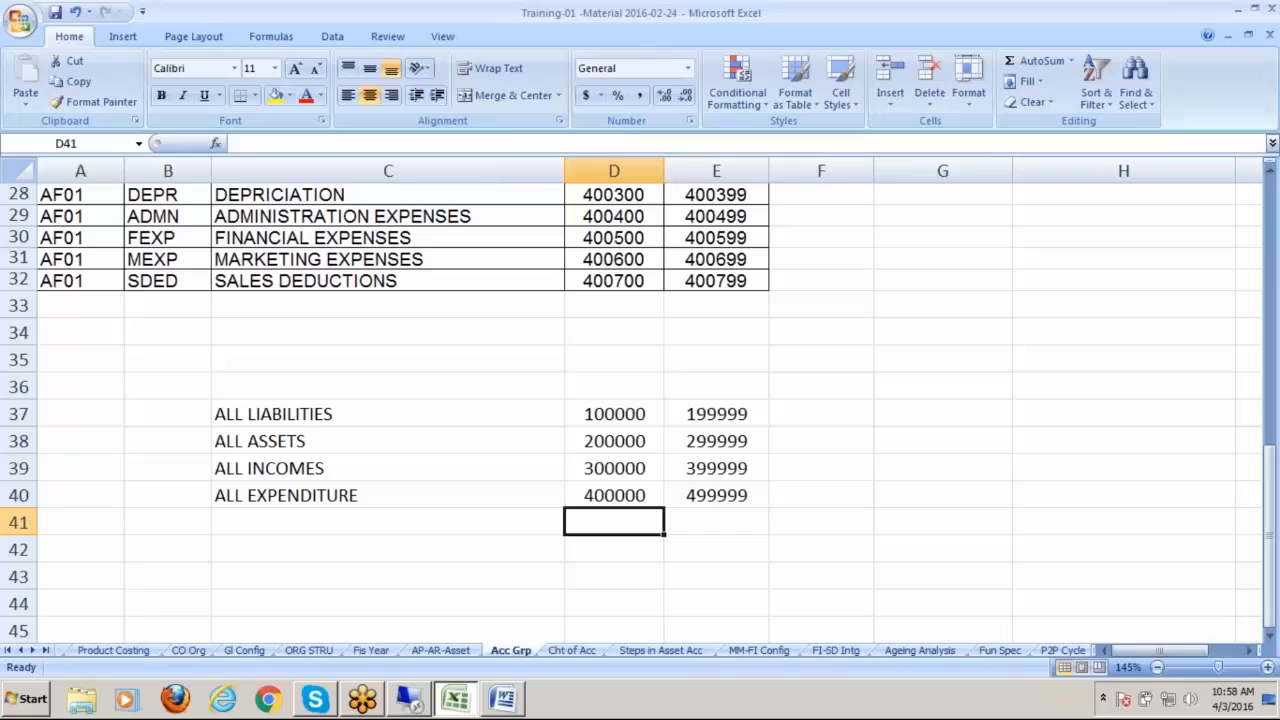
{"action": "mouse_move", "coordinate": [326, 414]}
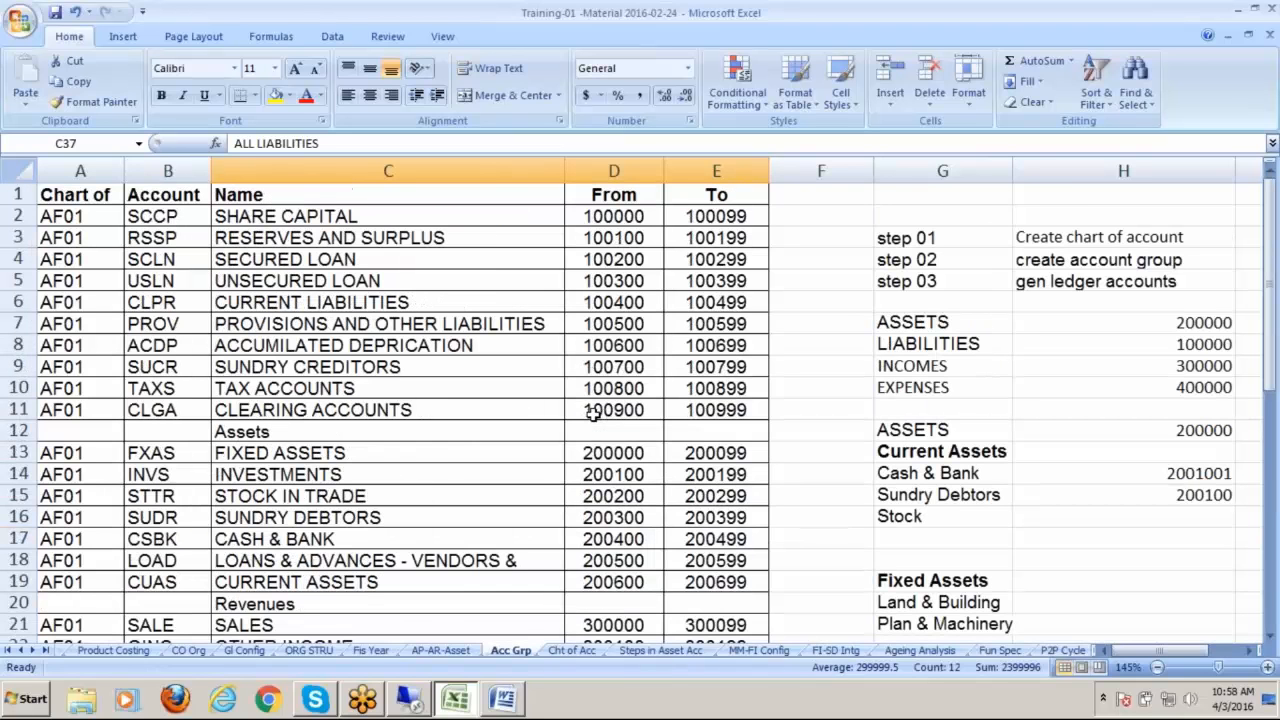
{"action": "mouse_move", "coordinate": [608, 216]}
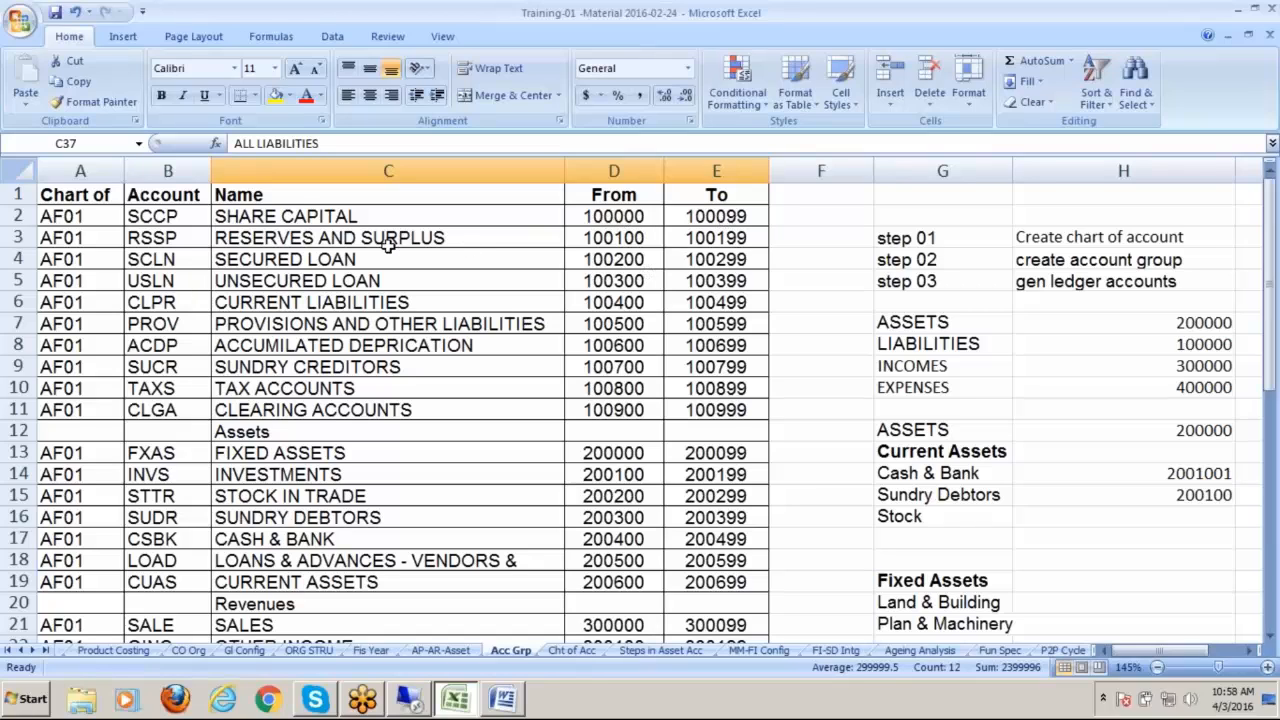
{"action": "left_click", "coordinate": [388, 216]}
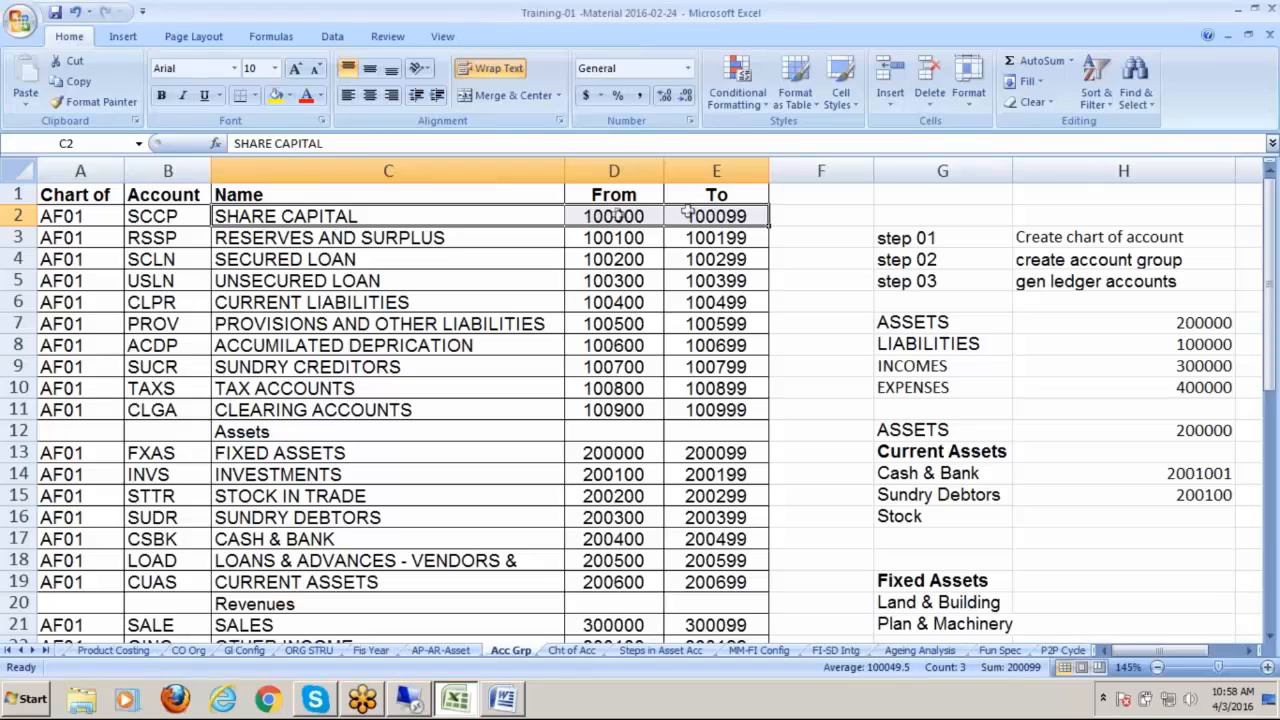
{"action": "mouse_move", "coordinate": [424, 218]}
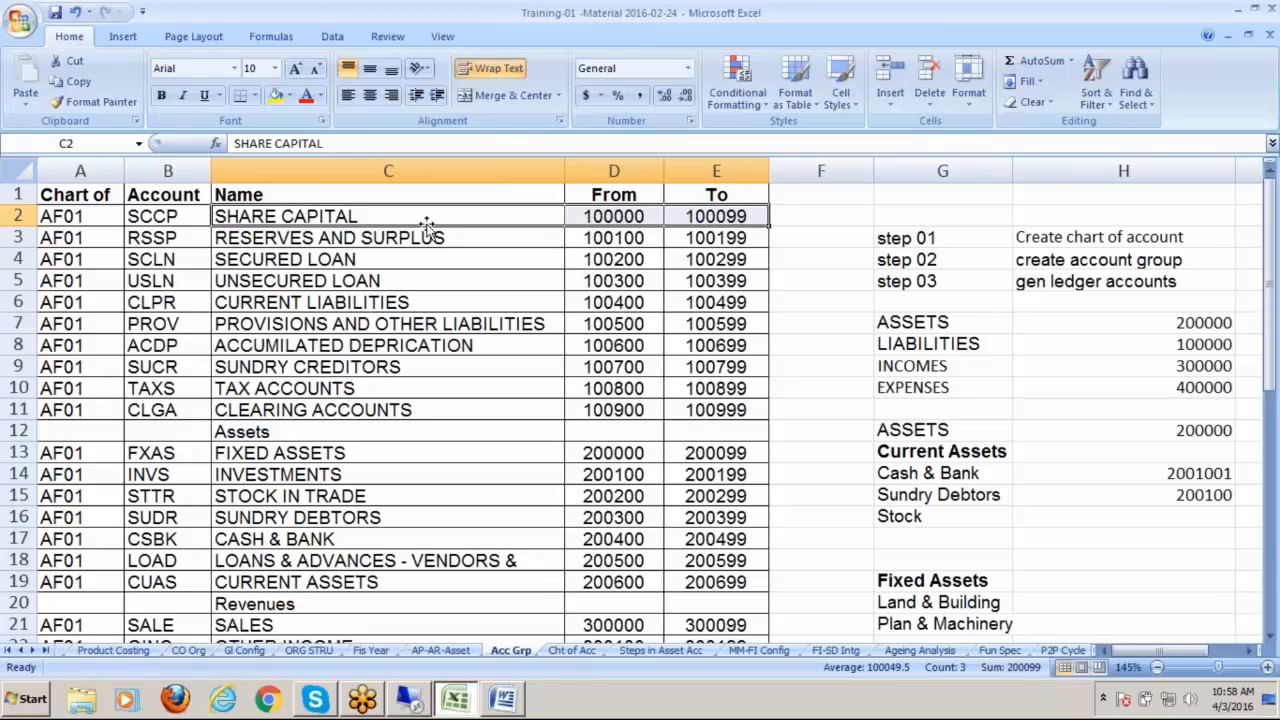
{"action": "mouse_move", "coordinate": [476, 214]}
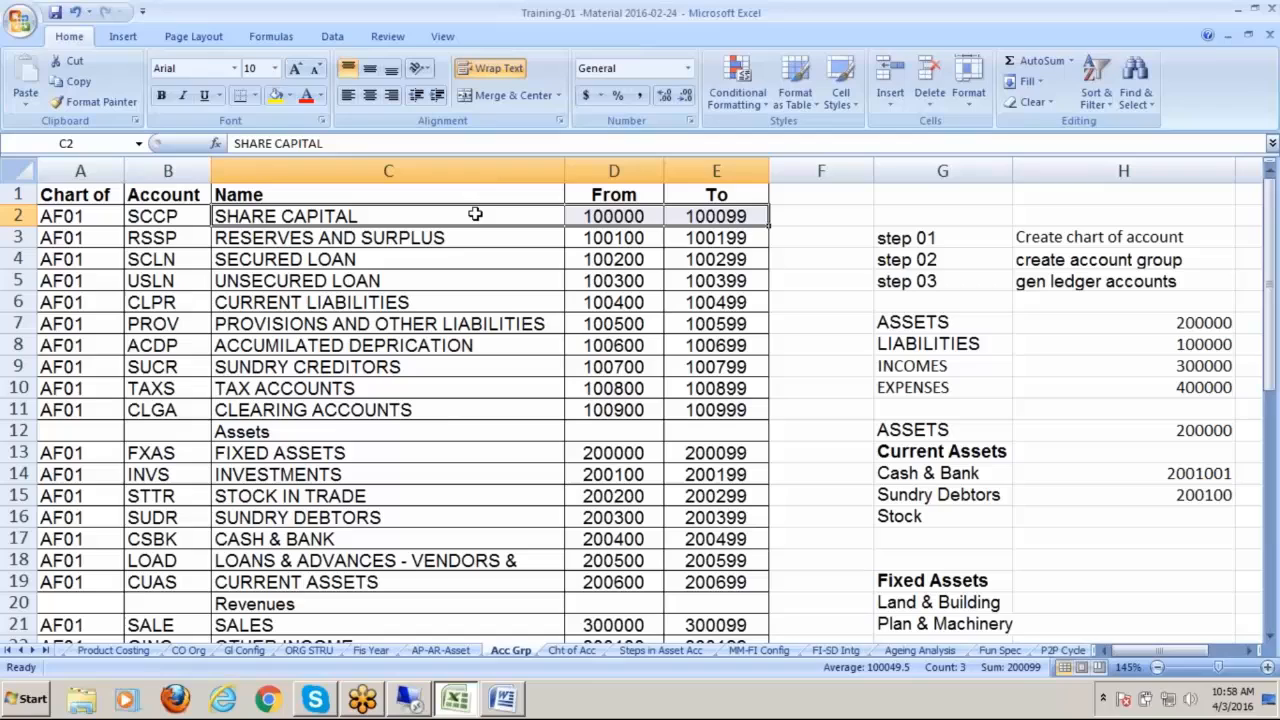
{"action": "mouse_move", "coordinate": [440, 420]}
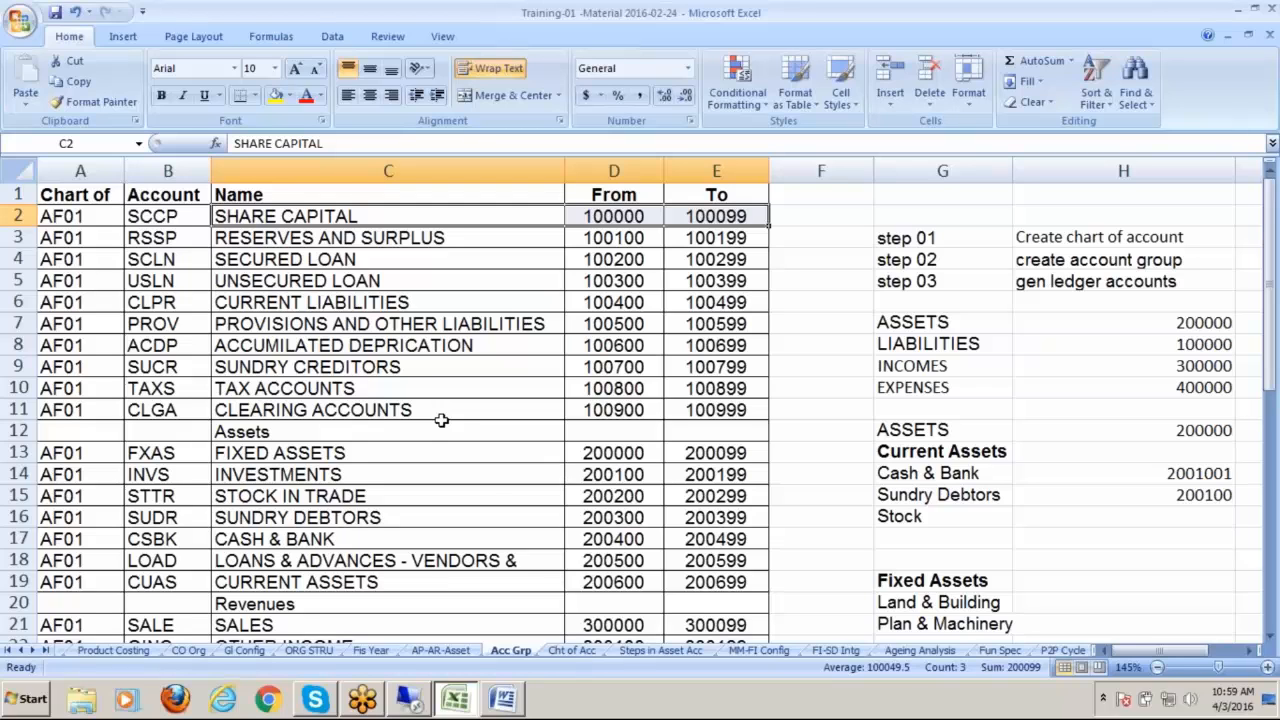
- Add a SHARE CAPITAL - X note beneath the account range summary
{"action": "scroll", "scroll_direction": "down", "scroll_amount": 3}
{"action": "type", "text": "SHARE C"}
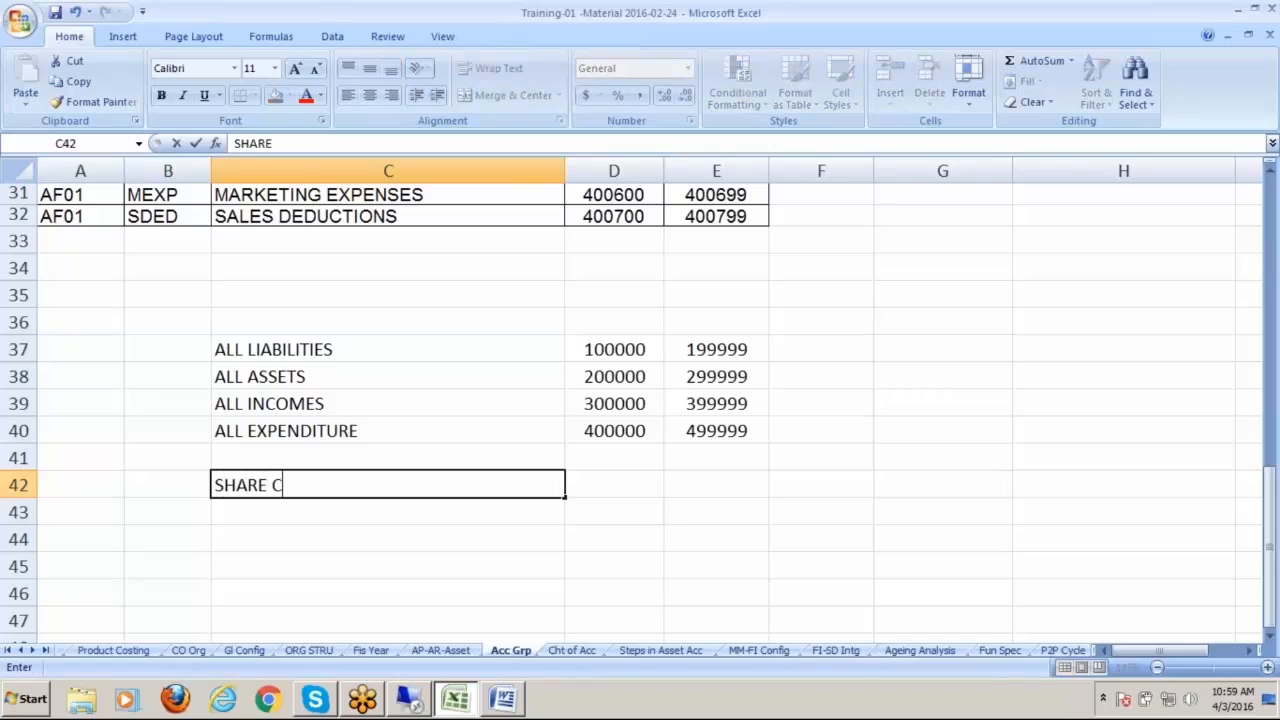
{"action": "type", "text": "APITAL - X"}
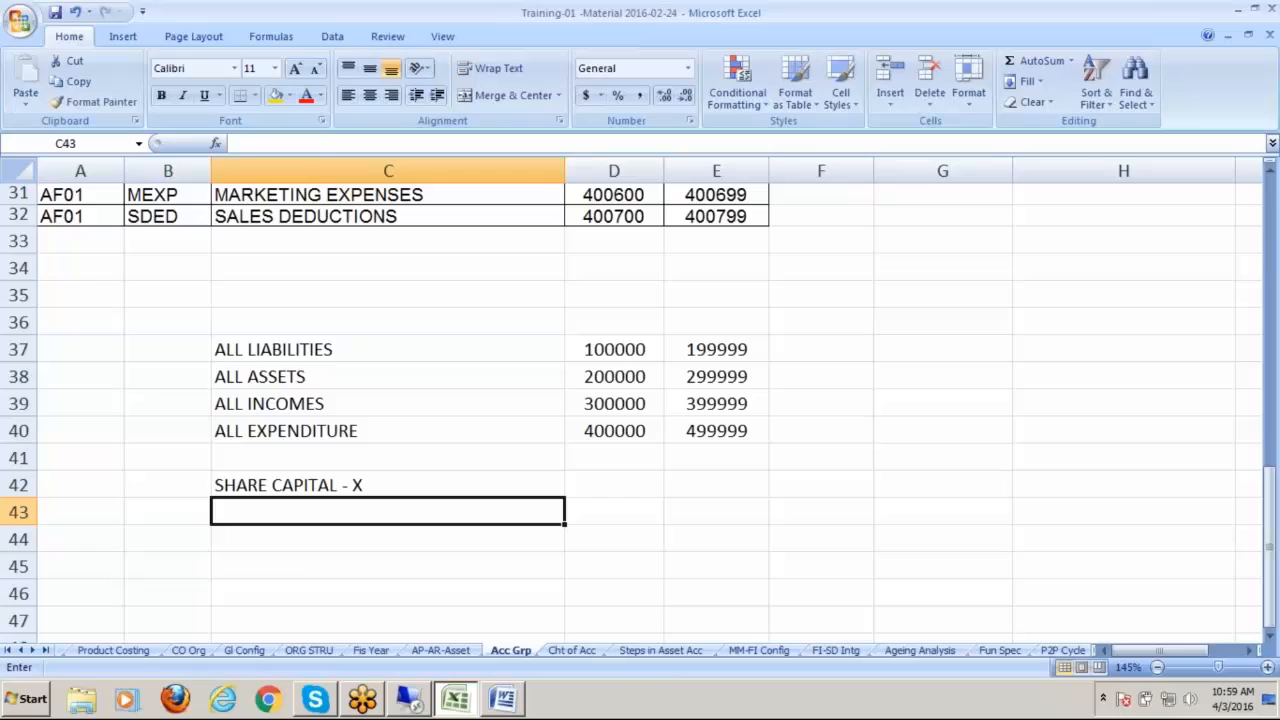
{"action": "type", "text": "SHARE CAPITAL - X"}
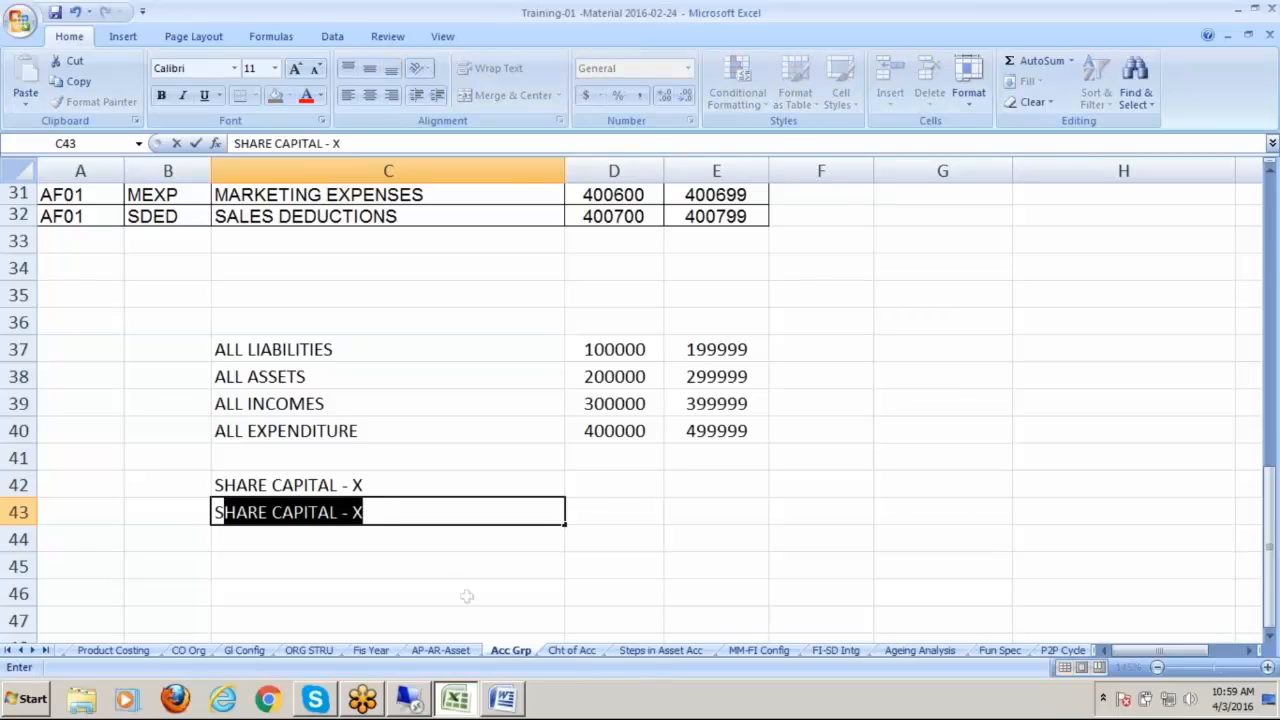